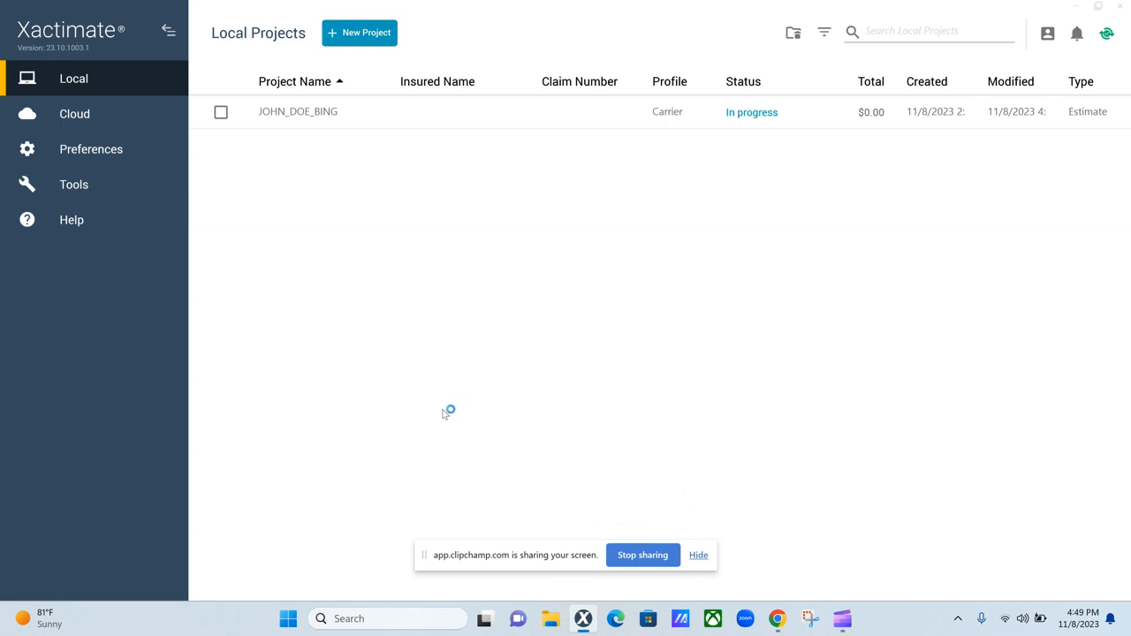
{"action": "mouse_move", "coordinate": [443, 413]}
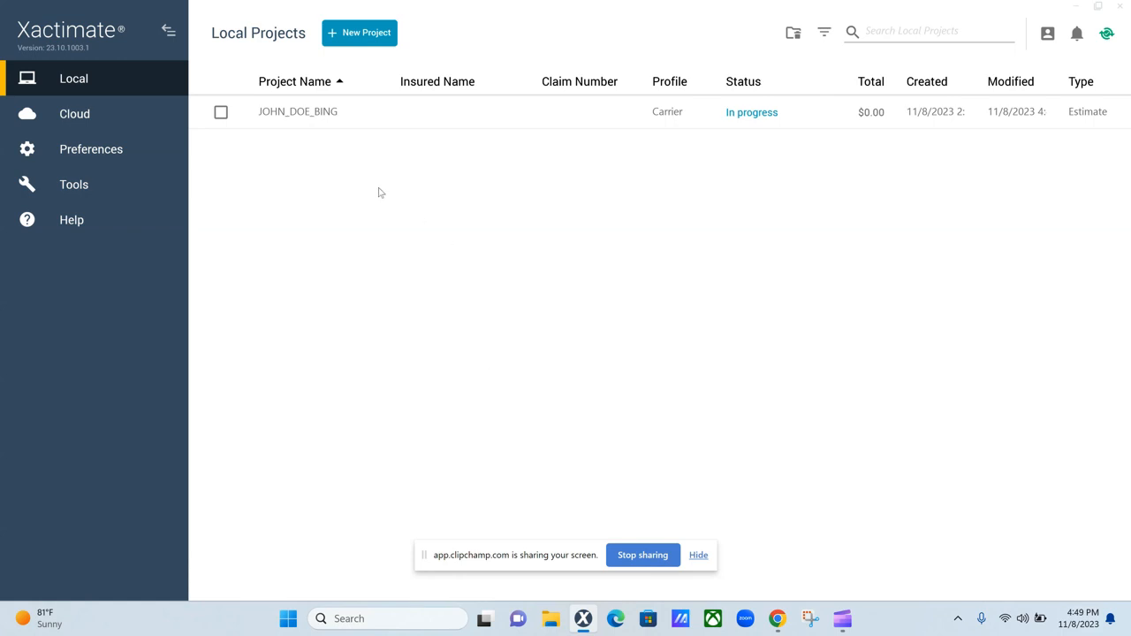
Open the JOHN_DOE_BING estimate, hide the sidebar, and view then close the Roof group info
{"action": "left_click", "coordinate": [221, 111]}
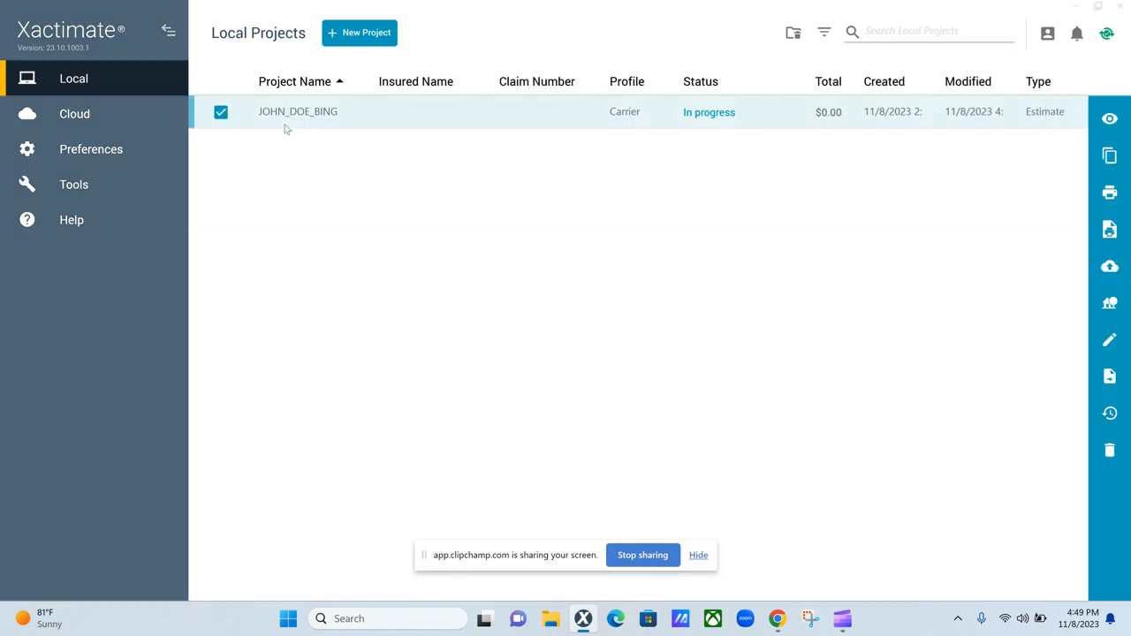
{"action": "double_click", "coordinate": [297, 112]}
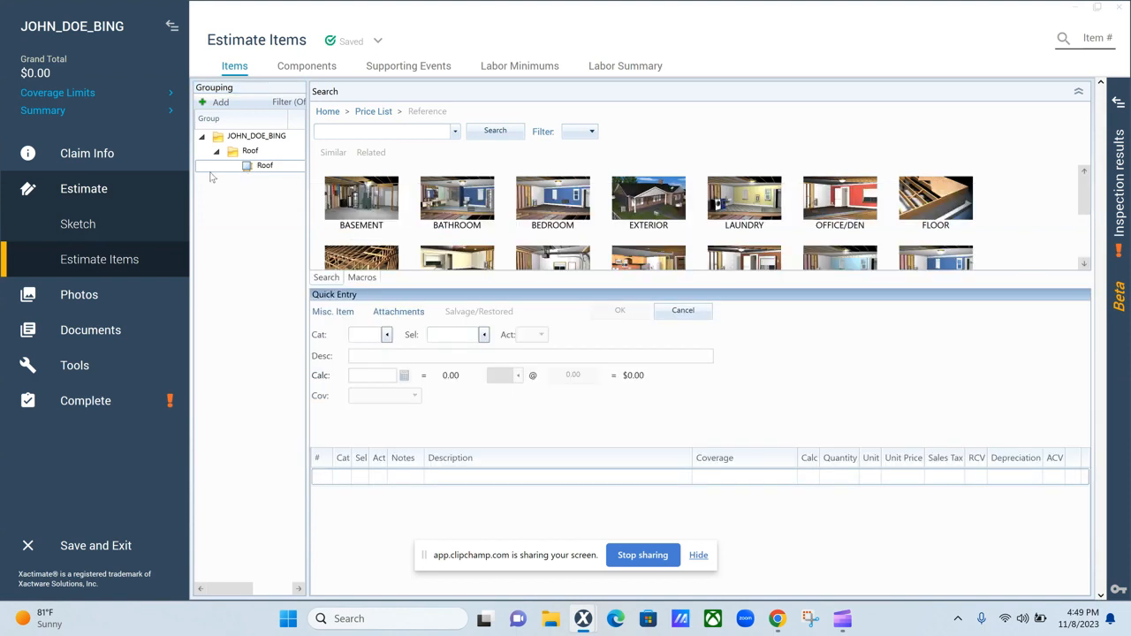
{"action": "left_click", "coordinate": [167, 26]}
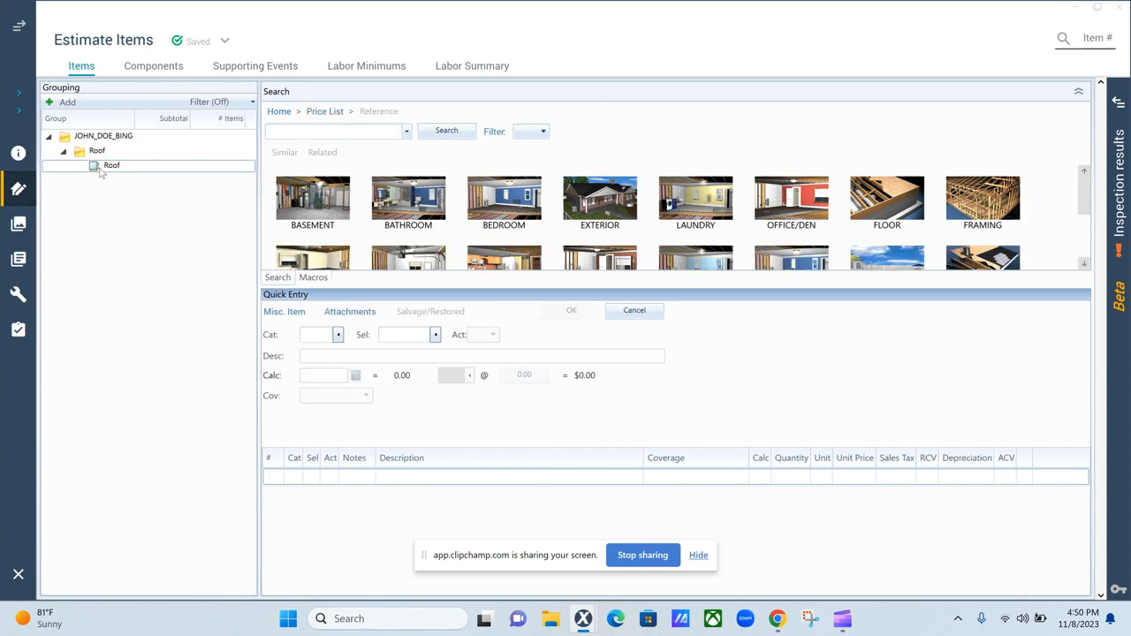
{"action": "left_click", "coordinate": [112, 165]}
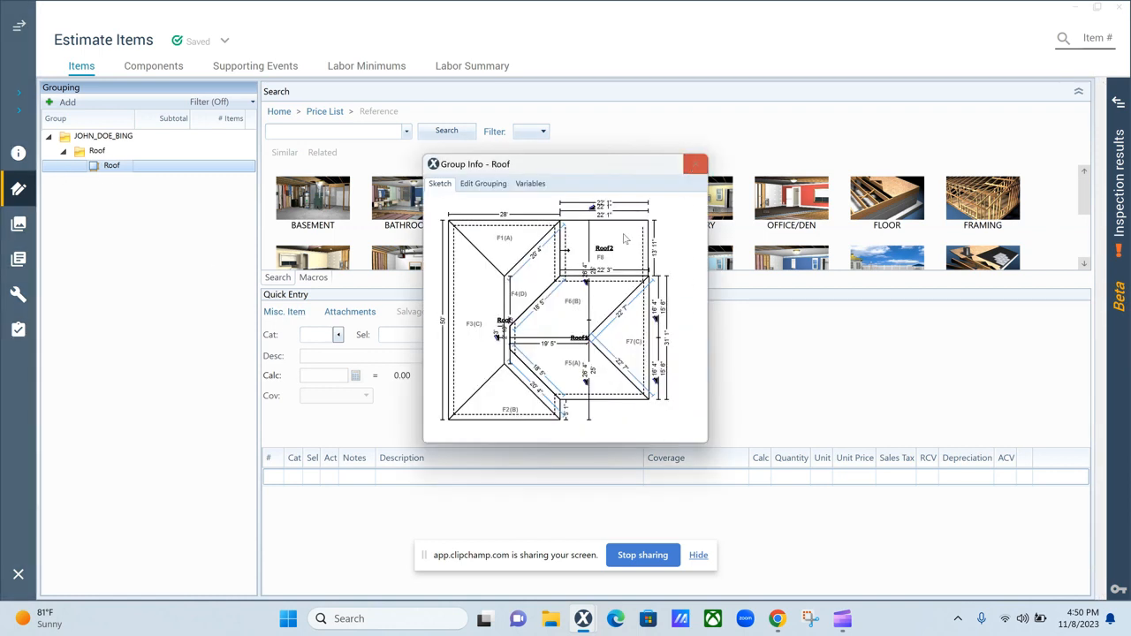
{"action": "left_click", "coordinate": [693, 163]}
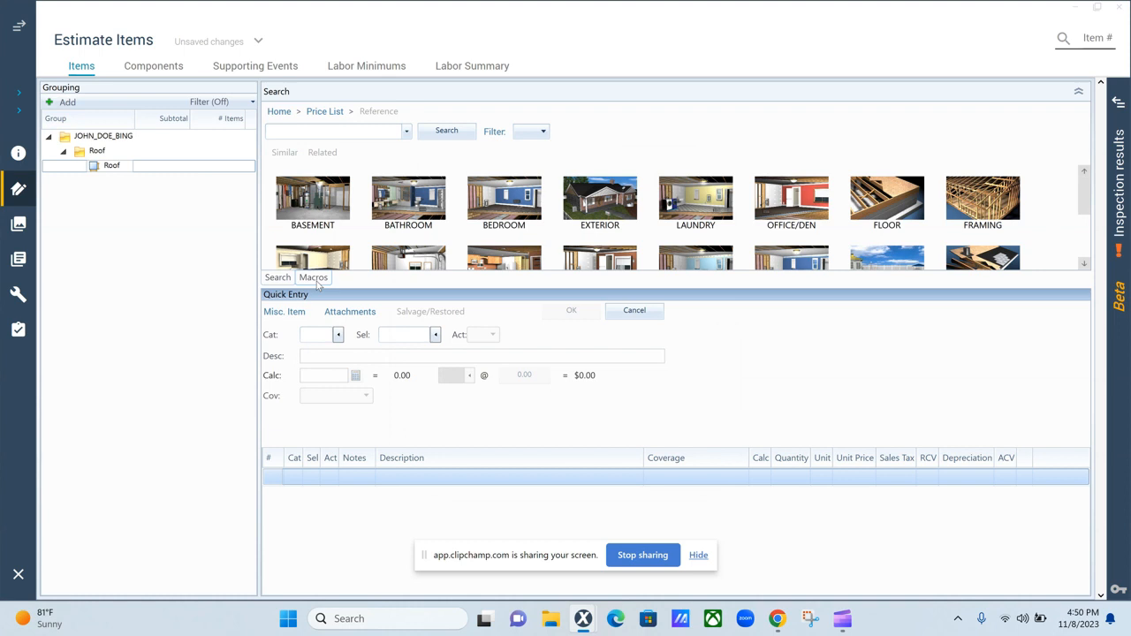
Filter macros by 'ramone' and run the ROOF_SHINGLE macro on the Roof group
{"action": "left_click", "coordinate": [313, 277]}
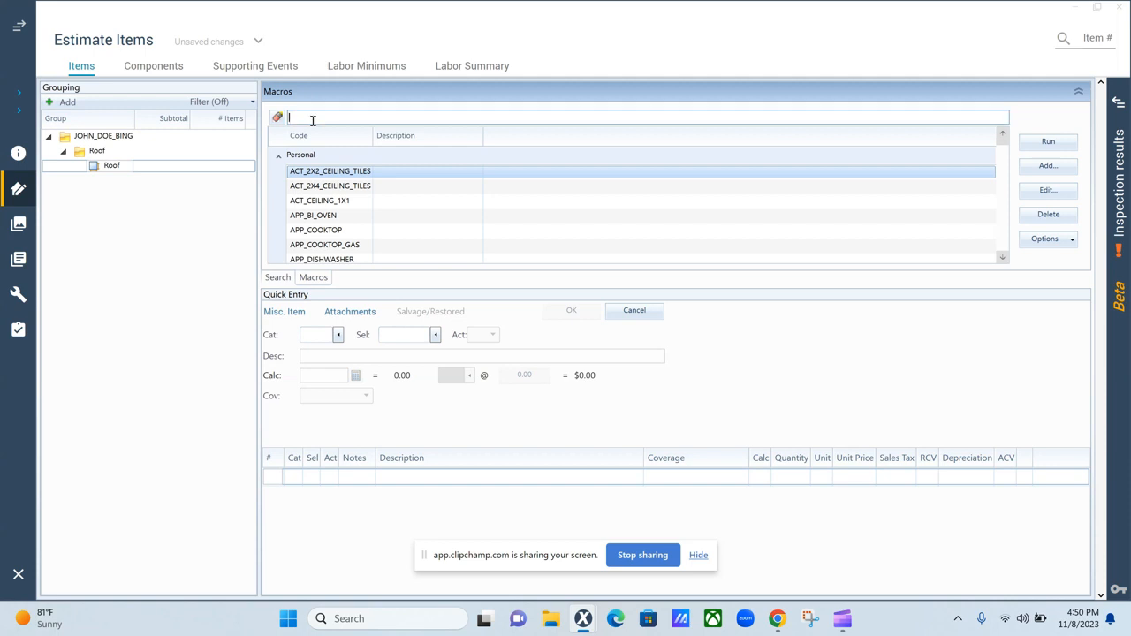
{"action": "type", "text": "ramore"}
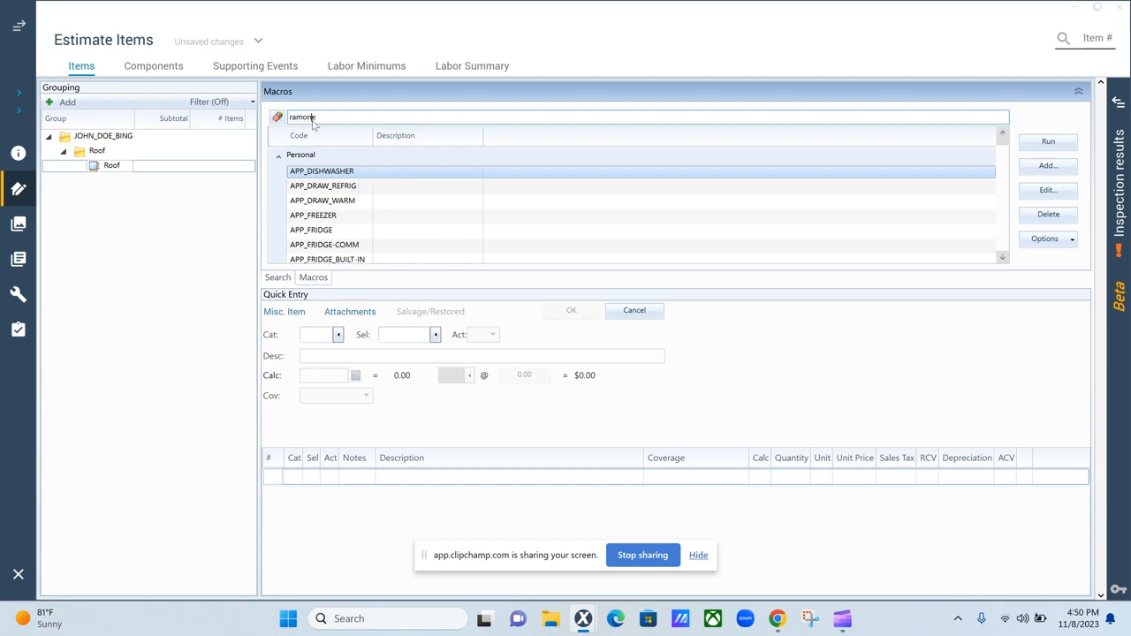
{"action": "type", "text": "ramone"}
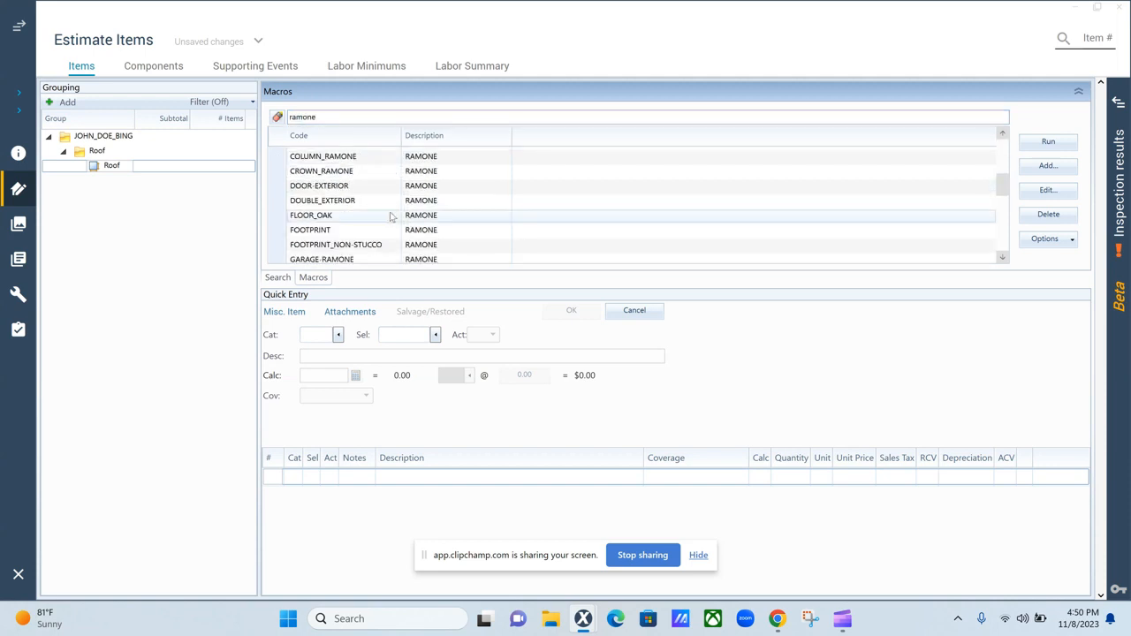
{"action": "scroll", "scroll_direction": "down", "scroll_amount": 3}
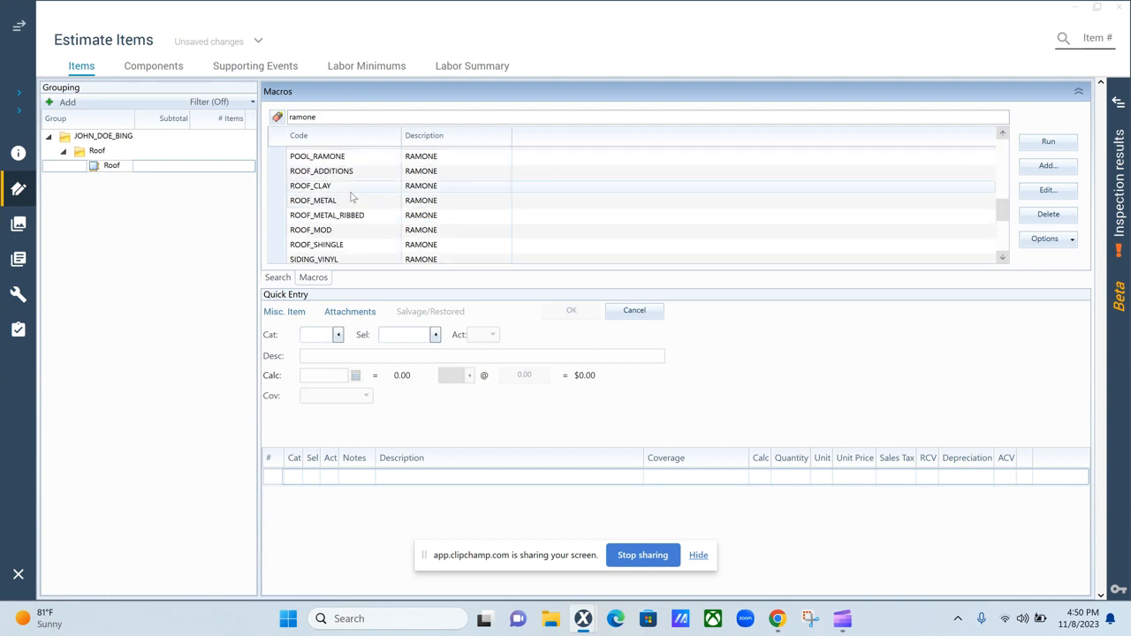
{"action": "scroll", "scroll_direction": "down", "scroll_amount": 3}
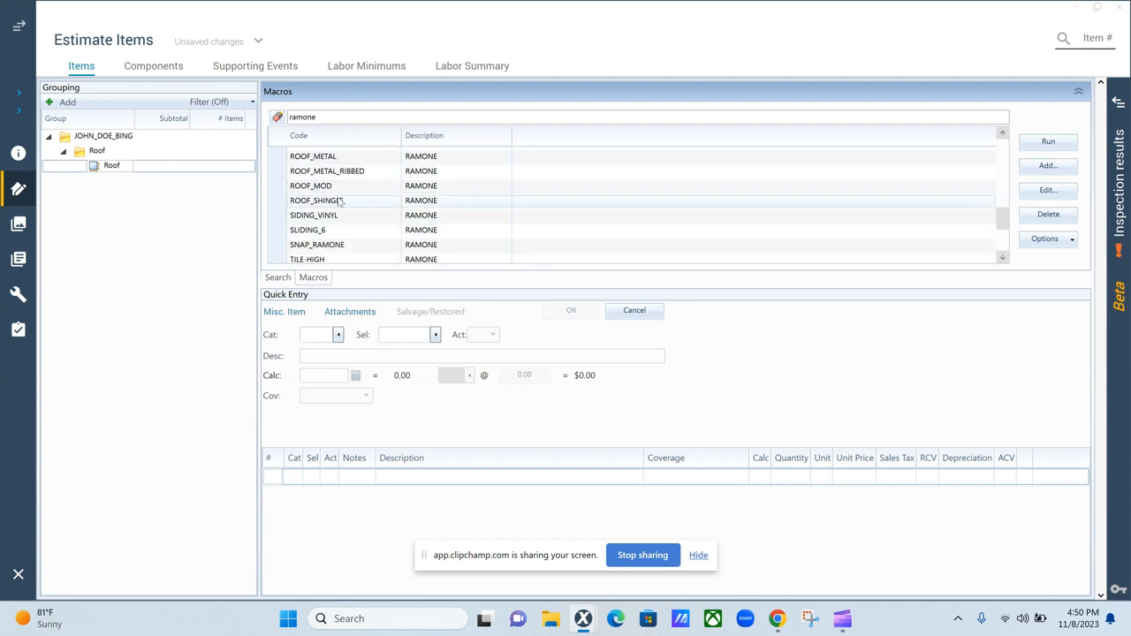
{"action": "left_click", "coordinate": [316, 199]}
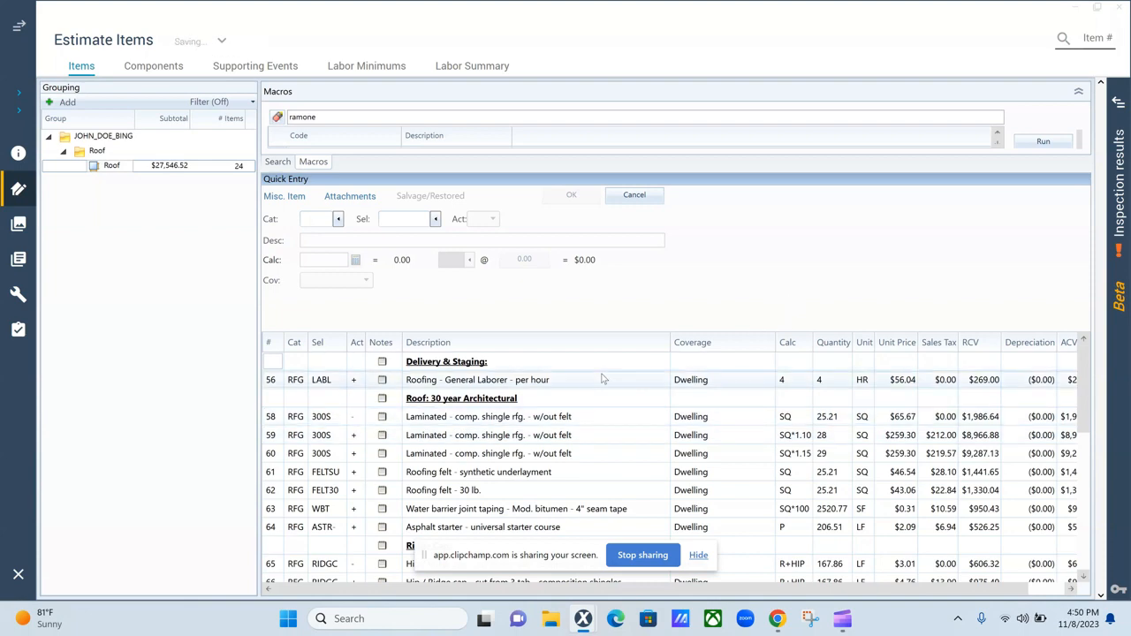
Read and close the Item Information for RFG 300S shingle removal and RFG FELT30 roofing felt
{"action": "scroll", "scroll_direction": "down", "scroll_amount": 3}
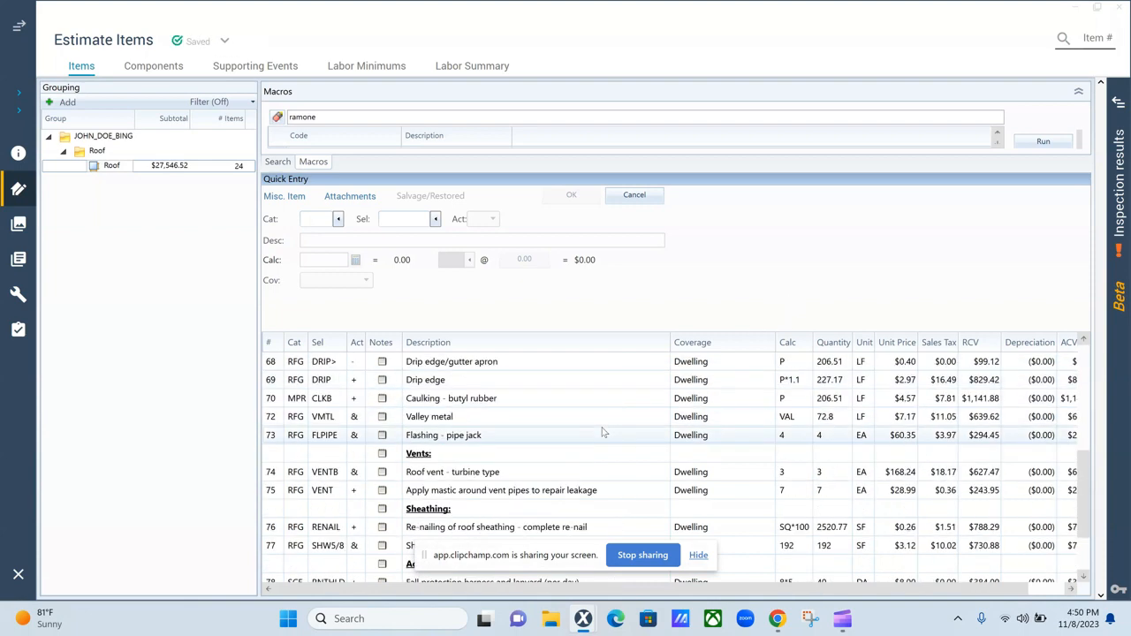
{"action": "scroll", "scroll_direction": "down", "scroll_amount": 3}
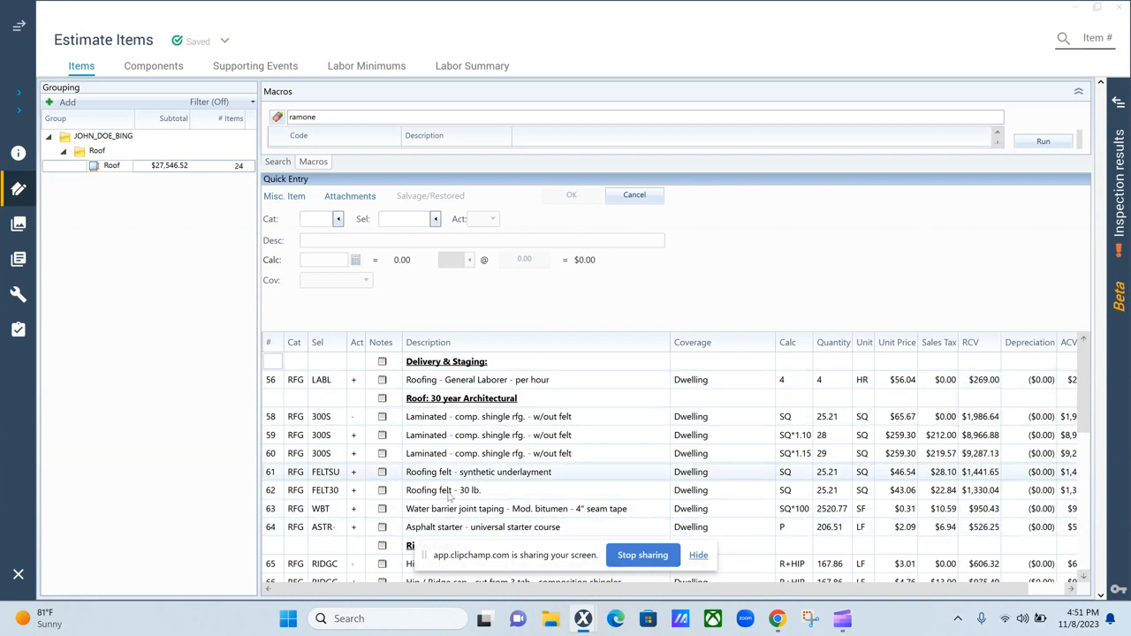
{"action": "mouse_move", "coordinate": [598, 455]}
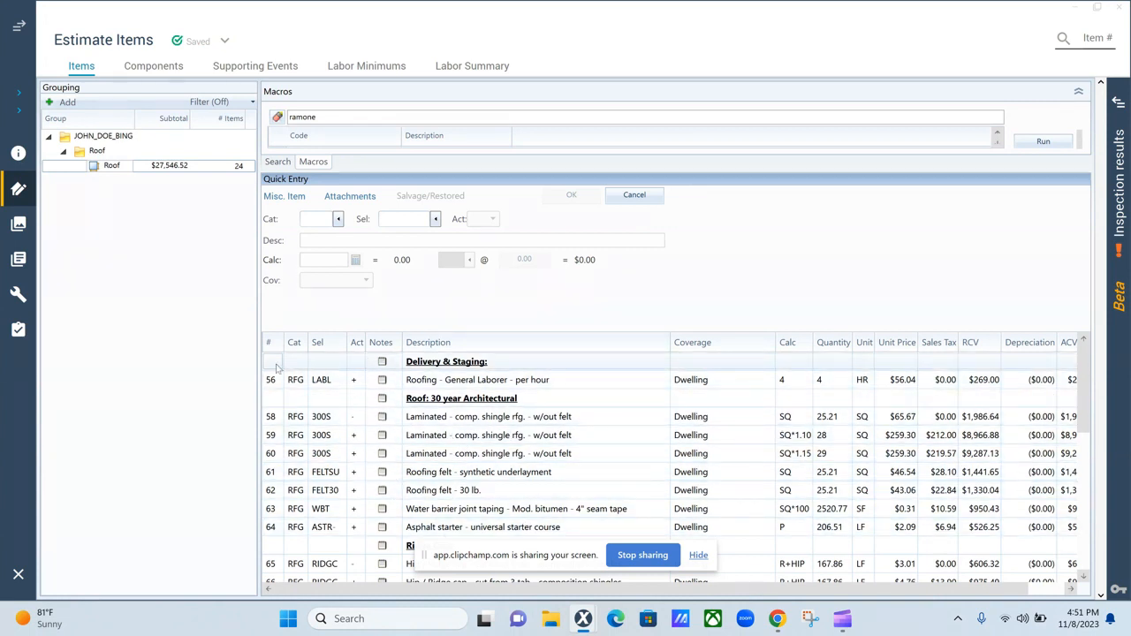
{"action": "mouse_move", "coordinate": [362, 396]}
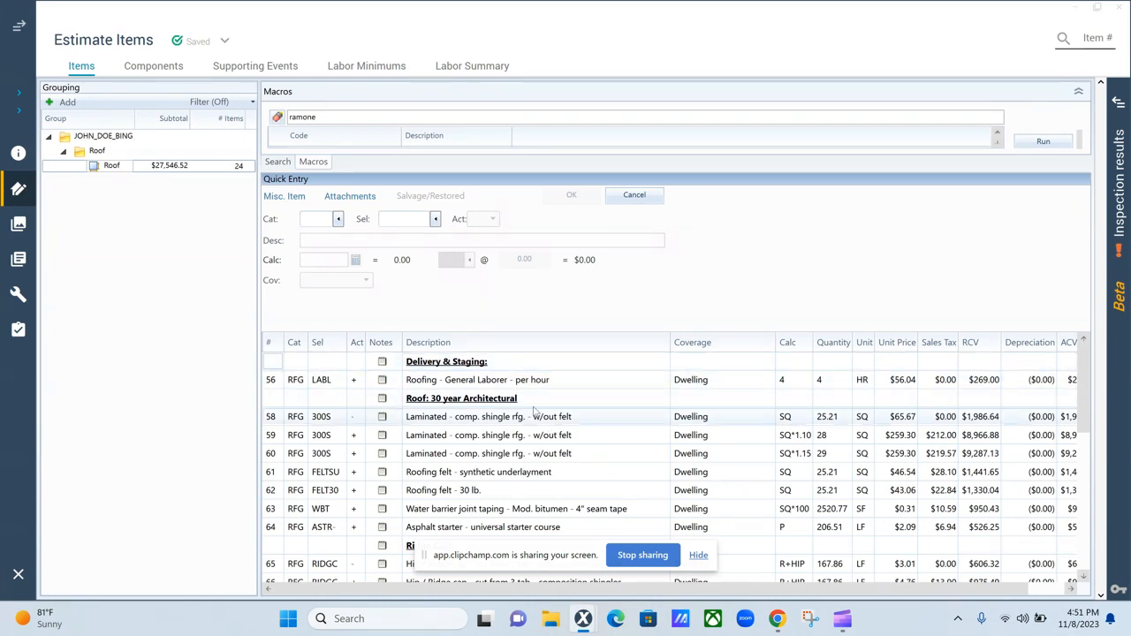
{"action": "mouse_move", "coordinate": [491, 416]}
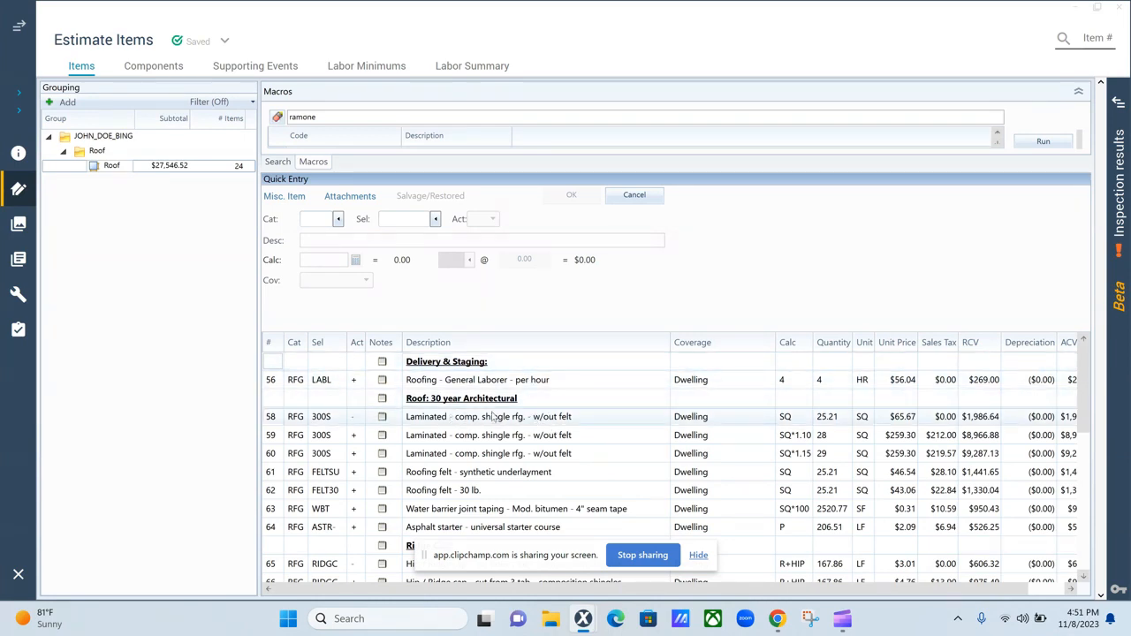
{"action": "scroll", "scroll_direction": "down", "scroll_amount": 3}
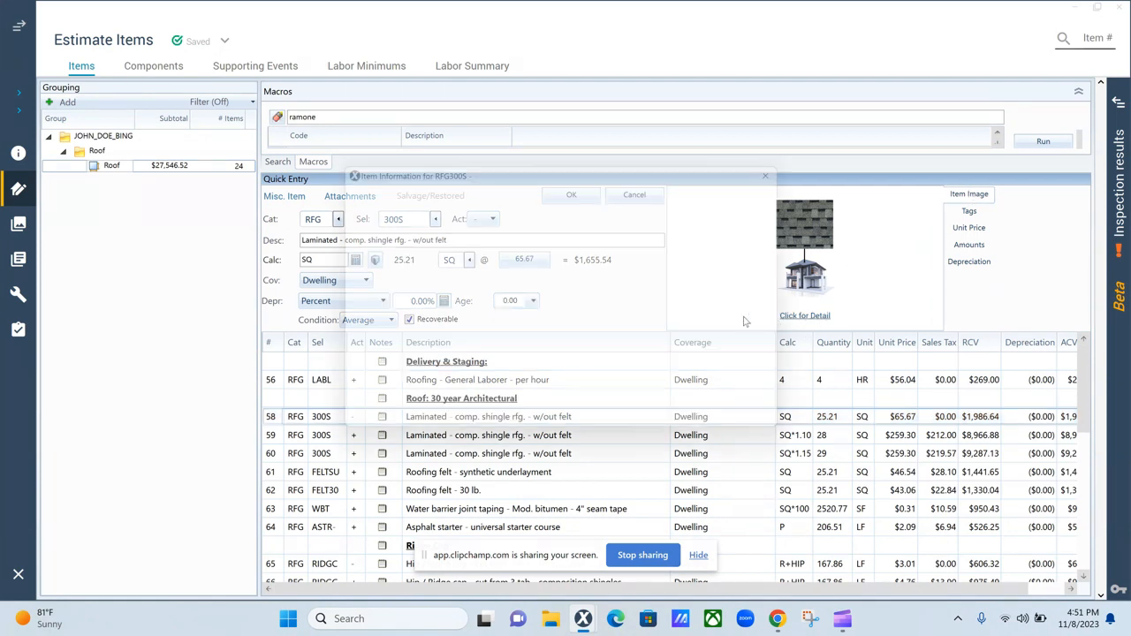
{"action": "left_click", "coordinate": [805, 315]}
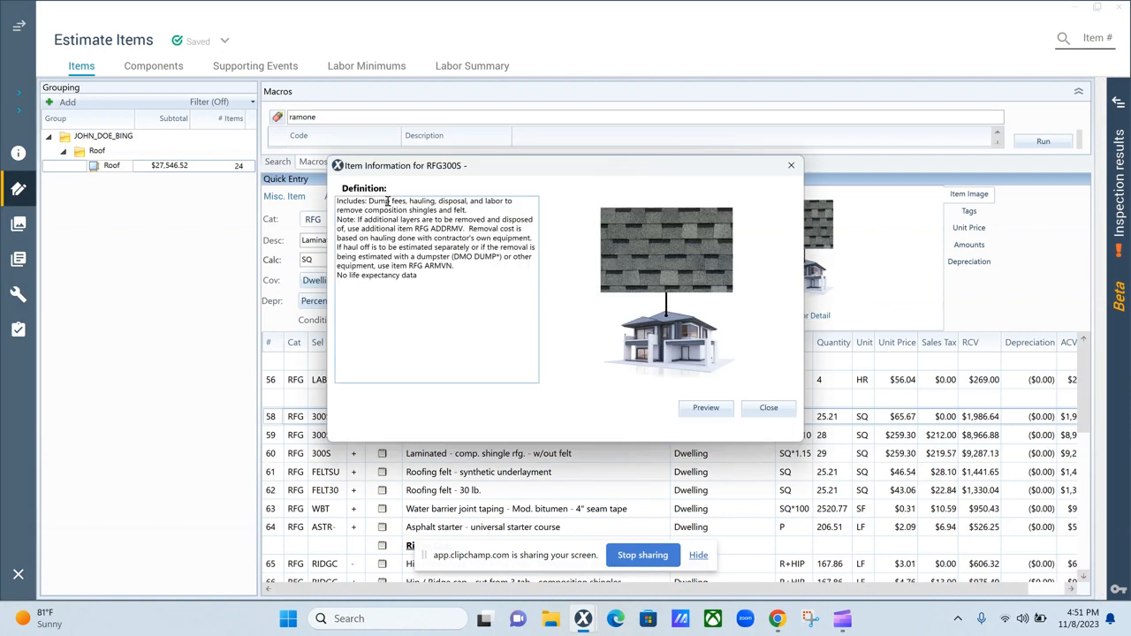
{"action": "mouse_move", "coordinate": [515, 202]}
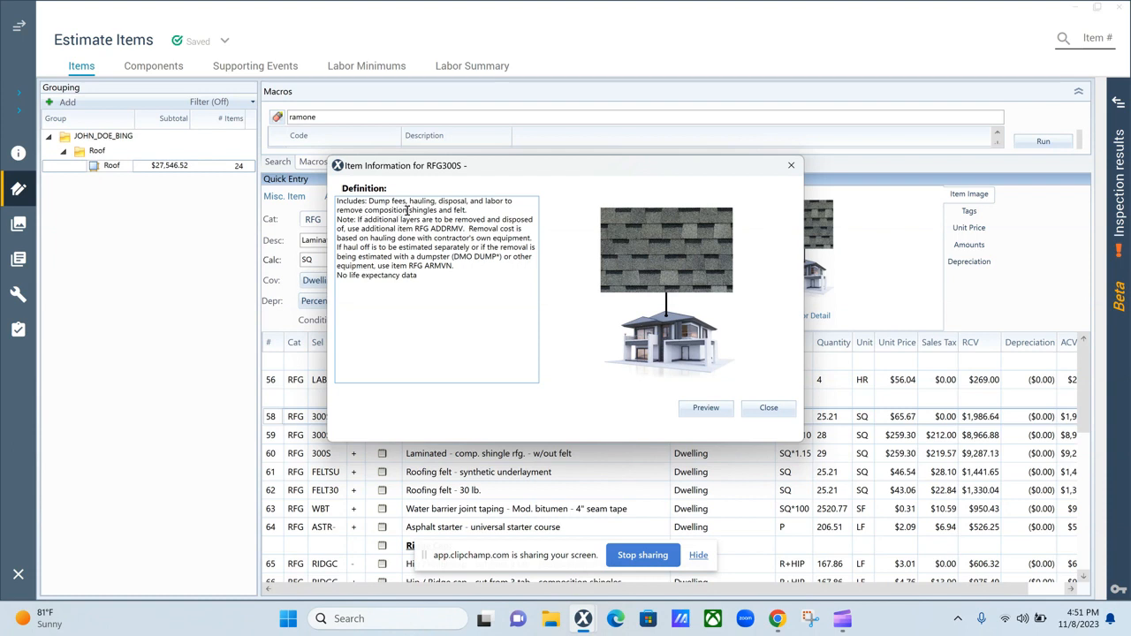
{"action": "left_click", "coordinate": [767, 408]}
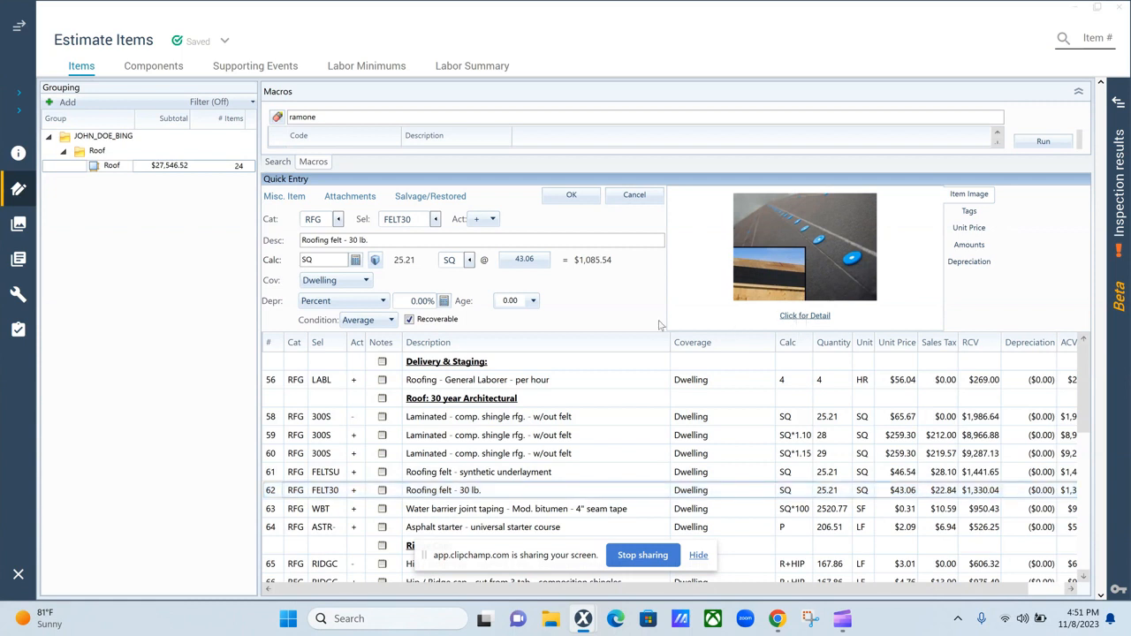
{"action": "left_click", "coordinate": [805, 315]}
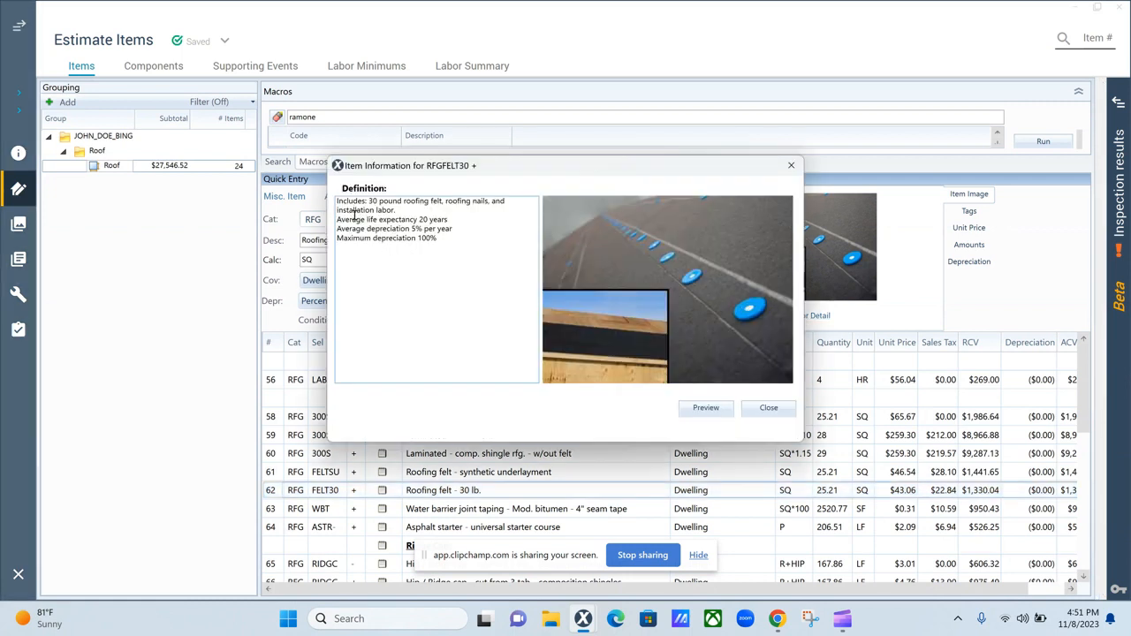
{"action": "mouse_move", "coordinate": [451, 201]}
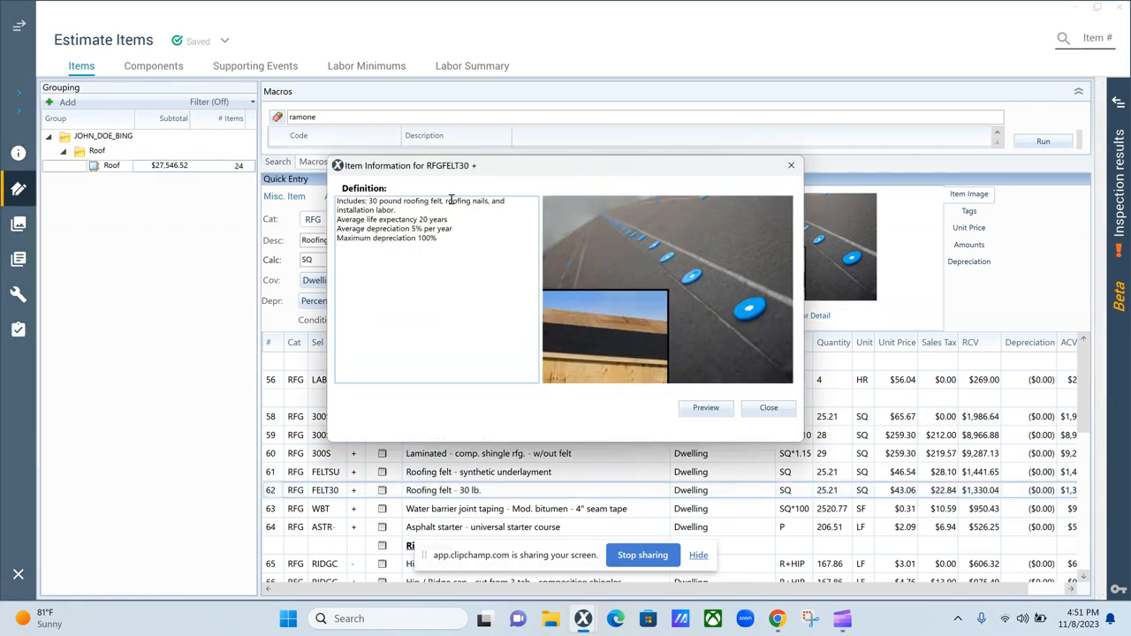
{"action": "mouse_move", "coordinate": [736, 197]}
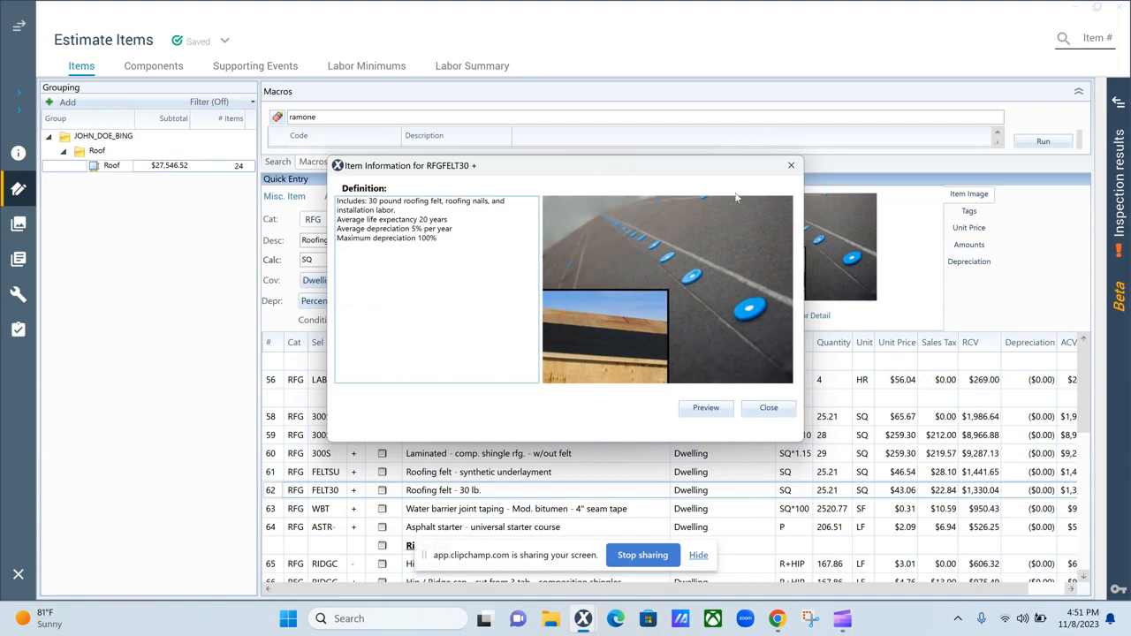
{"action": "left_click", "coordinate": [768, 407]}
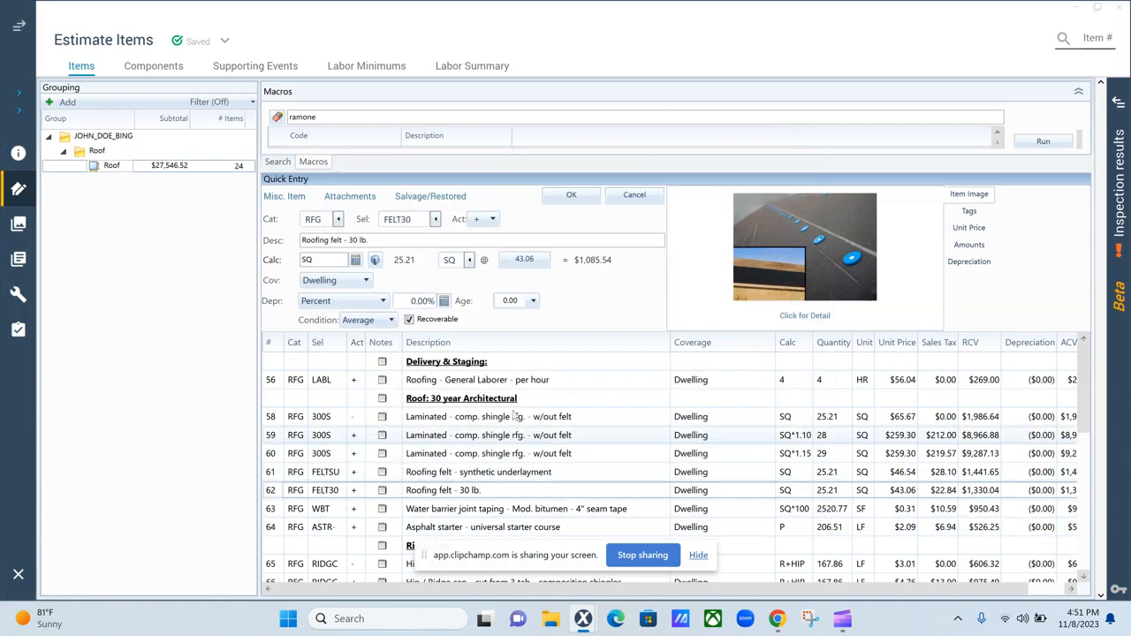
{"action": "mouse_move", "coordinate": [285, 453]}
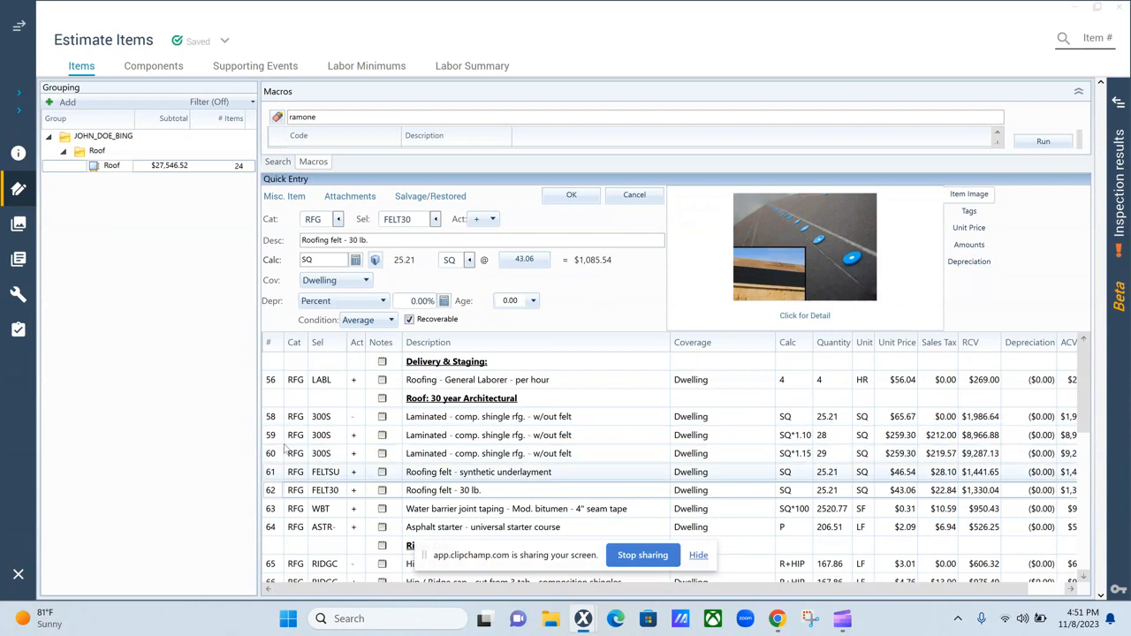
{"action": "mouse_move", "coordinate": [301, 358]}
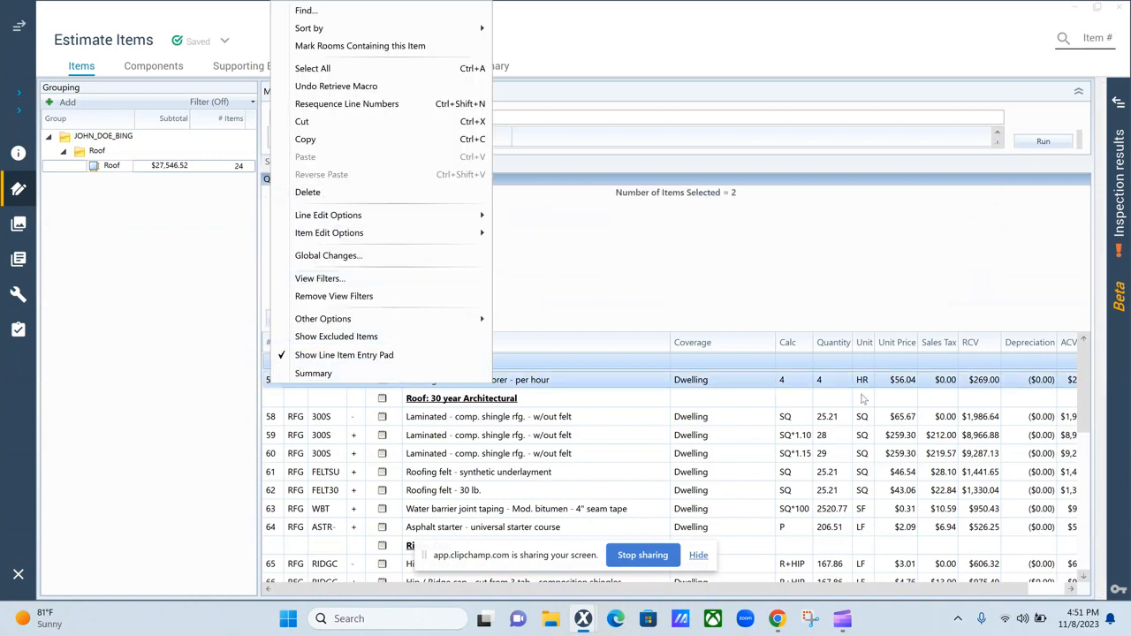
{"action": "mouse_move", "coordinate": [387, 202]}
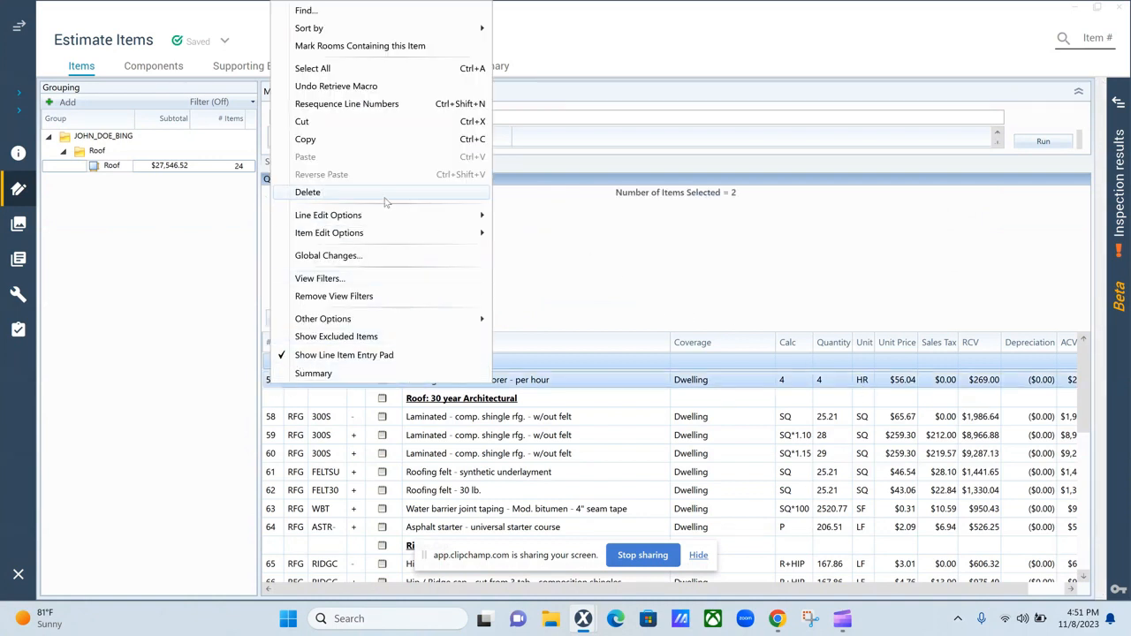
Delete the two excess line items and change line 58 to selector 240, 3 tab 25 yr. shingles
{"action": "left_click", "coordinate": [307, 192]}
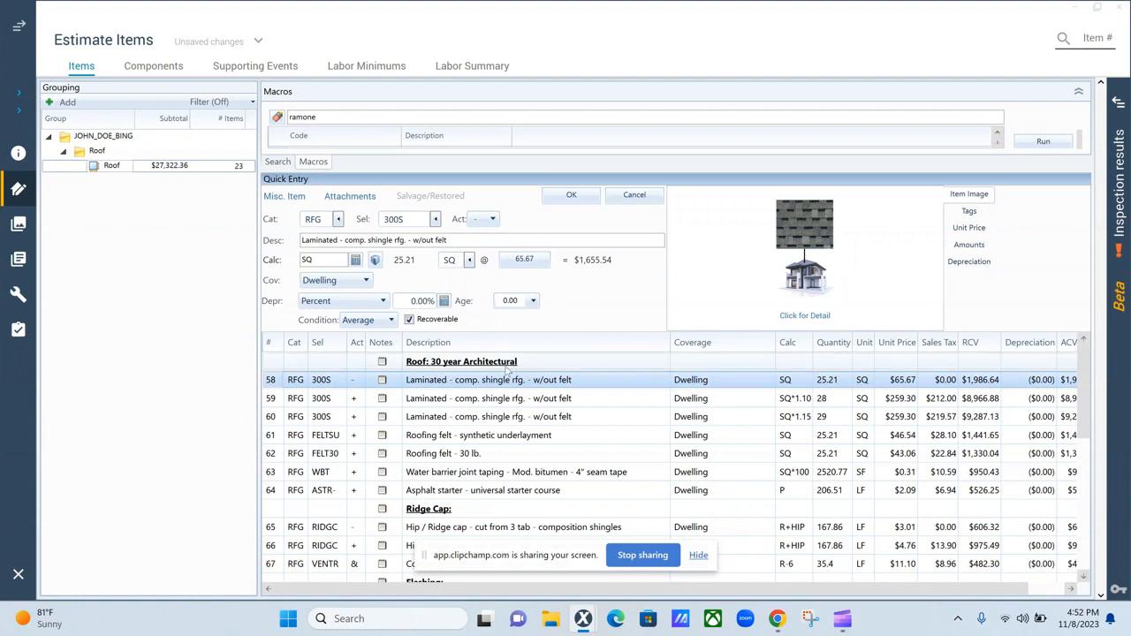
{"action": "double_click", "coordinate": [396, 219]}
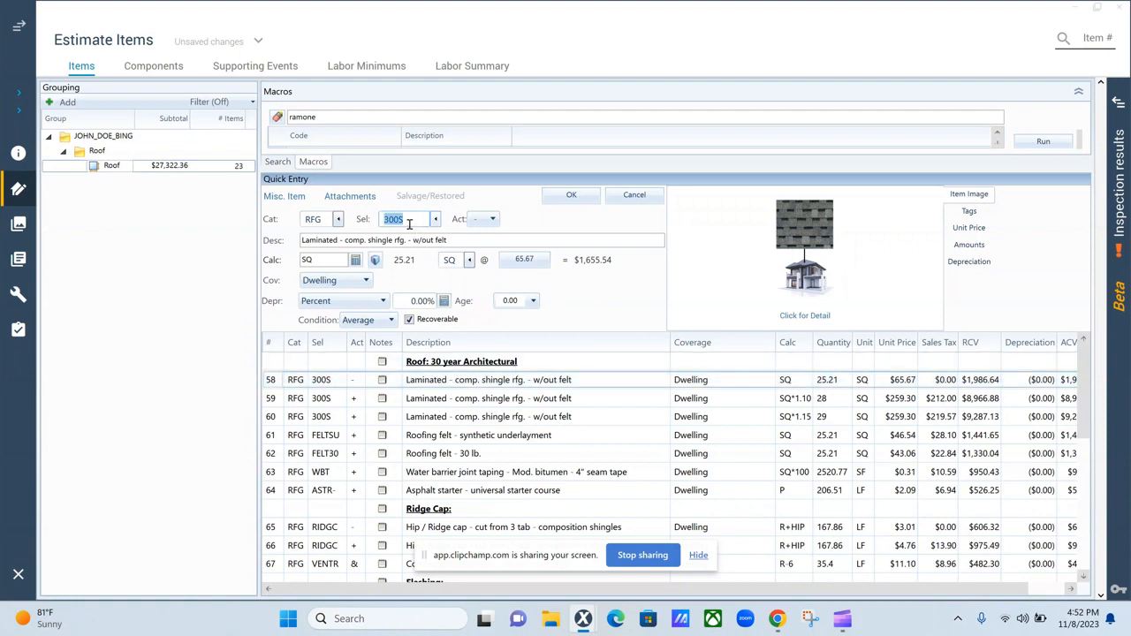
{"action": "type", "text": "240"}
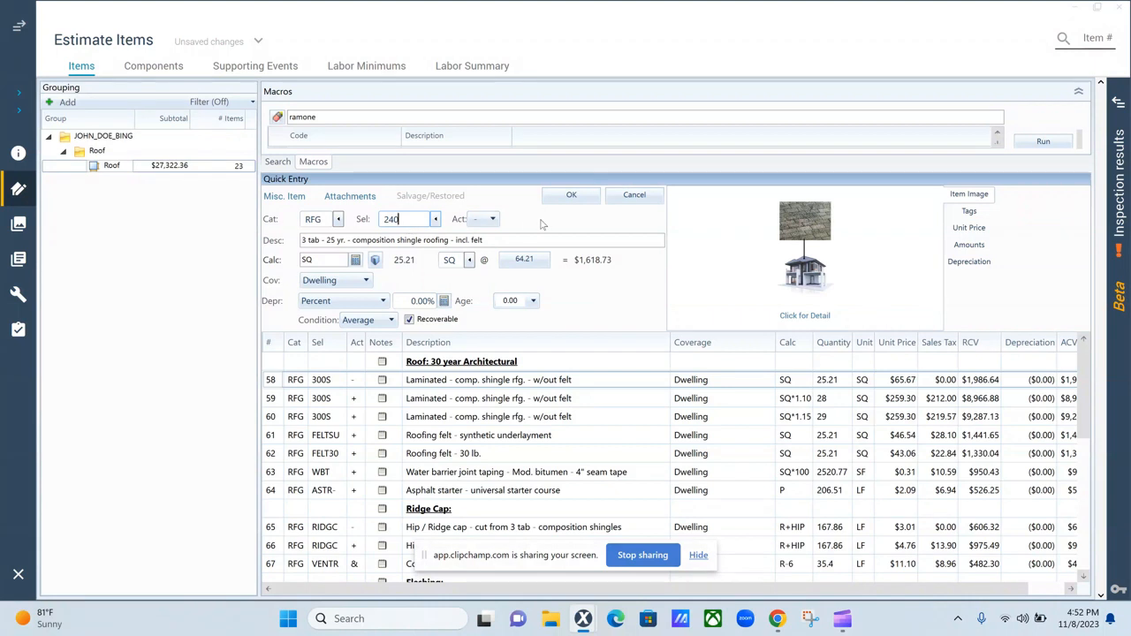
{"action": "left_click", "coordinate": [571, 194]}
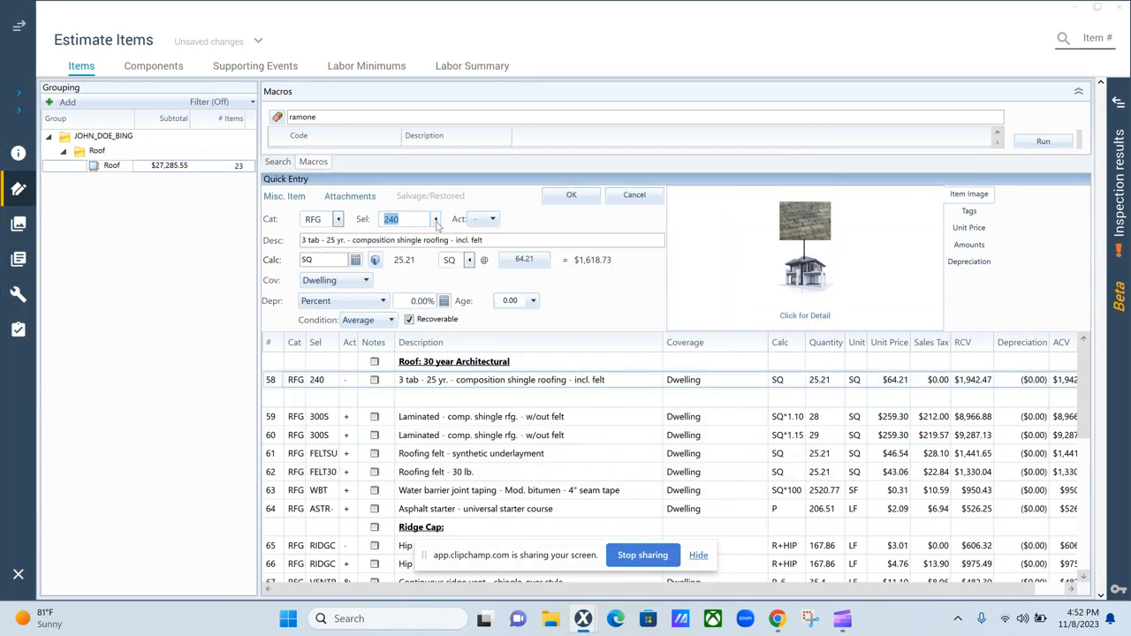
Check the roofing selector list without choosing, then mark line 59 as a removal
{"action": "left_click", "coordinate": [428, 218]}
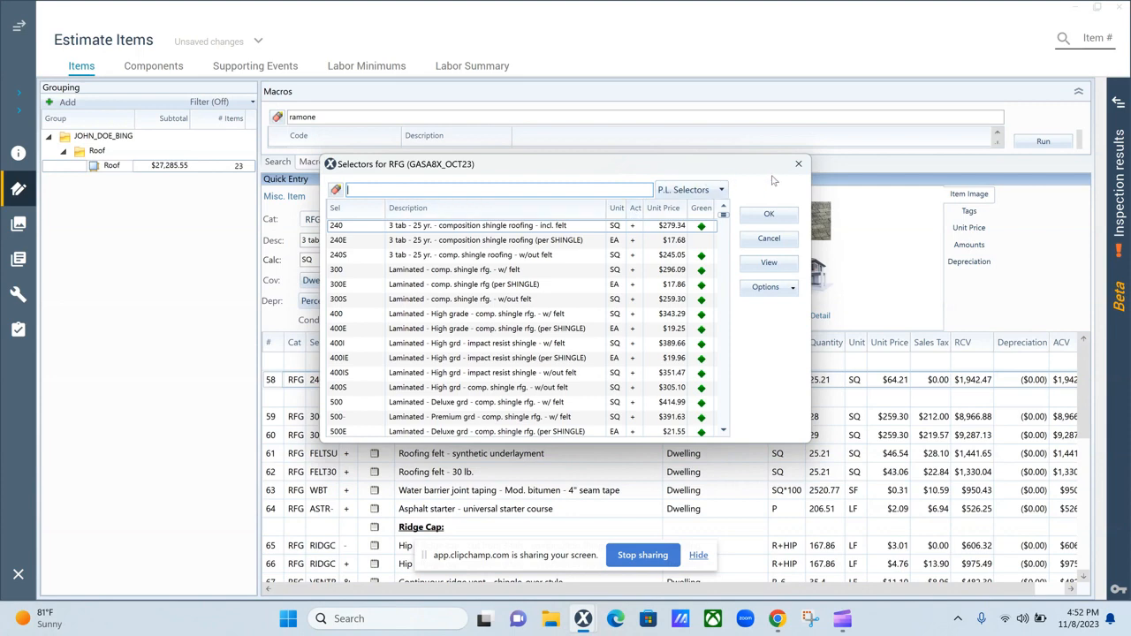
{"action": "left_click", "coordinate": [799, 164]}
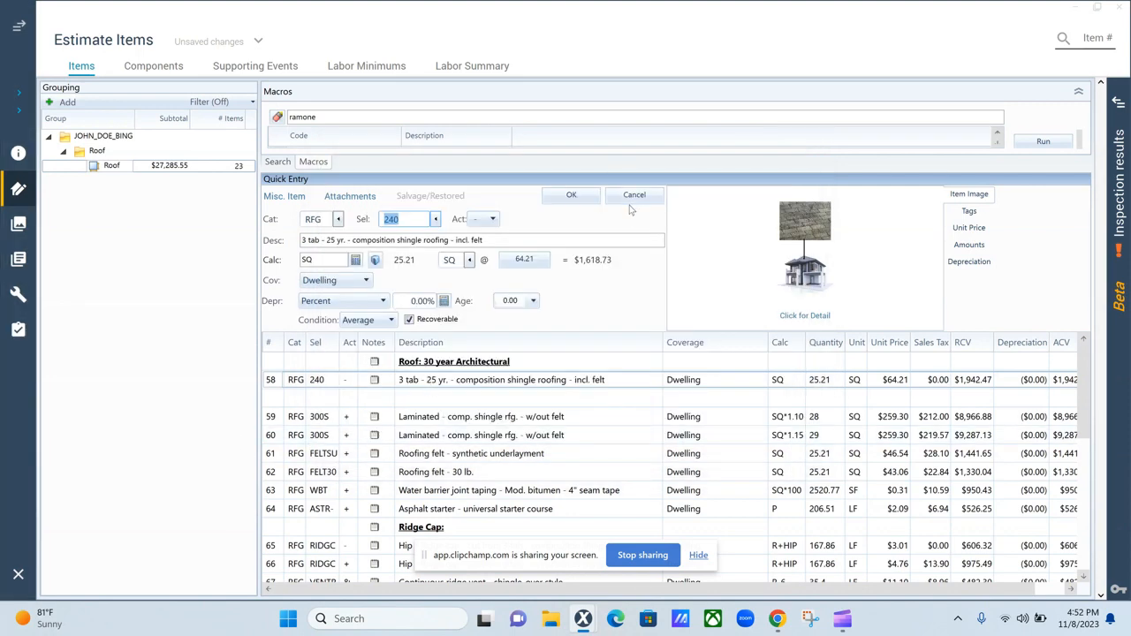
{"action": "left_click", "coordinate": [634, 195]}
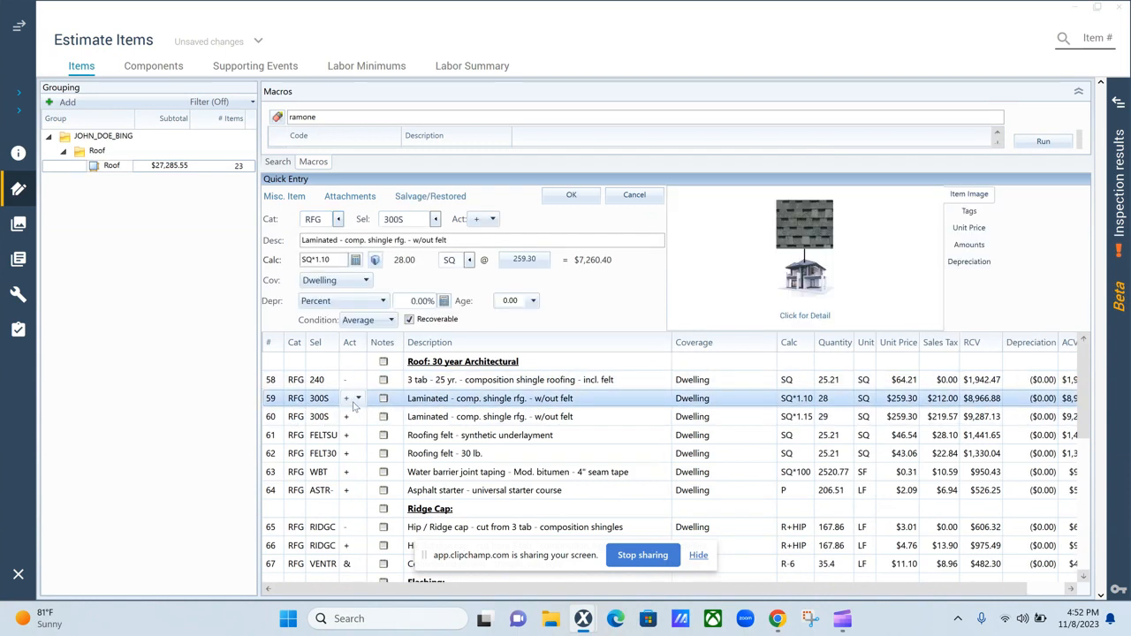
{"action": "left_click", "coordinate": [358, 399]}
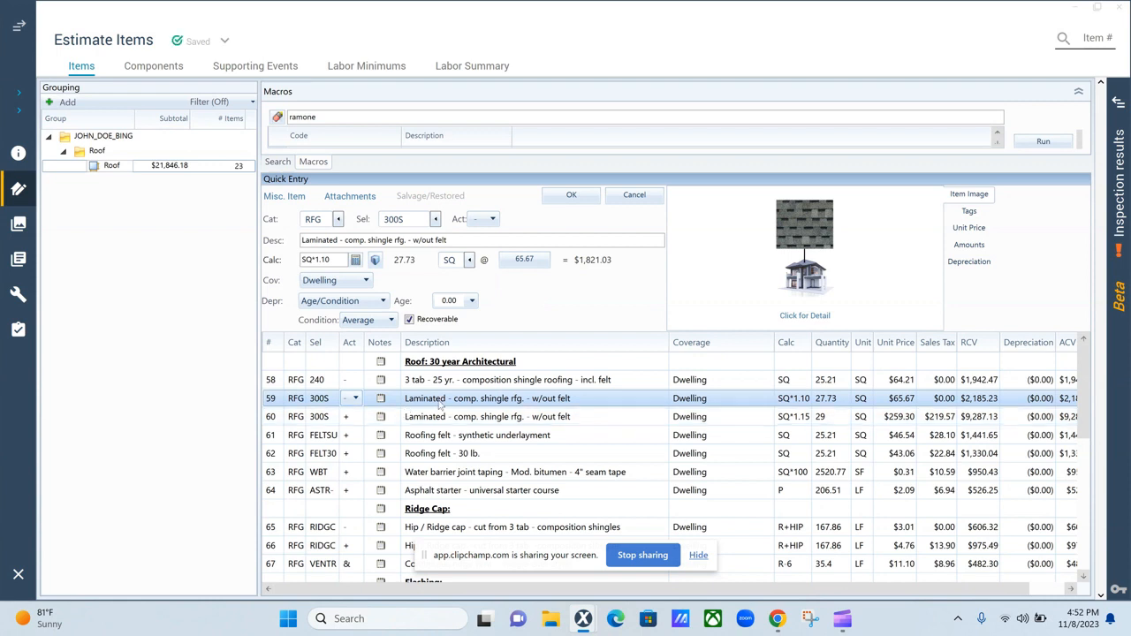
{"action": "mouse_move", "coordinate": [461, 398]}
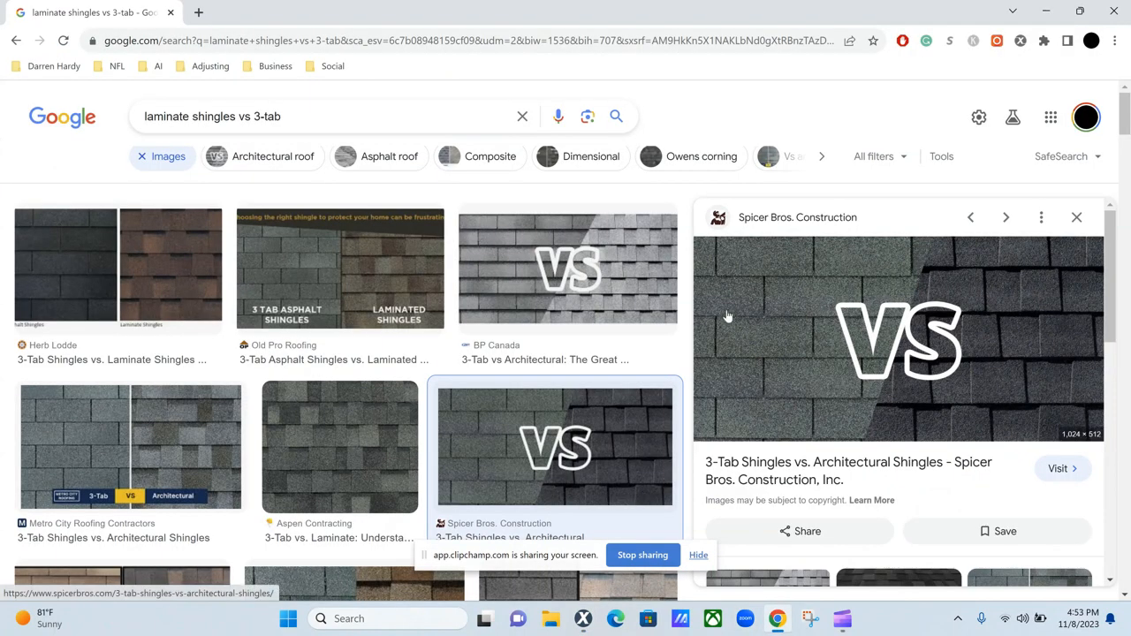
{"action": "mouse_move", "coordinate": [763, 378]}
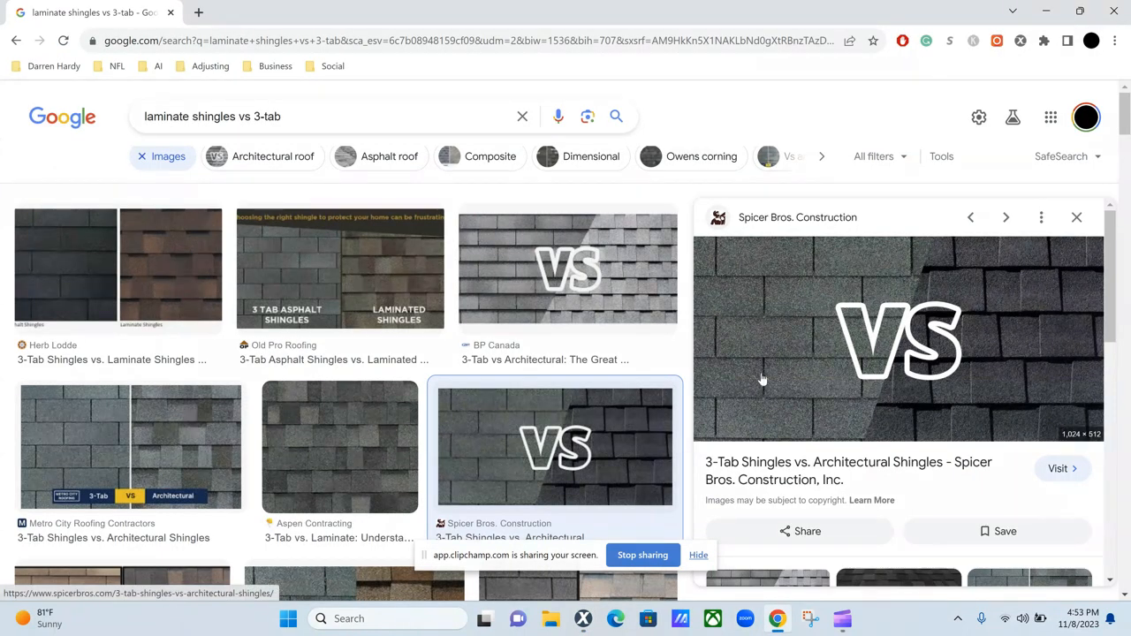
{"action": "mouse_move", "coordinate": [1049, 386]}
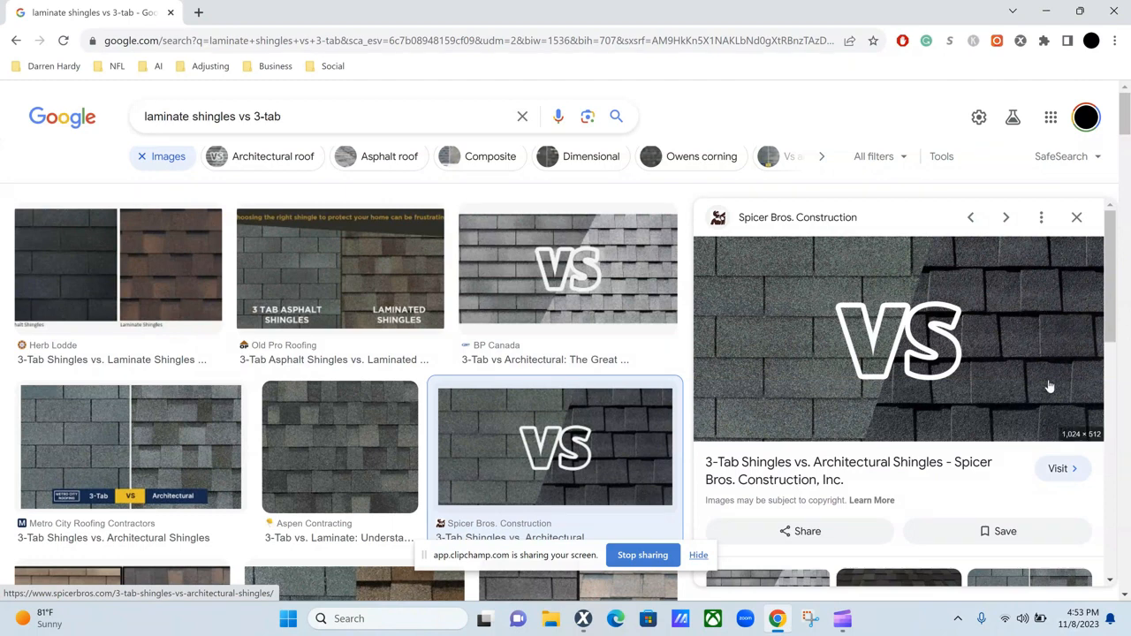
{"action": "mouse_move", "coordinate": [869, 310]}
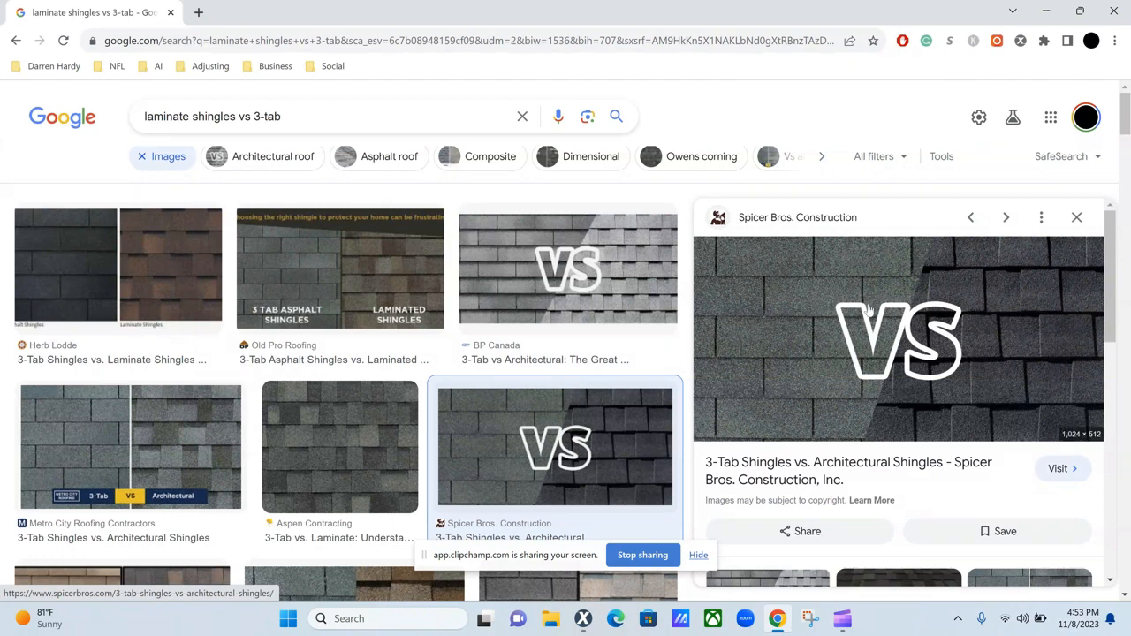
{"action": "mouse_move", "coordinate": [800, 294]}
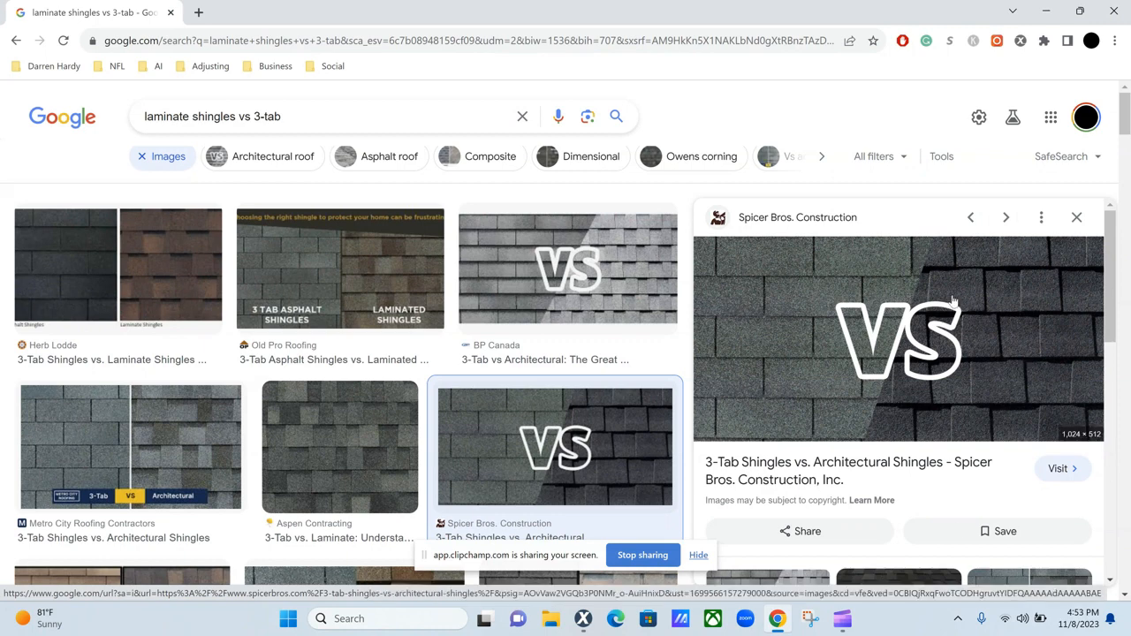
{"action": "mouse_move", "coordinate": [1004, 297]}
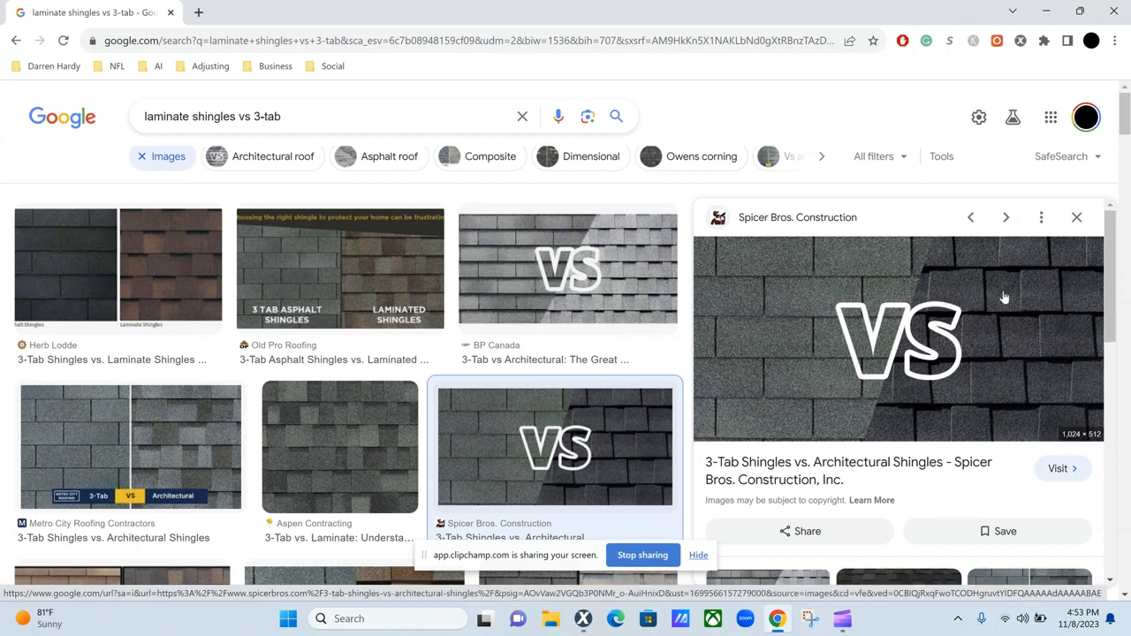
{"action": "mouse_move", "coordinate": [988, 304]}
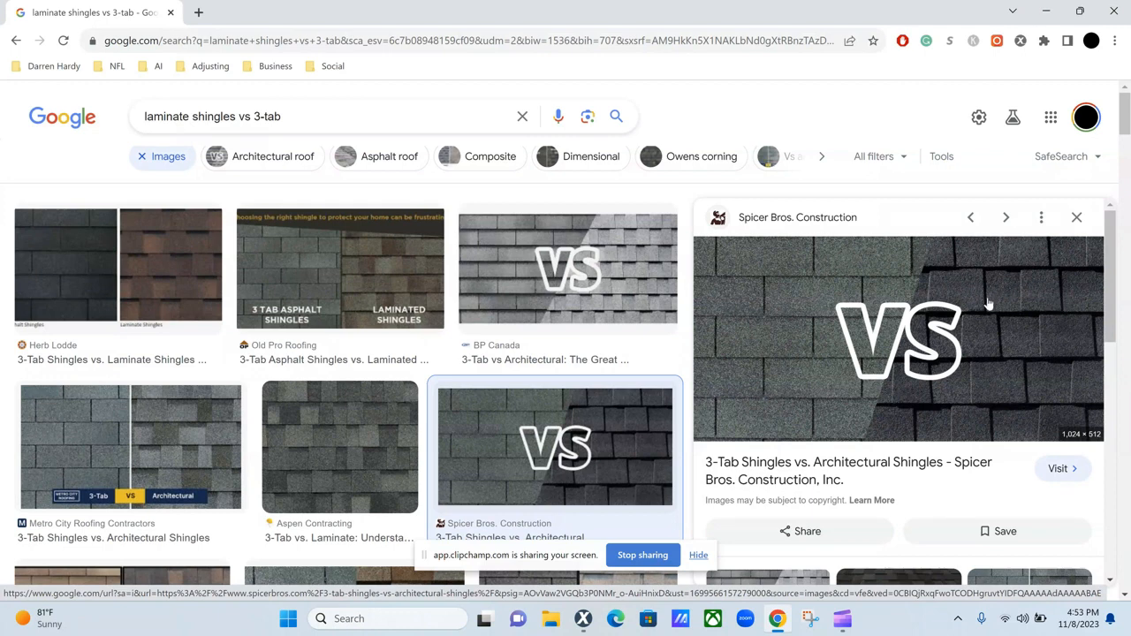
{"action": "mouse_move", "coordinate": [897, 391]}
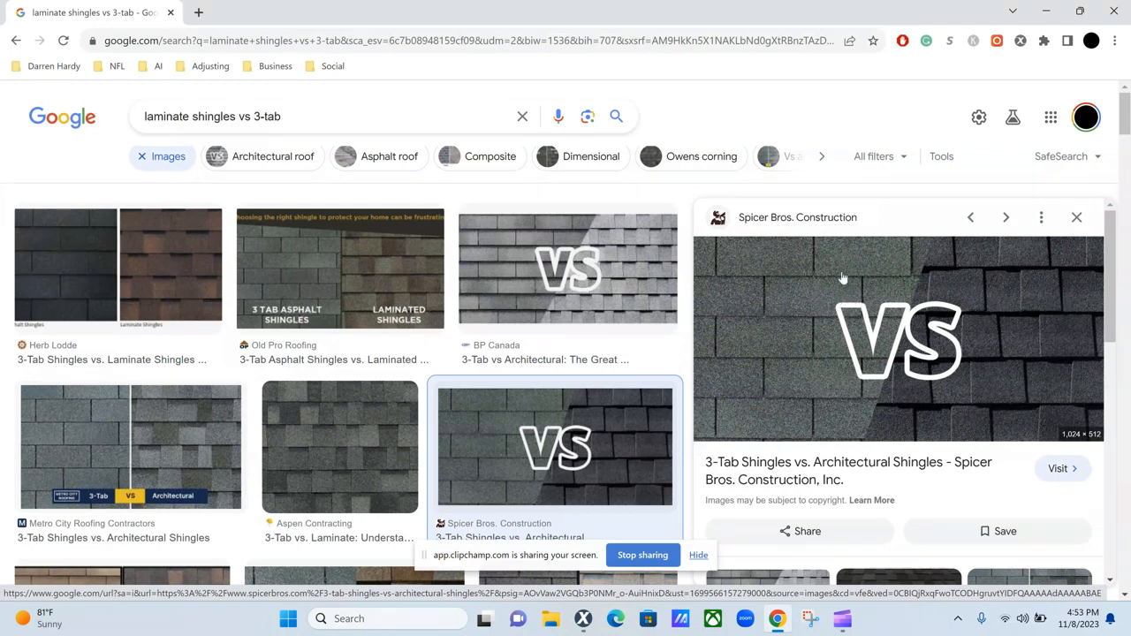
{"action": "mouse_move", "coordinate": [763, 294]}
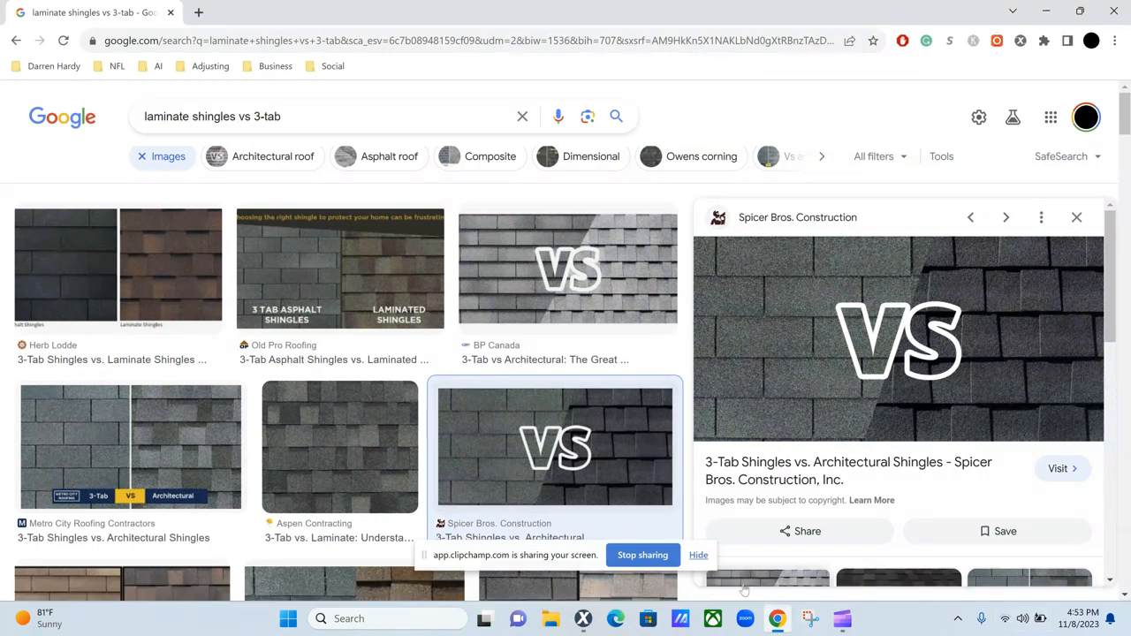
{"action": "mouse_move", "coordinate": [593, 619]}
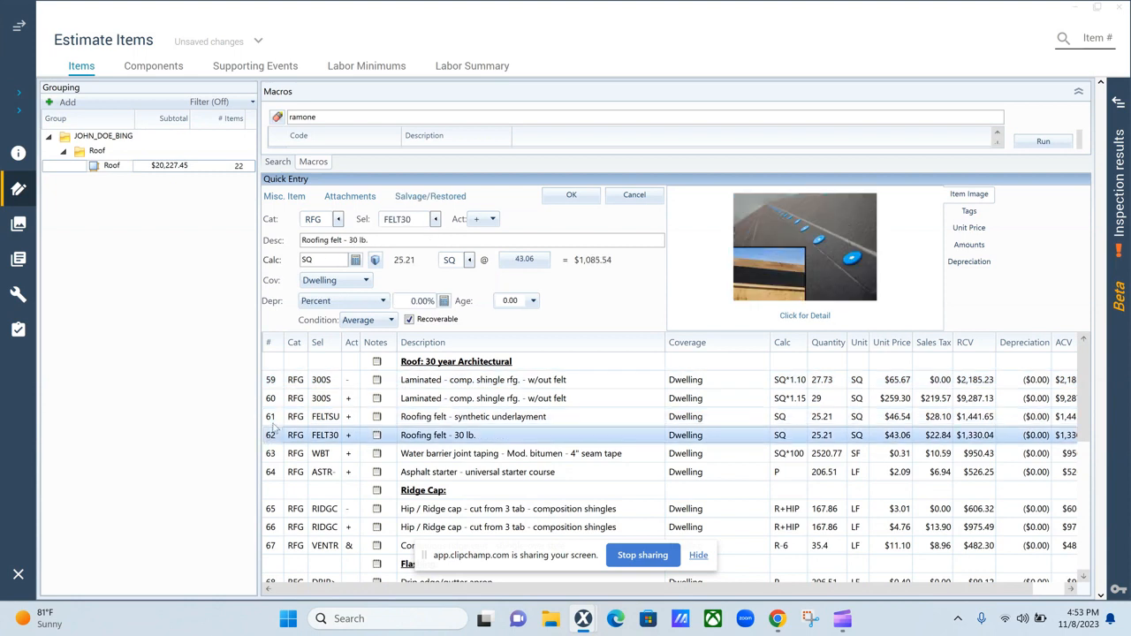
{"action": "mouse_move", "coordinate": [279, 429]}
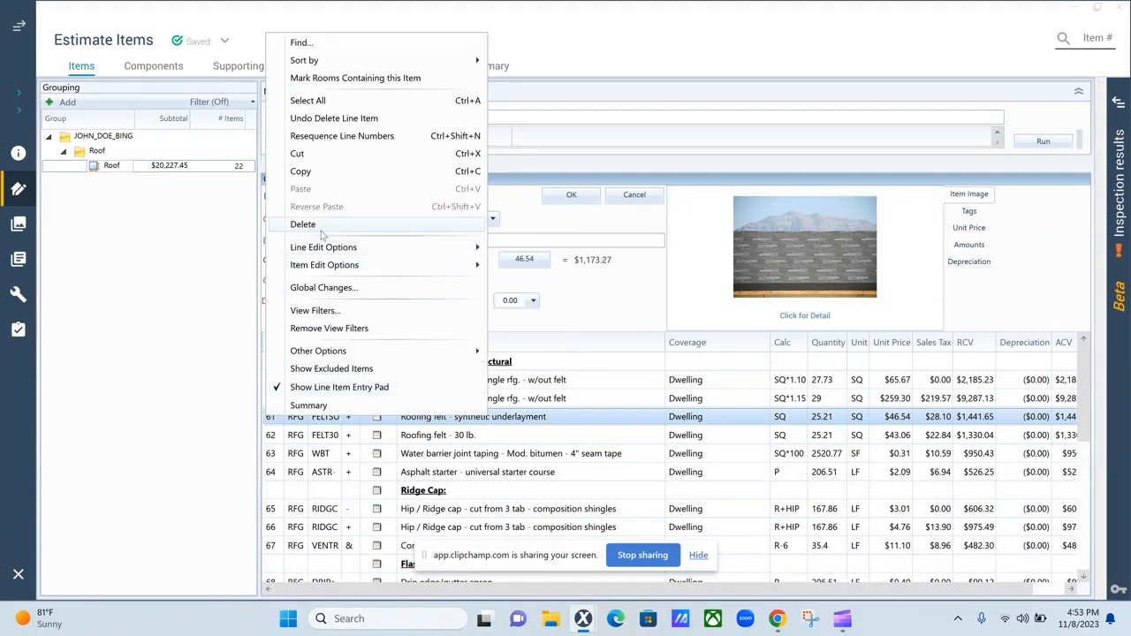
Delete the FELTSU synthetic underlayment line and switch the felt line to FELT15
{"action": "left_click", "coordinate": [302, 224]}
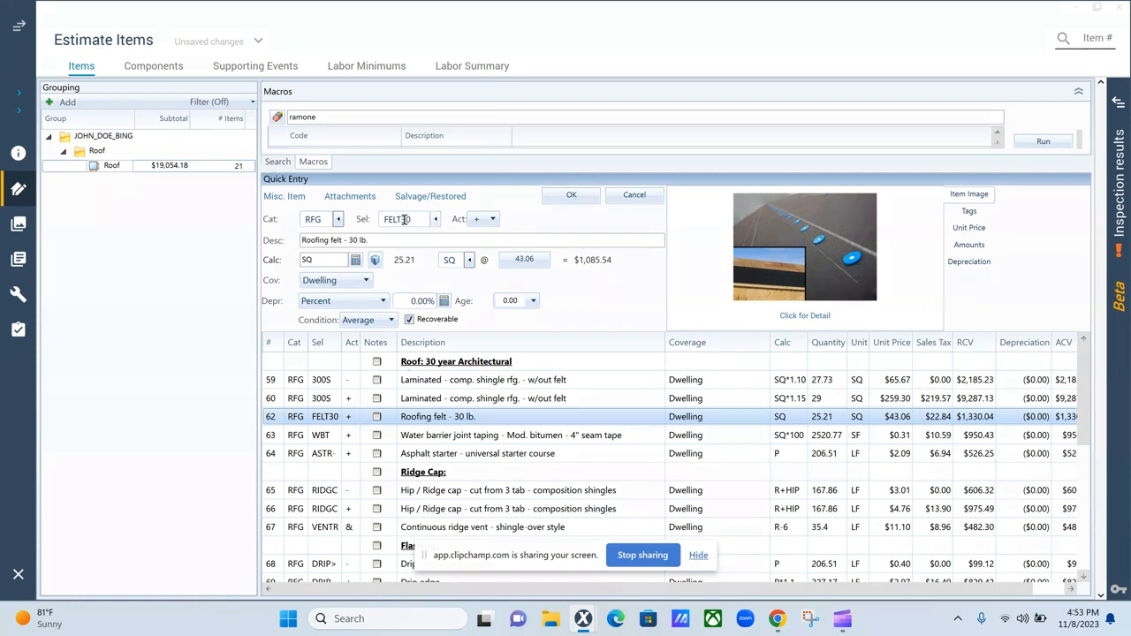
{"action": "double_click", "coordinate": [401, 219]}
{"action": "type", "text": "15"}
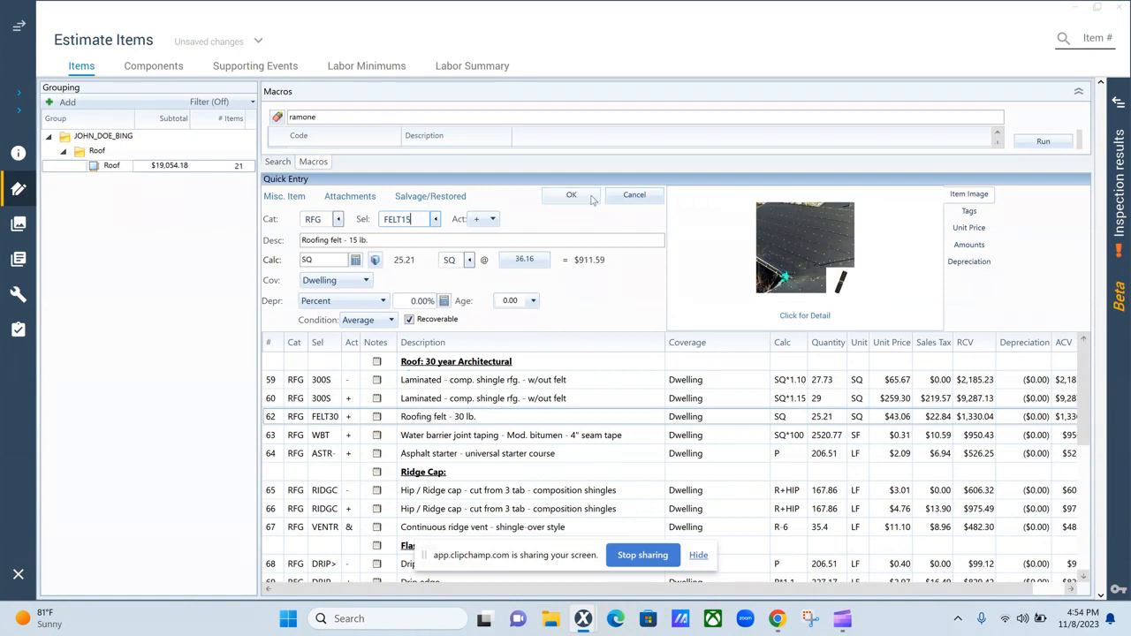
{"action": "left_click", "coordinate": [571, 195]}
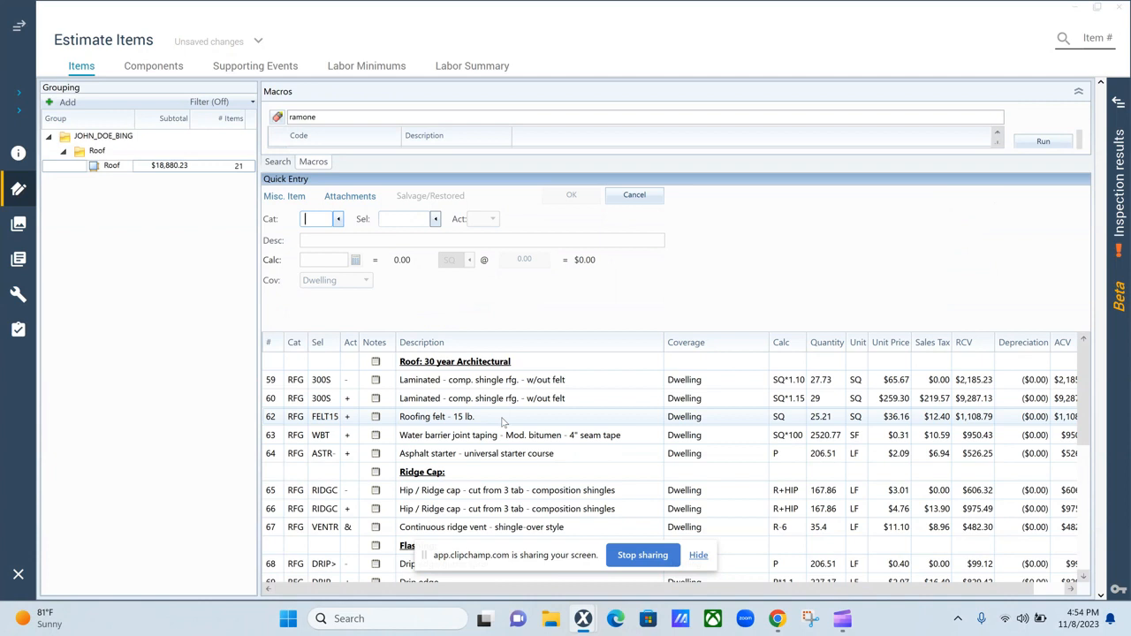
{"action": "mouse_move", "coordinate": [310, 335]}
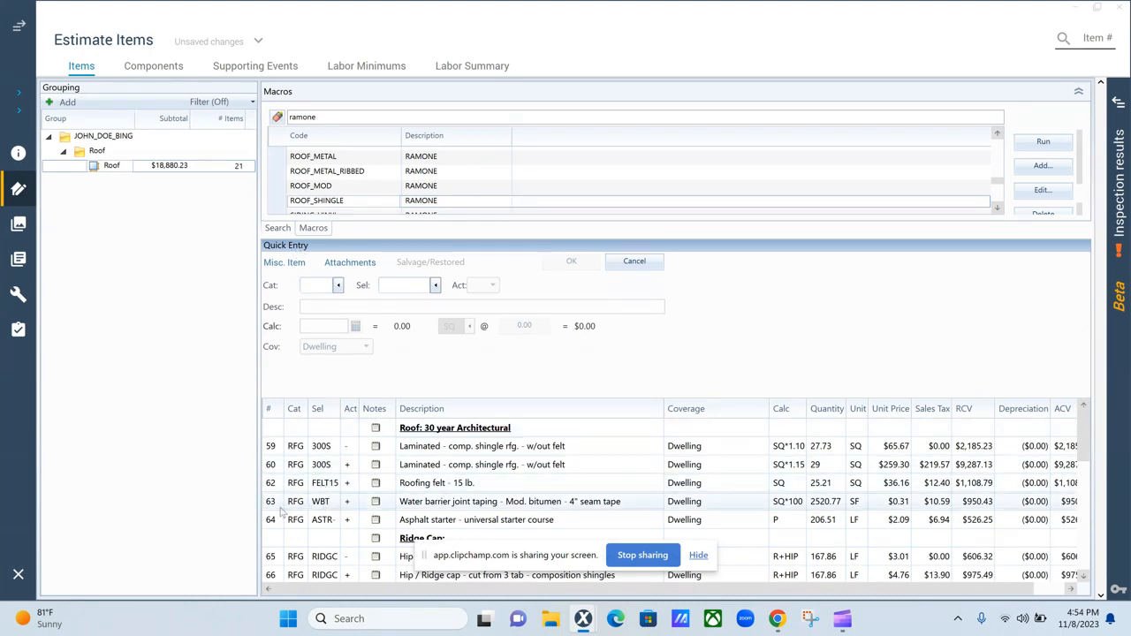
{"action": "mouse_move", "coordinate": [434, 510]}
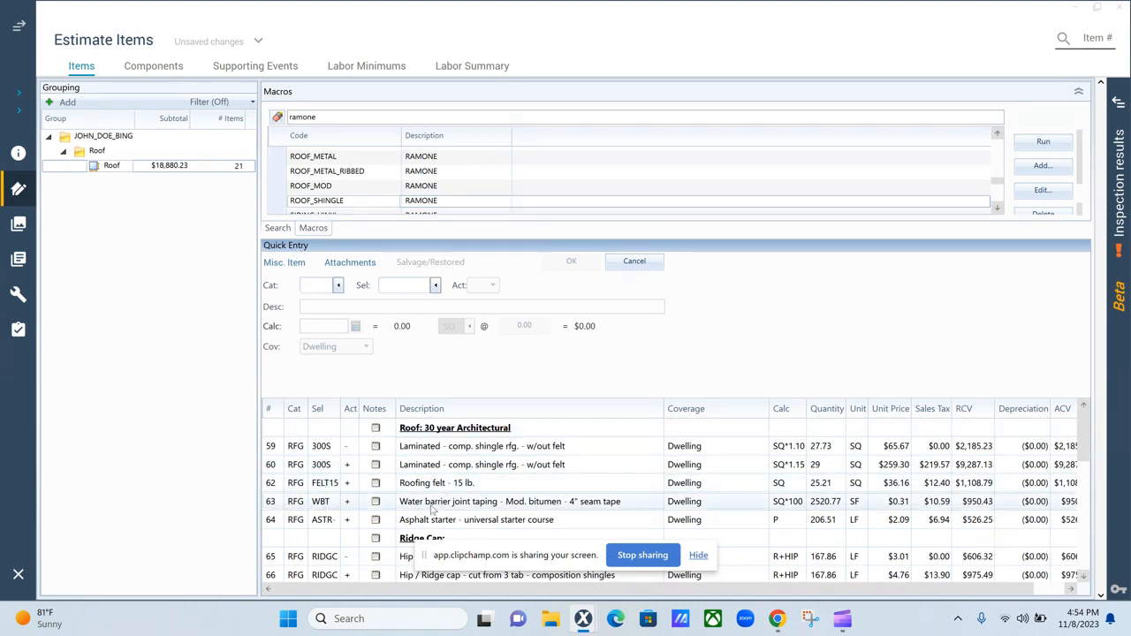
{"action": "mouse_move", "coordinate": [595, 509]}
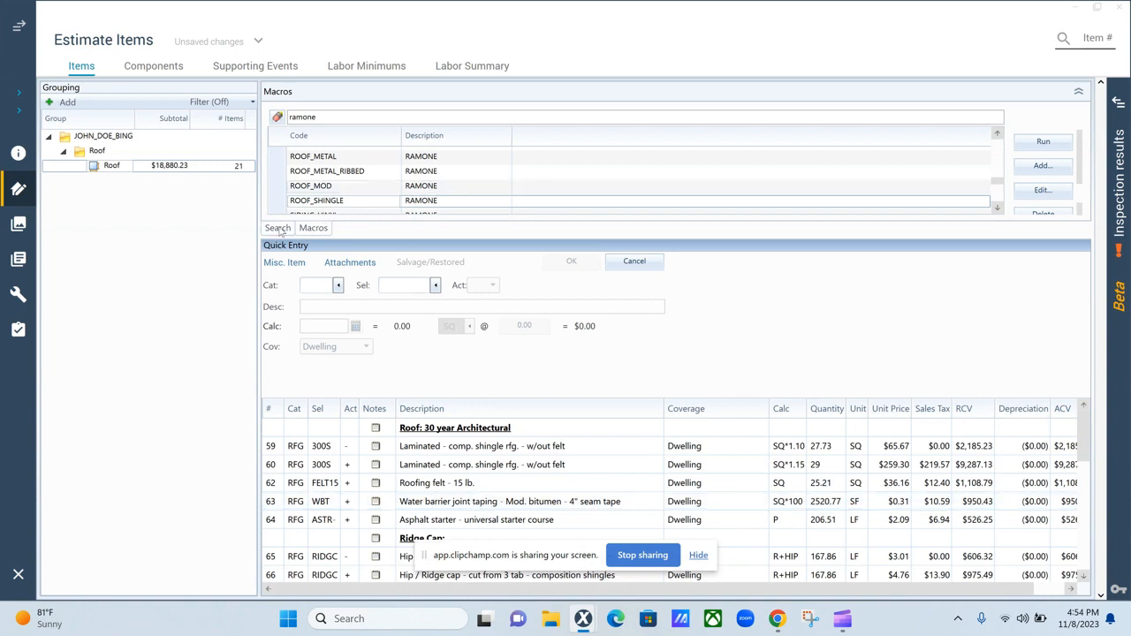
Search the price list for 'ice an' and add Ice & water barrier to the Roof group
{"action": "left_click", "coordinate": [276, 228]}
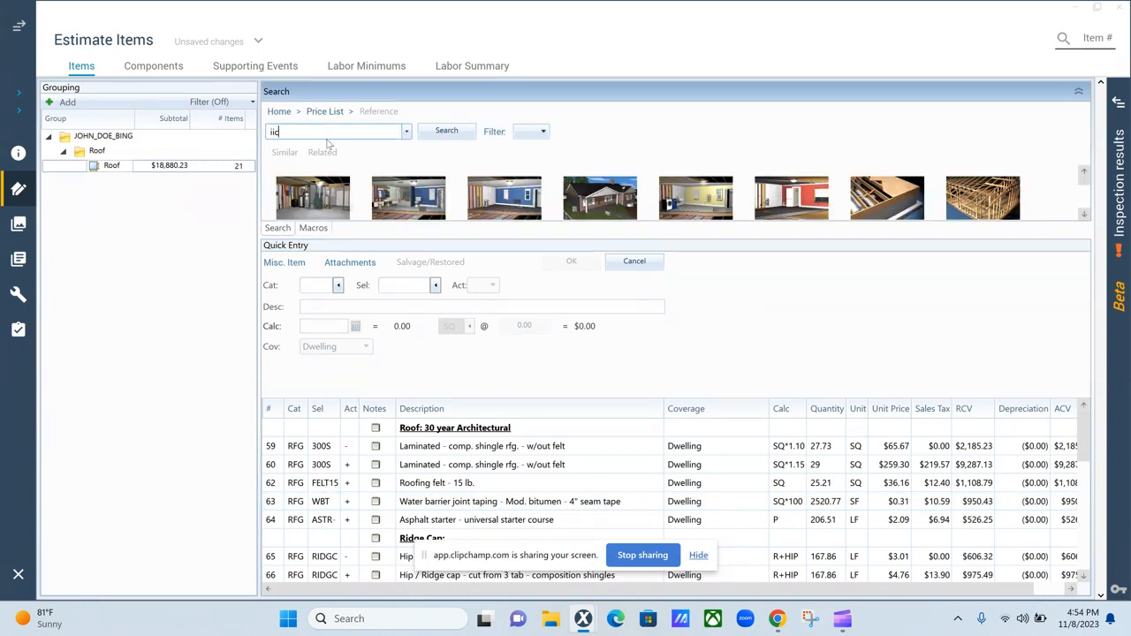
{"action": "type", "text": "ice an"}
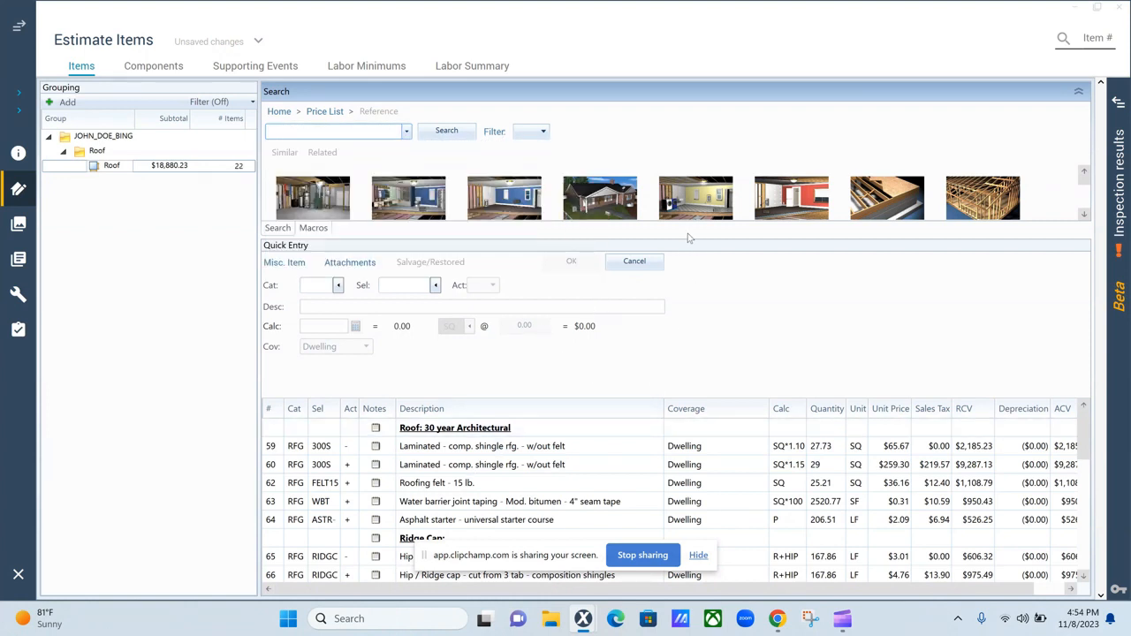
{"action": "mouse_move", "coordinate": [695, 161]}
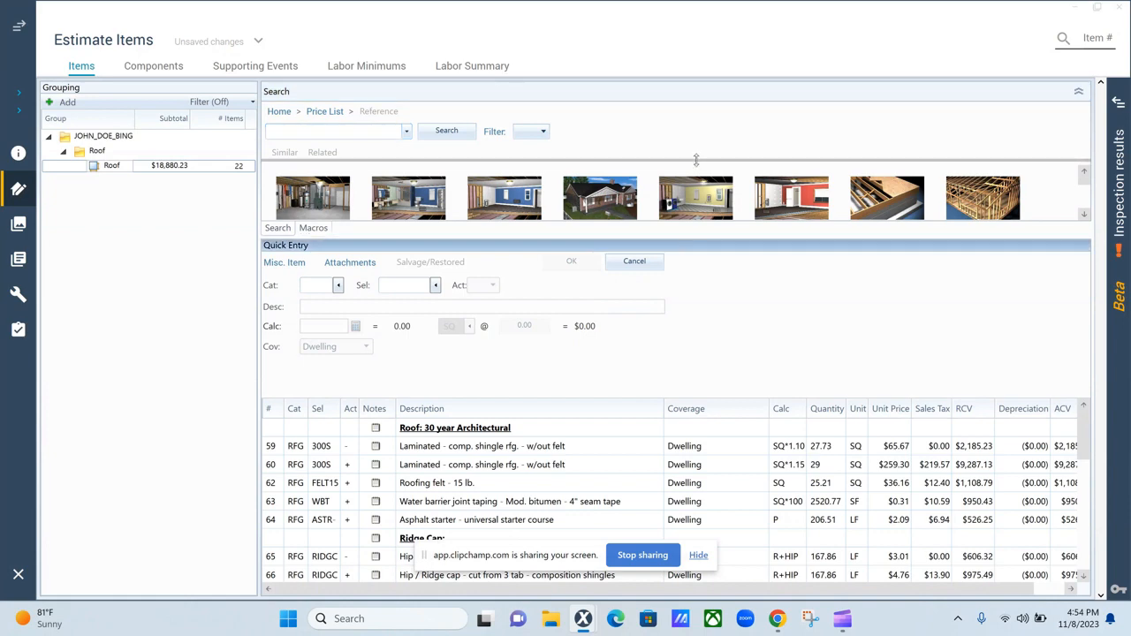
{"action": "scroll", "scroll_direction": "down", "scroll_amount": 3}
{"action": "type", "text": "P"}
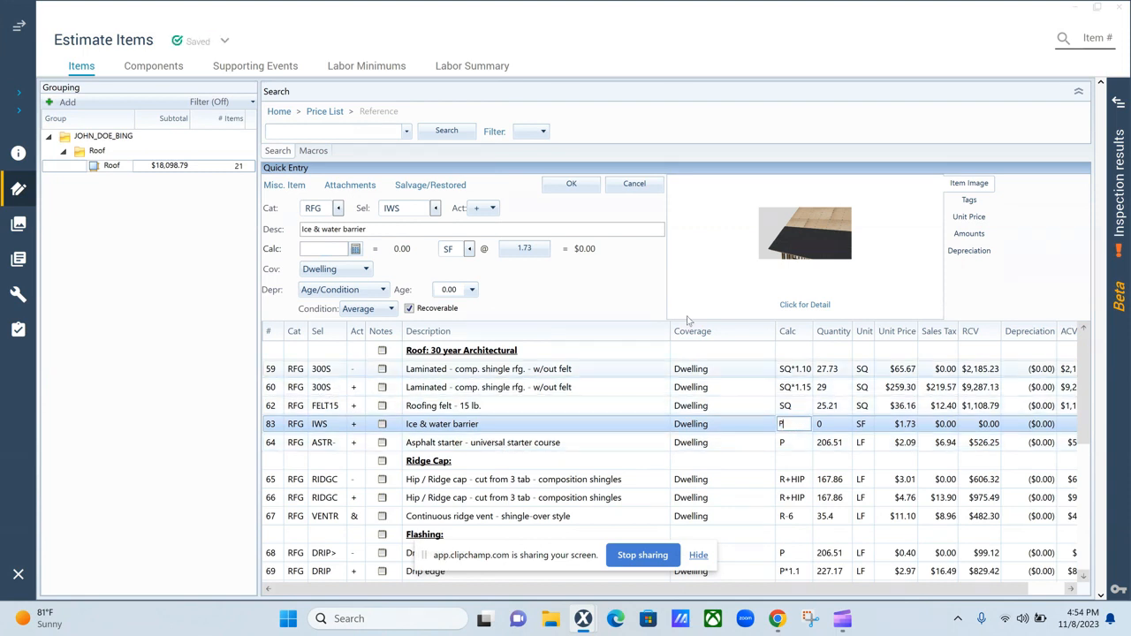
{"action": "mouse_move", "coordinate": [573, 294]}
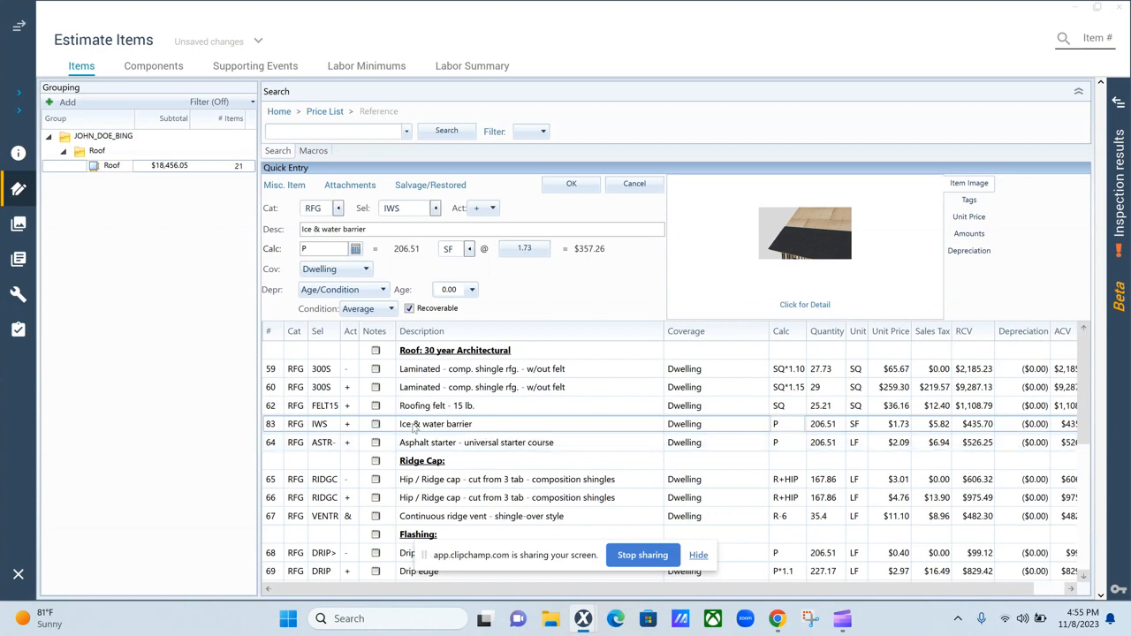
{"action": "mouse_move", "coordinate": [487, 425]}
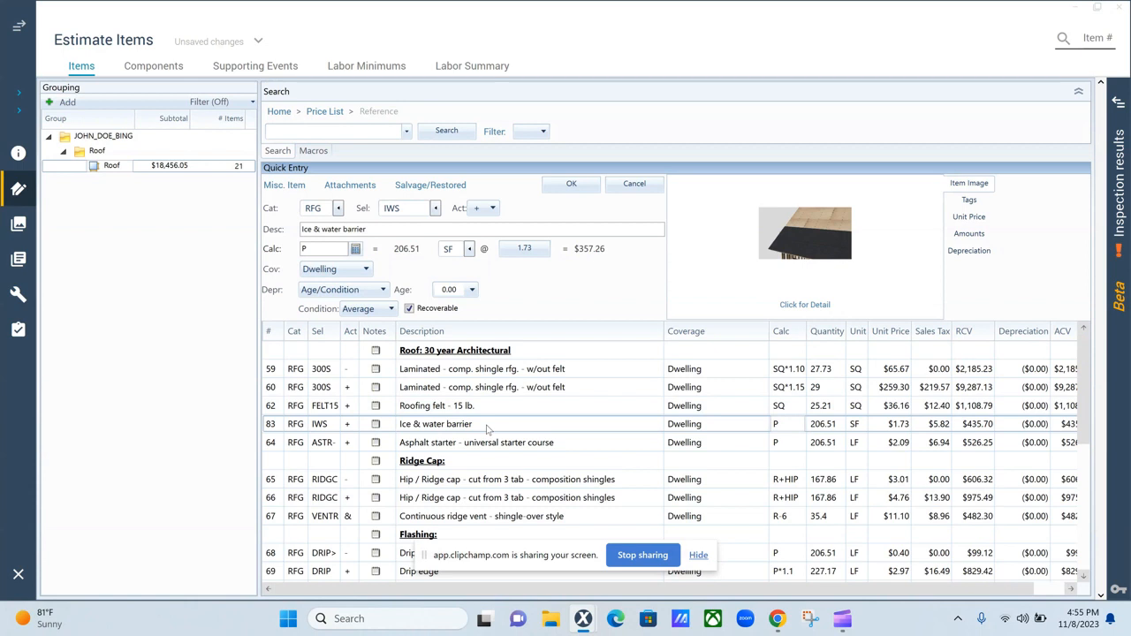
{"action": "mouse_move", "coordinate": [581, 429]}
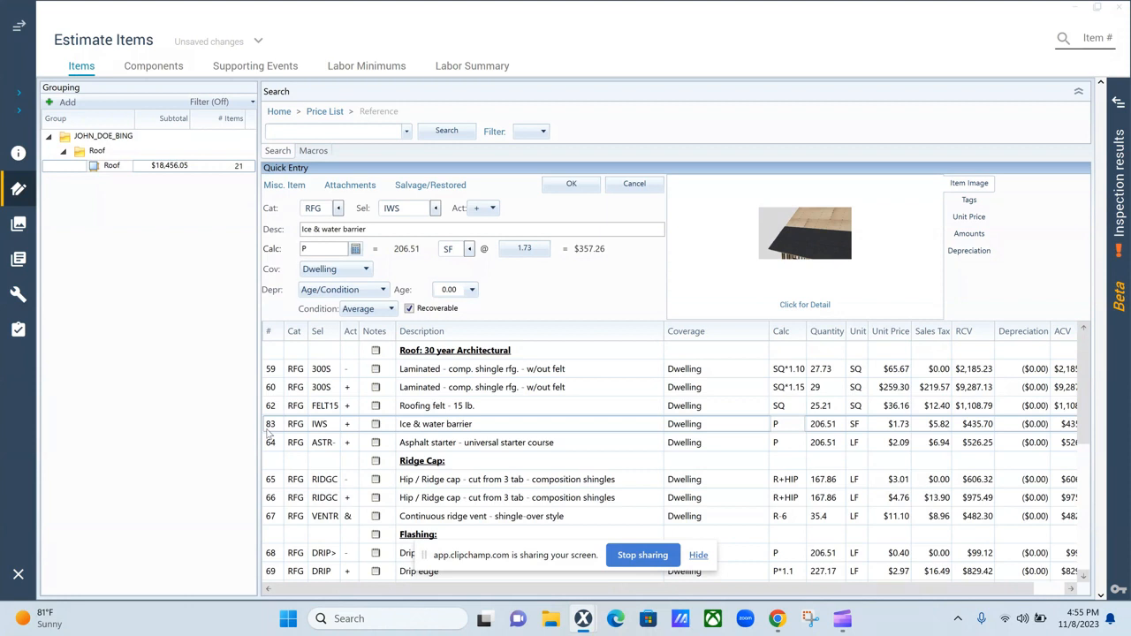
{"action": "mouse_move", "coordinate": [251, 445]}
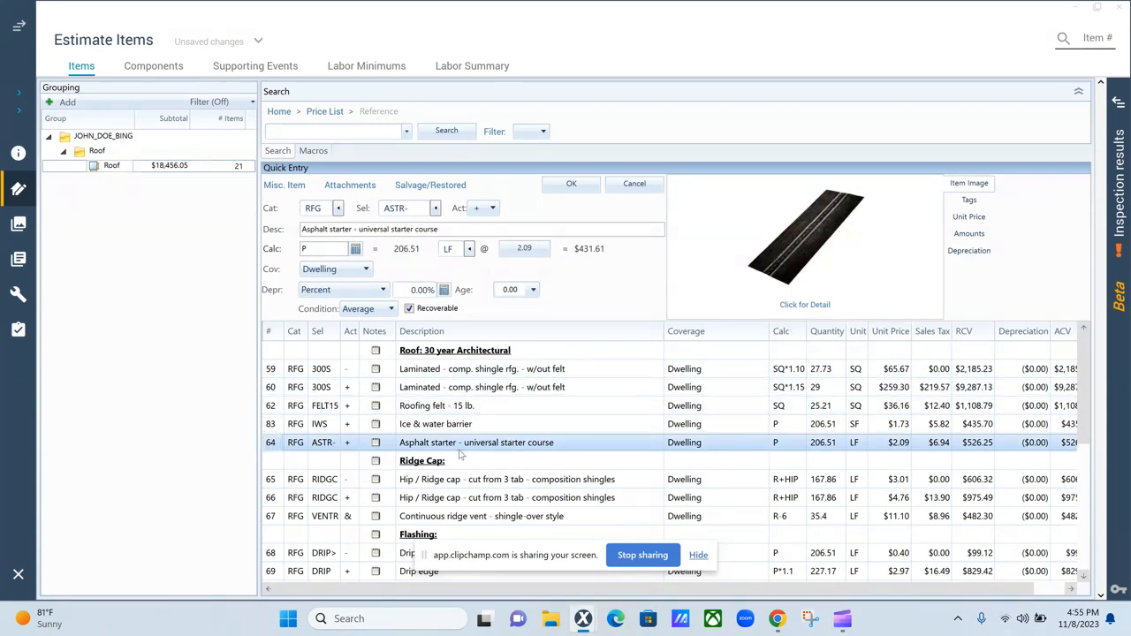
{"action": "mouse_move", "coordinate": [471, 424]}
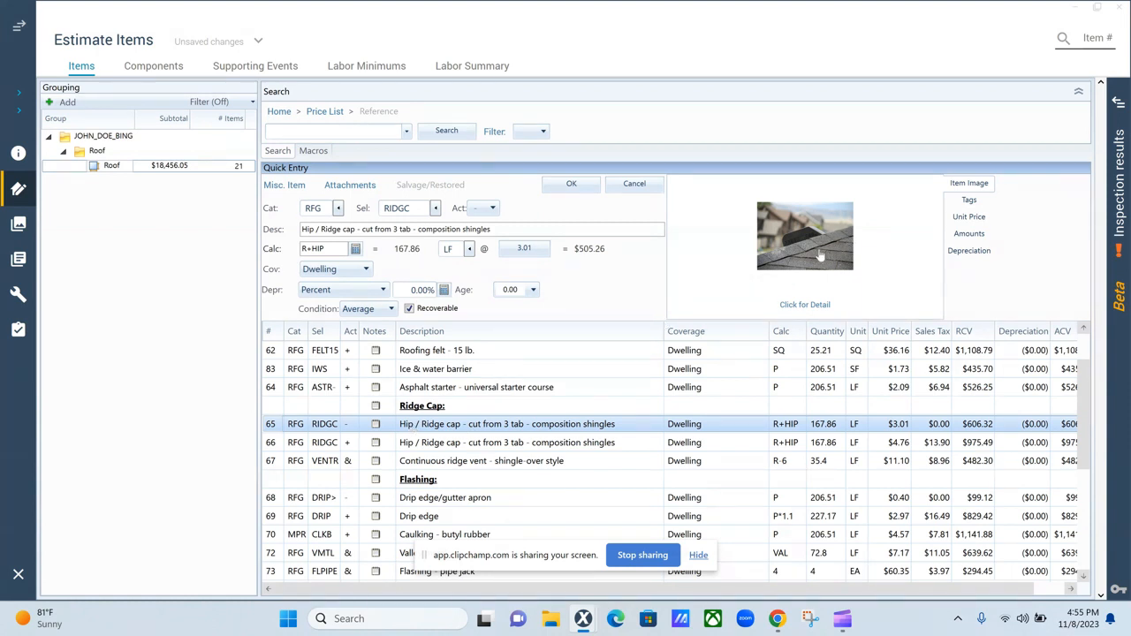
{"action": "mouse_move", "coordinate": [802, 273]}
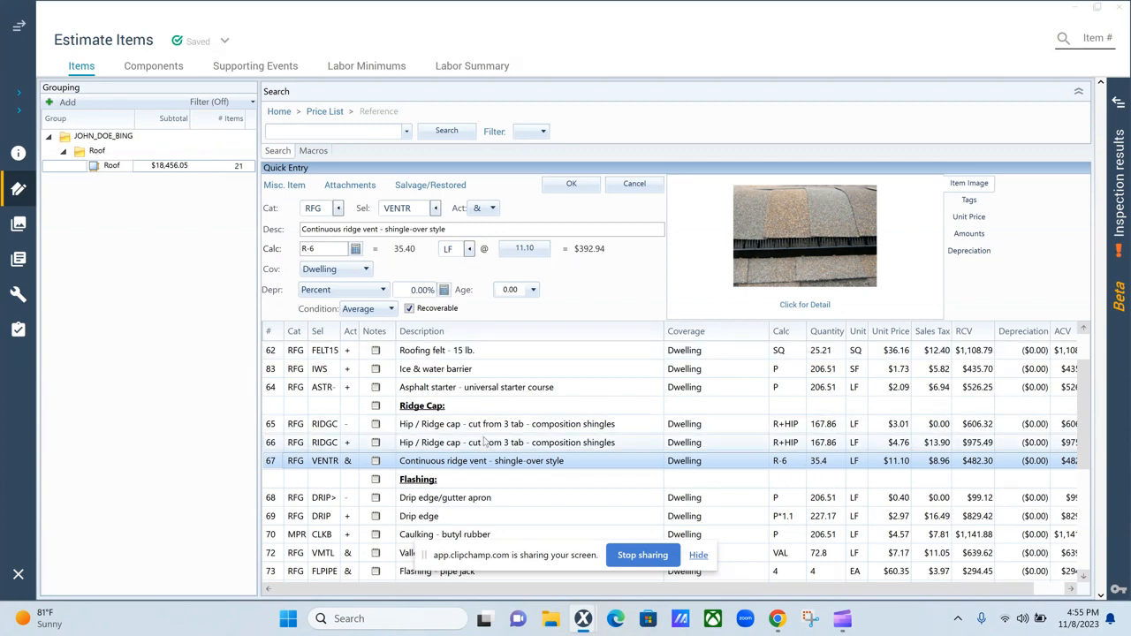
{"action": "scroll", "scroll_direction": "down", "scroll_amount": 3}
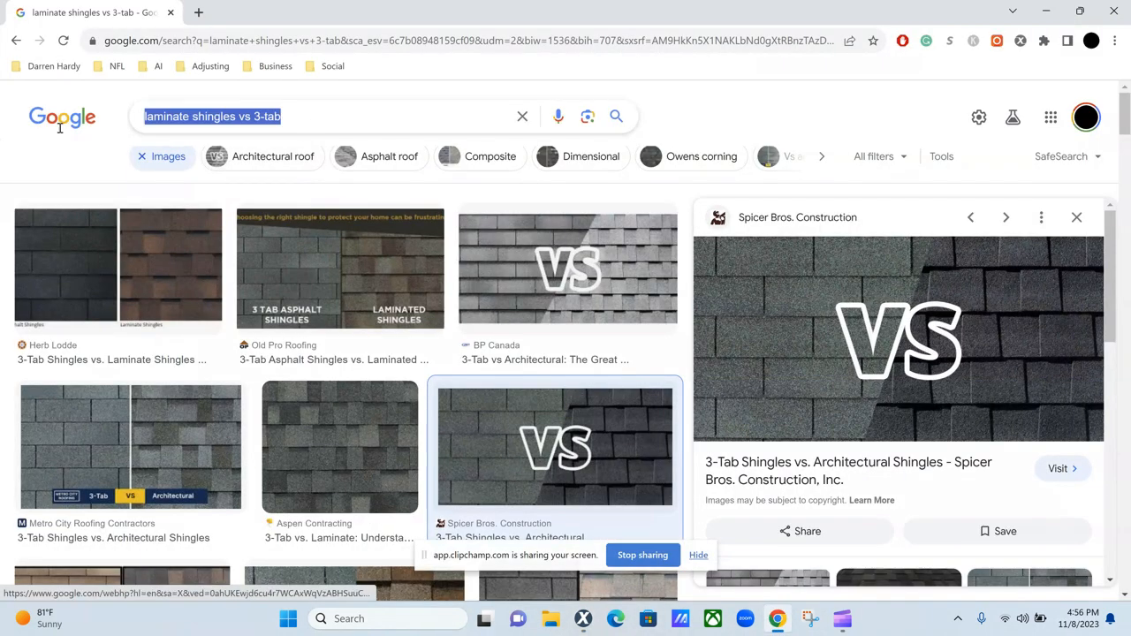
Search Google Images for 'drip edge for shingles' and enlarge the Platinum Exteriors roof flashing photo
{"action": "type", "text": "drip"}
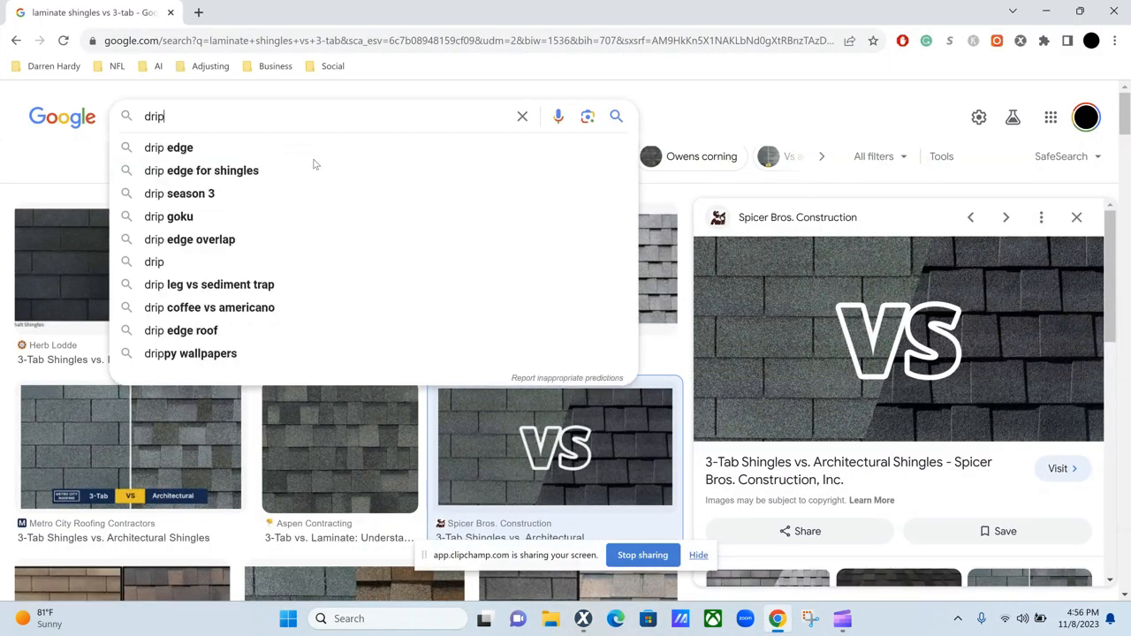
{"action": "left_click", "coordinate": [201, 170]}
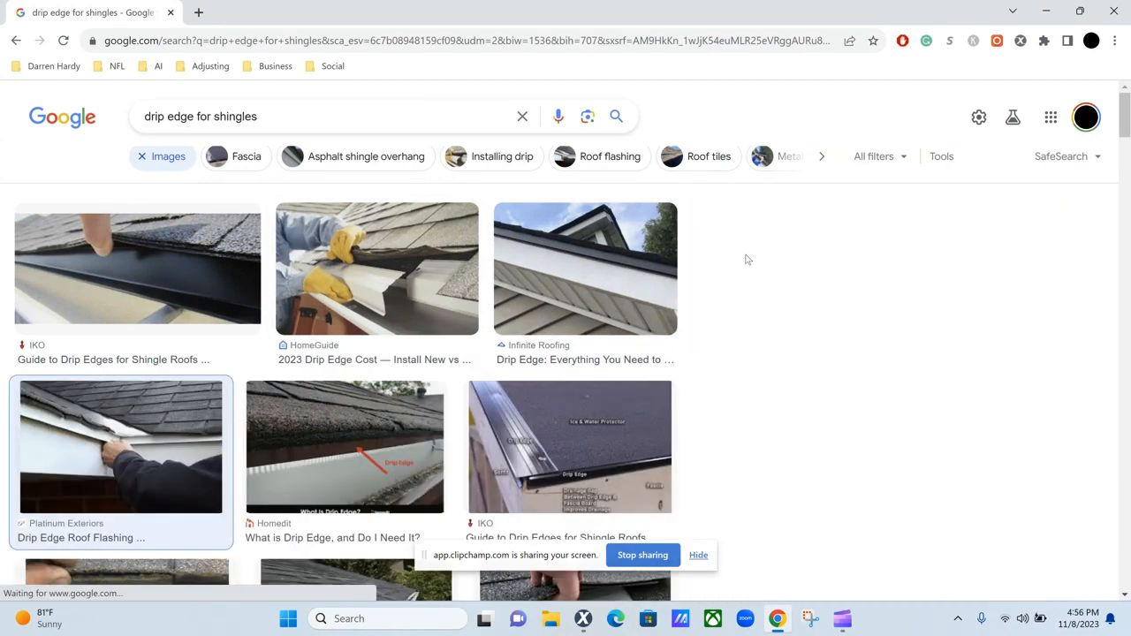
{"action": "left_click", "coordinate": [121, 446]}
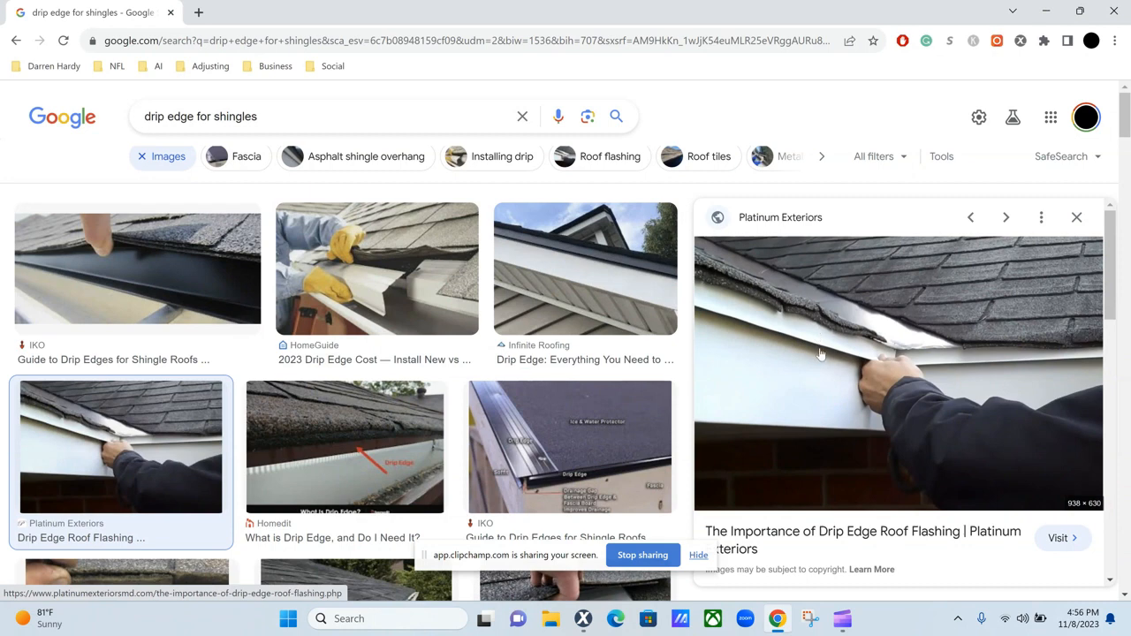
{"action": "mouse_move", "coordinate": [766, 311]}
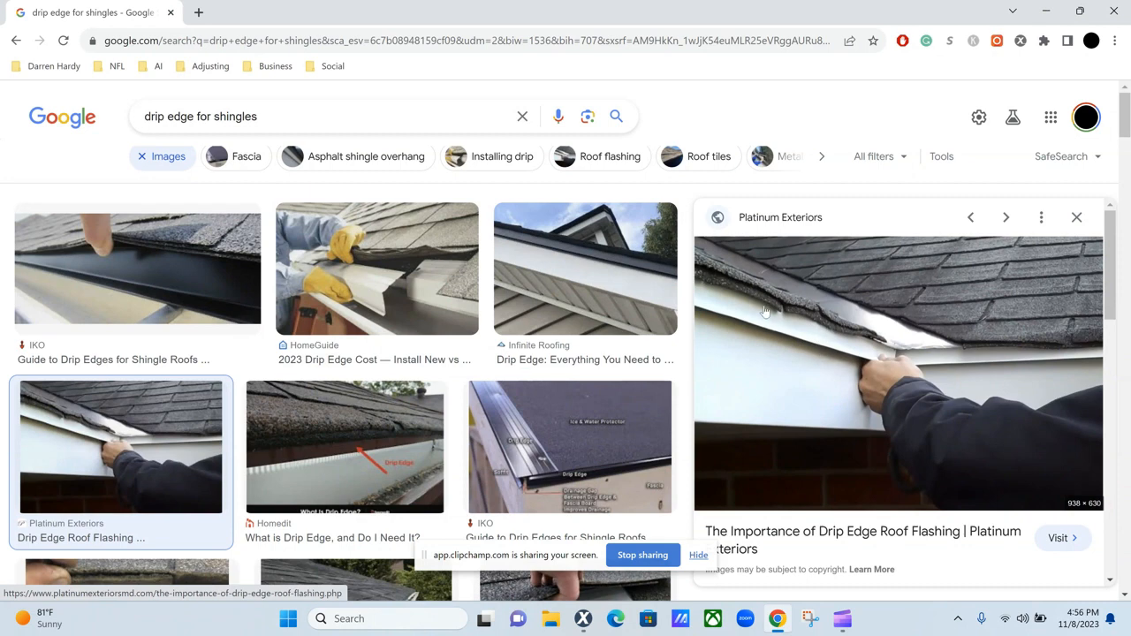
{"action": "mouse_move", "coordinate": [816, 354]}
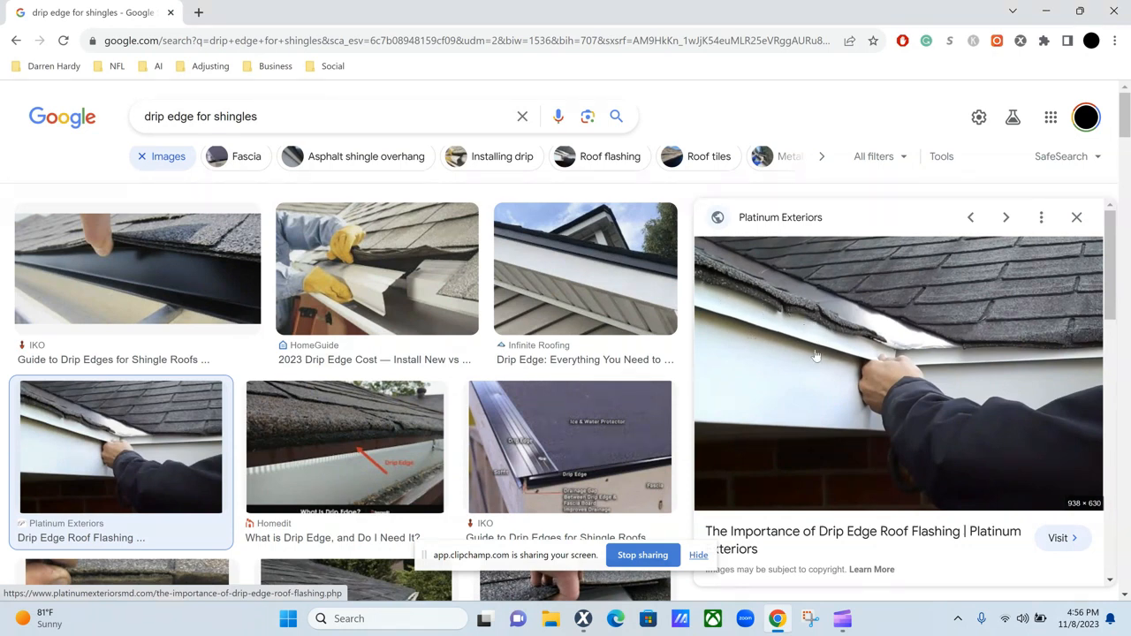
{"action": "mouse_move", "coordinate": [838, 357]}
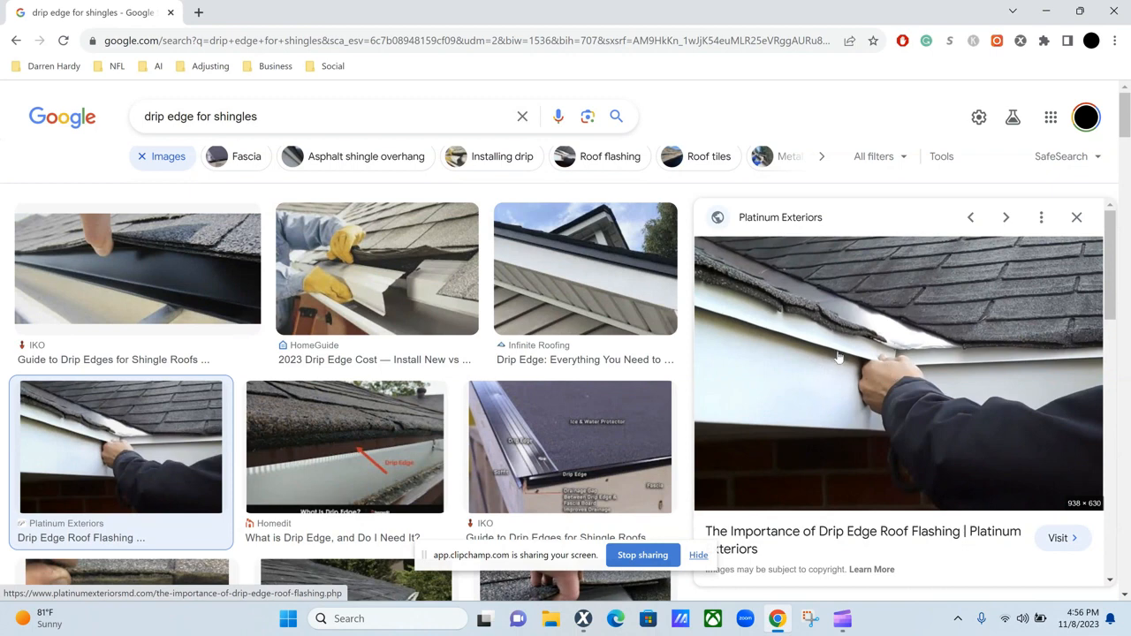
{"action": "mouse_move", "coordinate": [765, 310]}
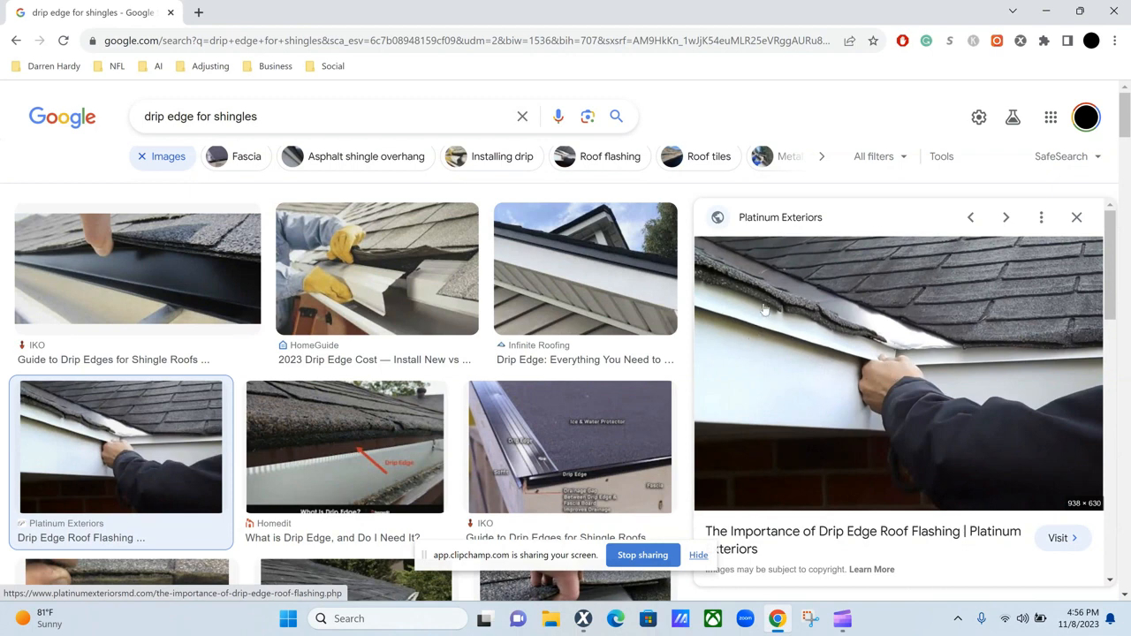
{"action": "mouse_move", "coordinate": [873, 371]}
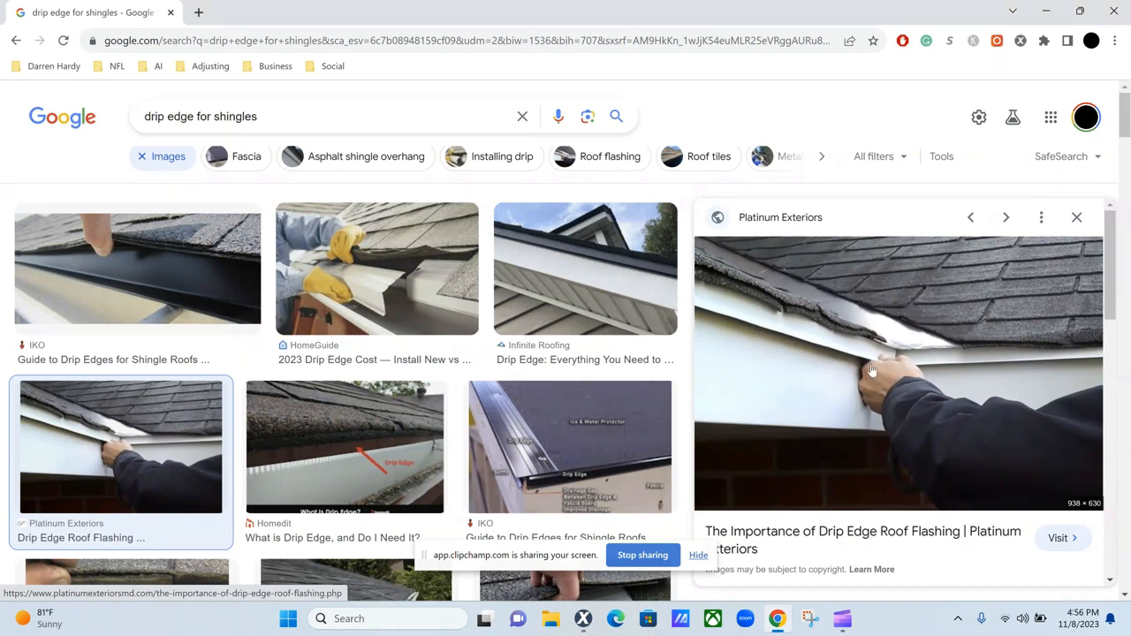
{"action": "mouse_move", "coordinate": [944, 360]}
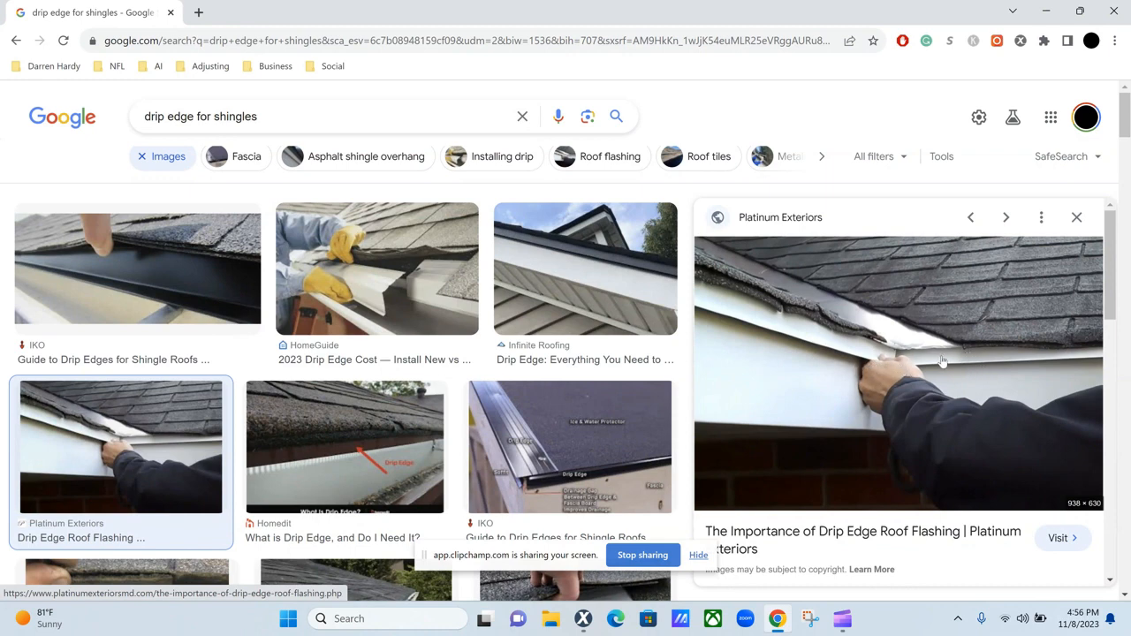
{"action": "mouse_move", "coordinate": [744, 343]}
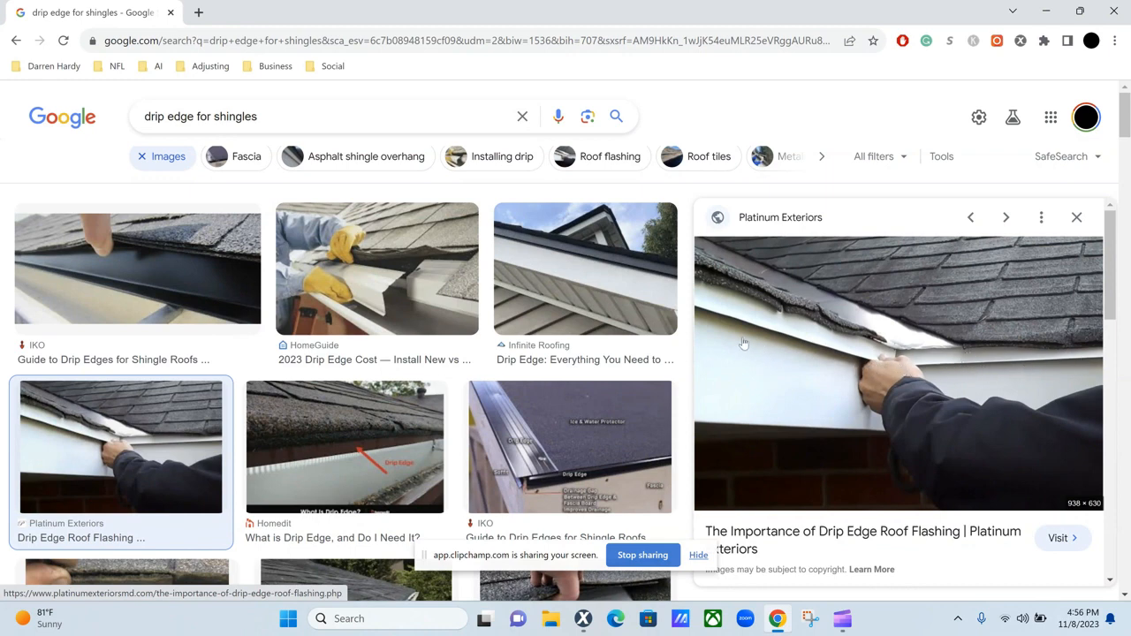
{"action": "mouse_move", "coordinate": [935, 371]}
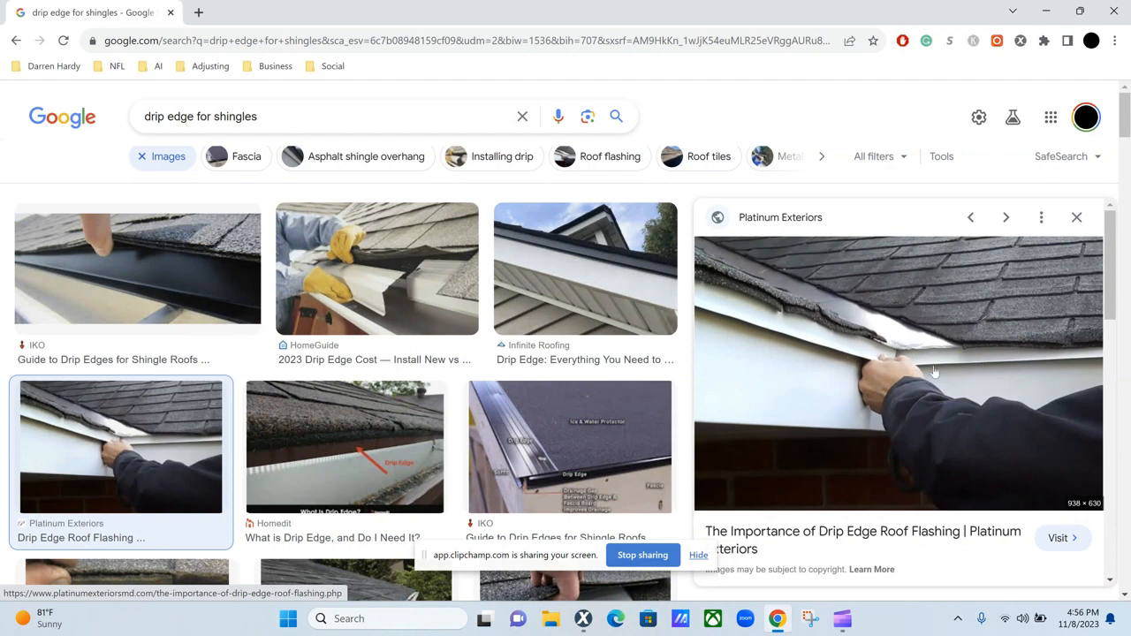
{"action": "mouse_move", "coordinate": [577, 259]}
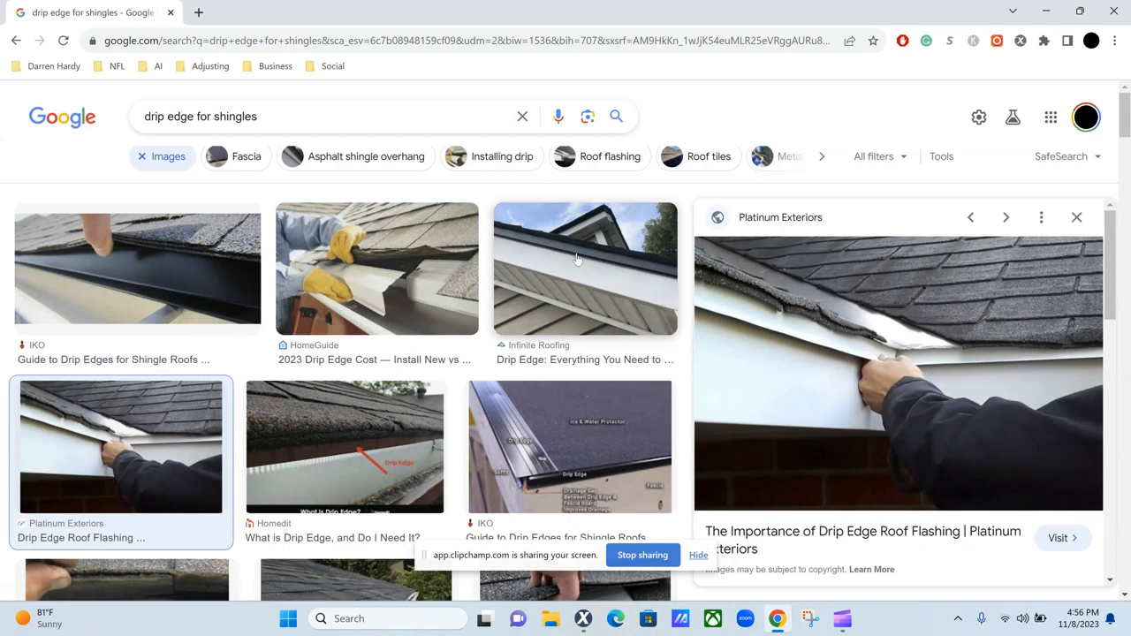
Compare the house eave and installation drip edge photos, ending back on the roof flashing photo
{"action": "left_click", "coordinate": [585, 268]}
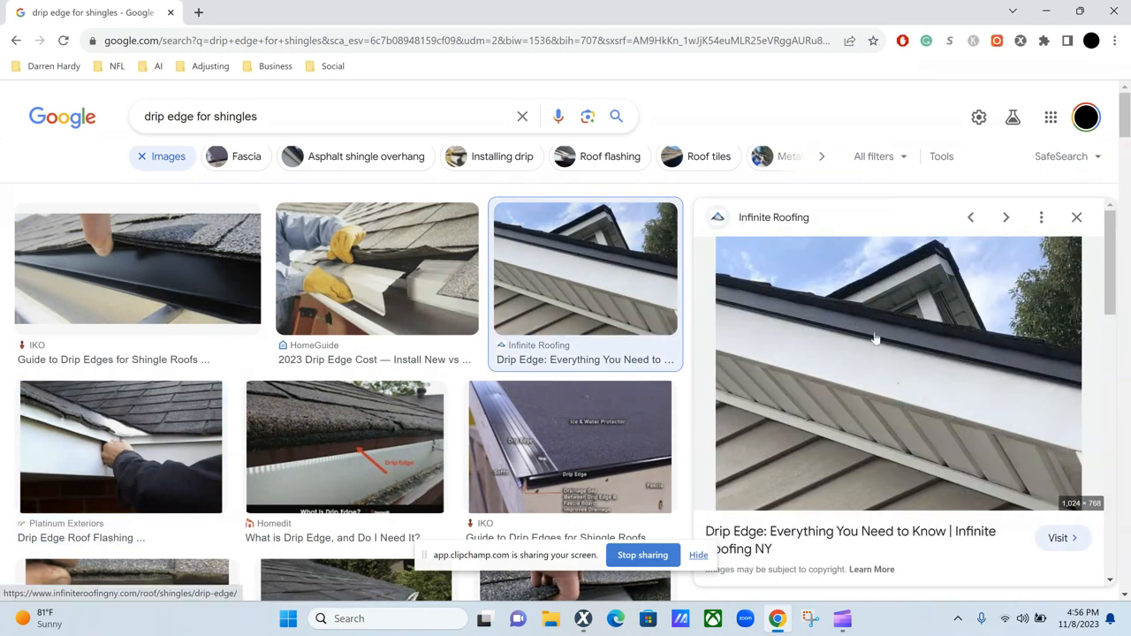
{"action": "left_click", "coordinate": [377, 268]}
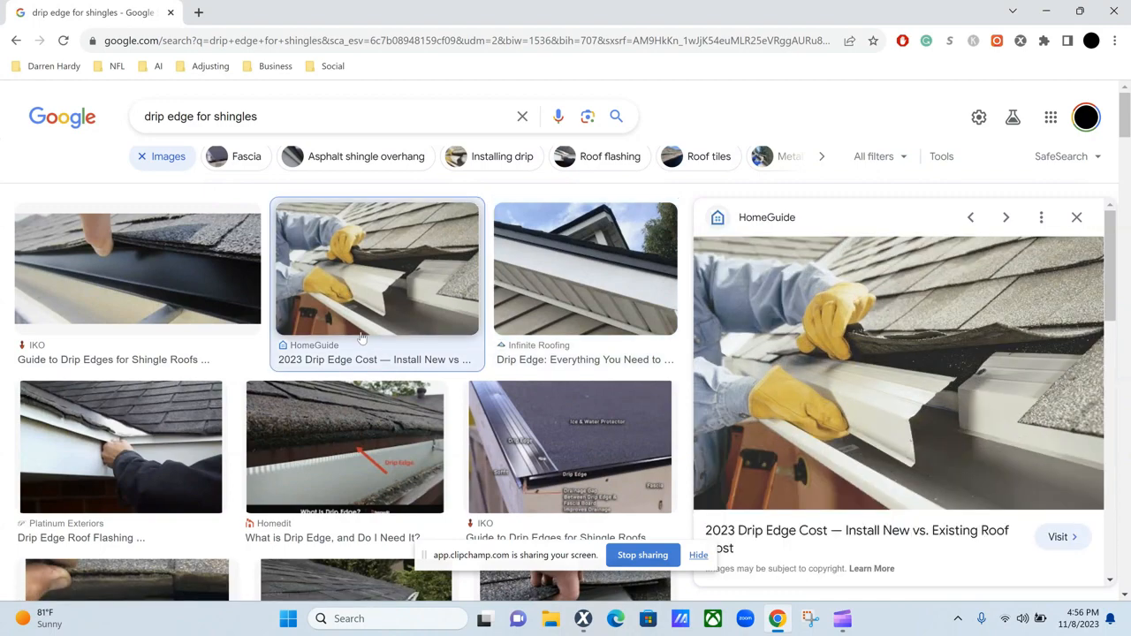
{"action": "left_click", "coordinate": [585, 267]}
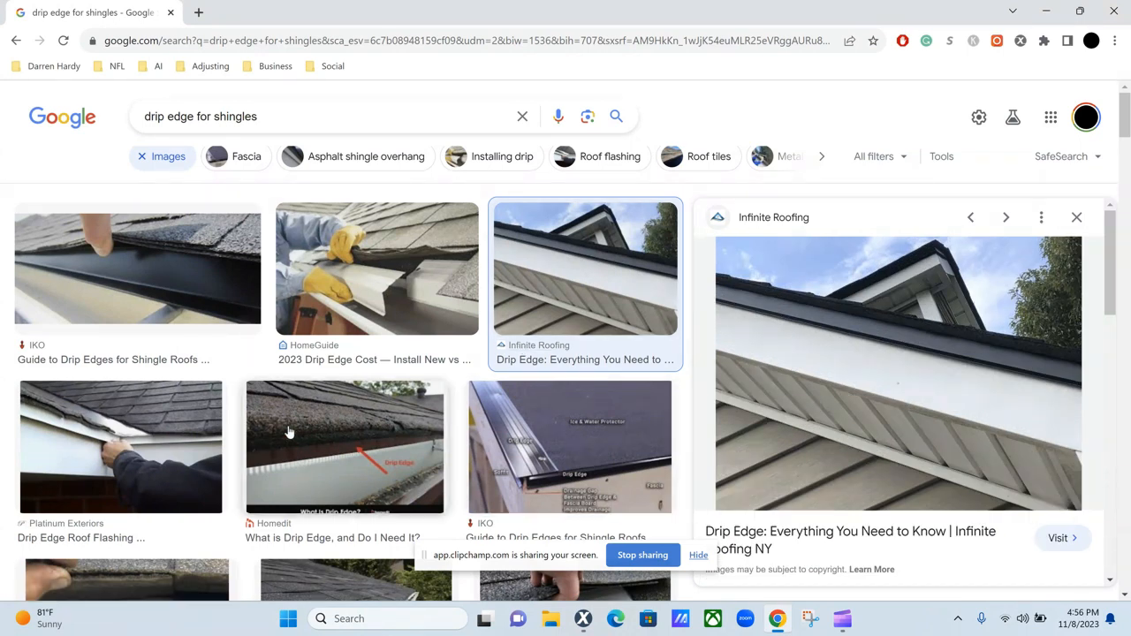
{"action": "left_click", "coordinate": [120, 446]}
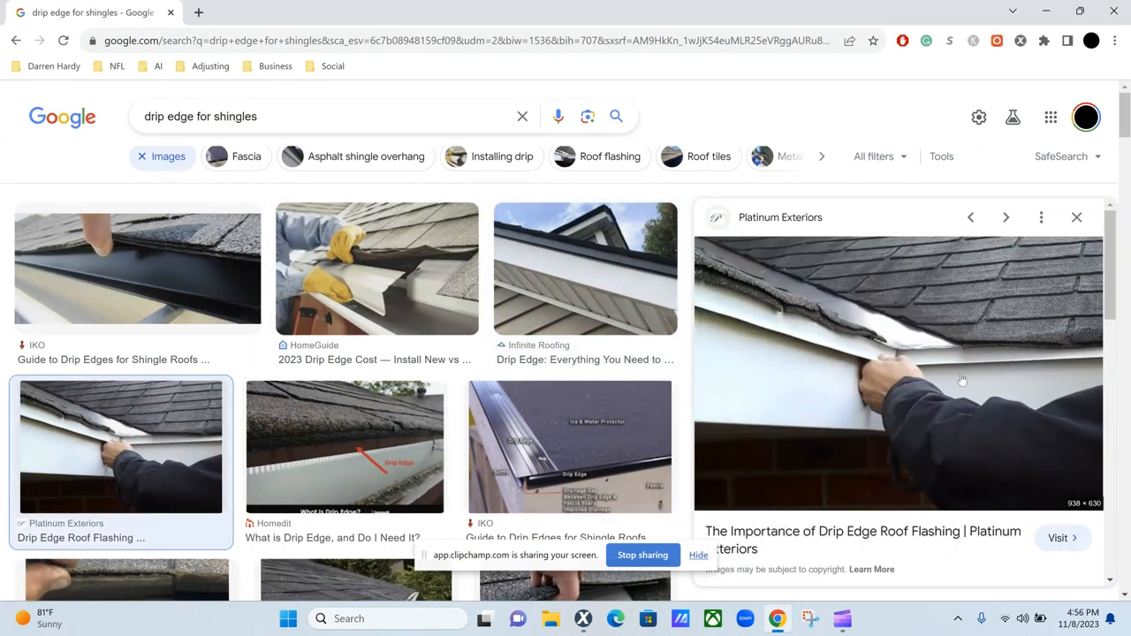
{"action": "mouse_move", "coordinate": [904, 345]}
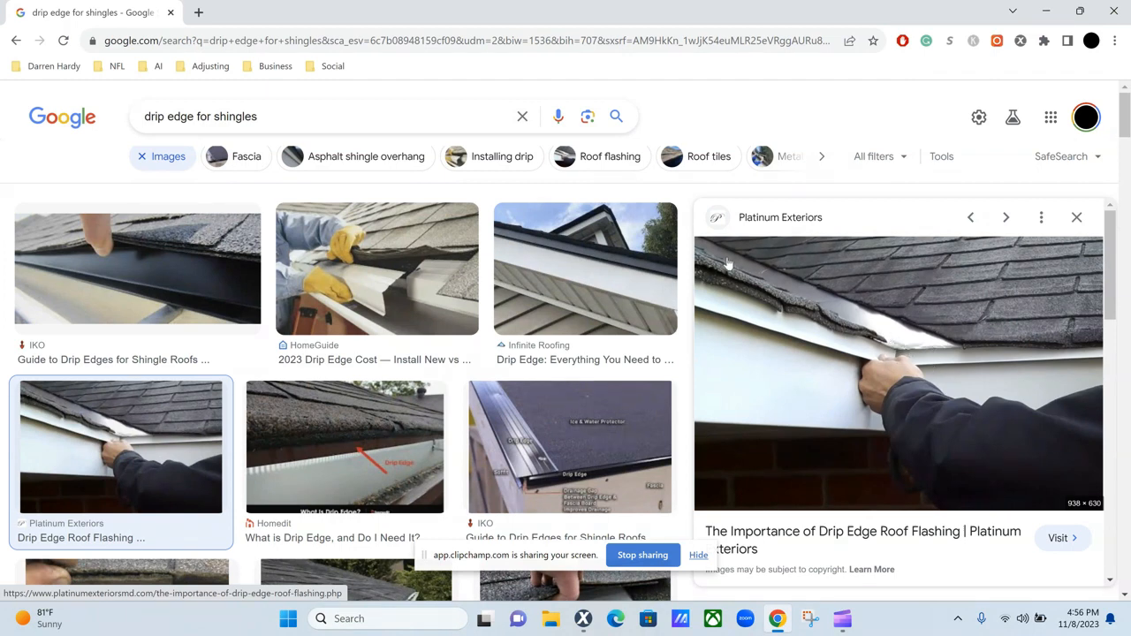
{"action": "mouse_move", "coordinate": [876, 350]}
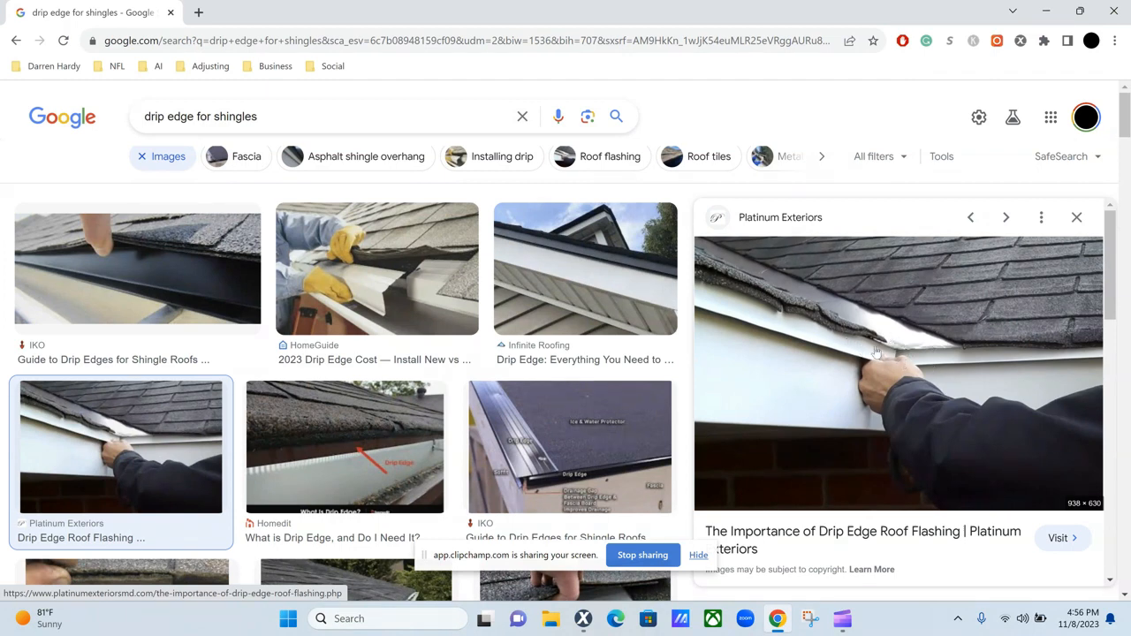
{"action": "mouse_move", "coordinate": [939, 350]}
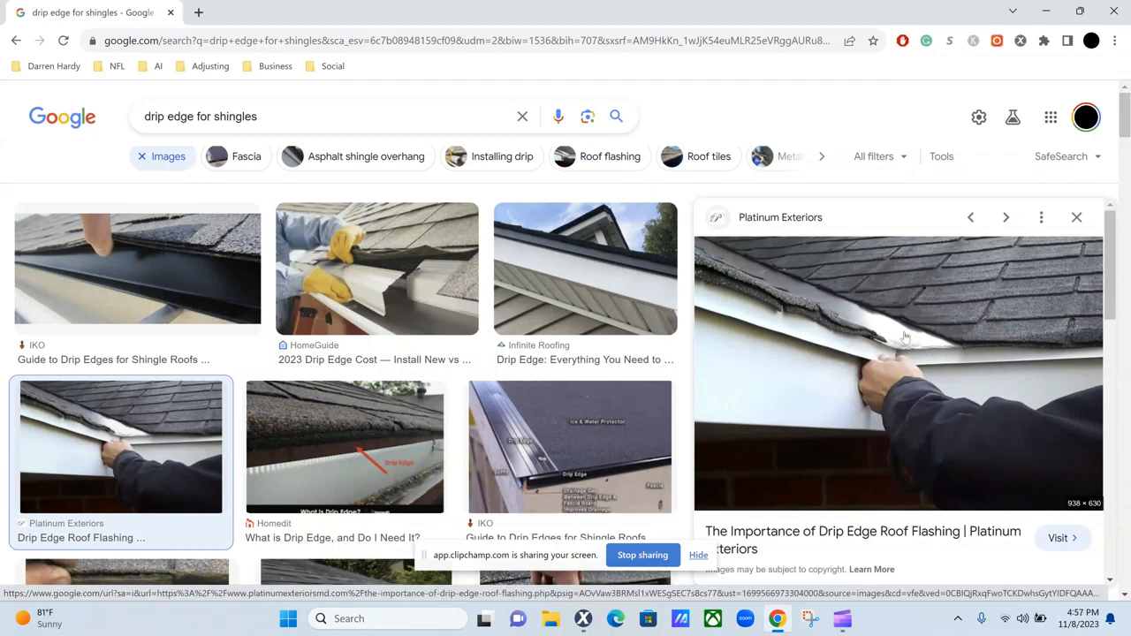
{"action": "mouse_move", "coordinate": [851, 355]}
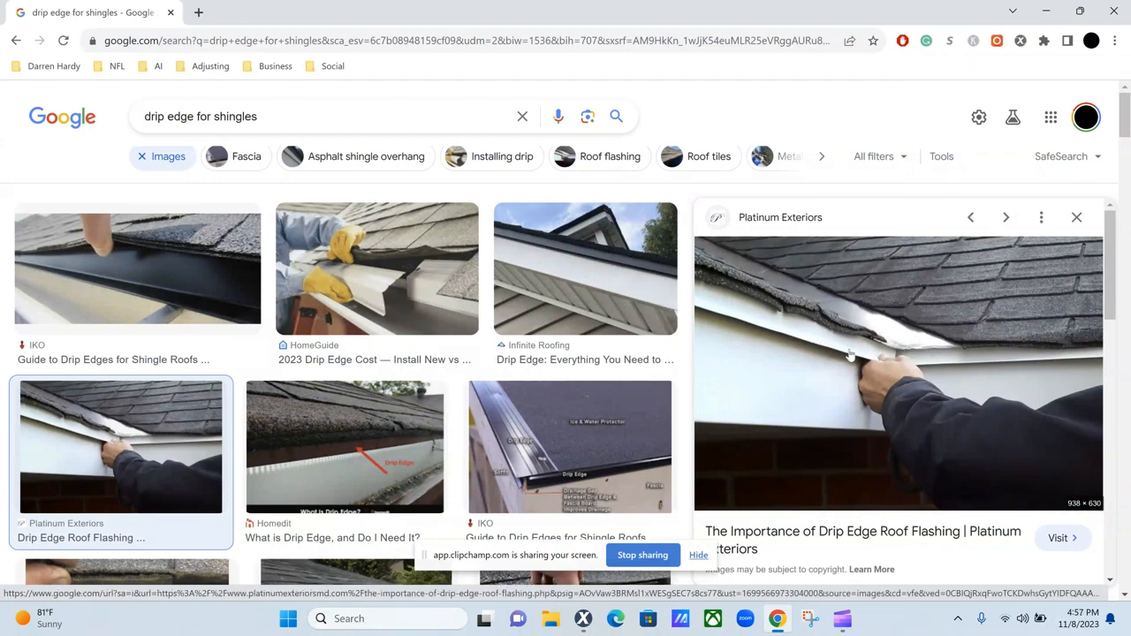
{"action": "mouse_move", "coordinate": [928, 337]}
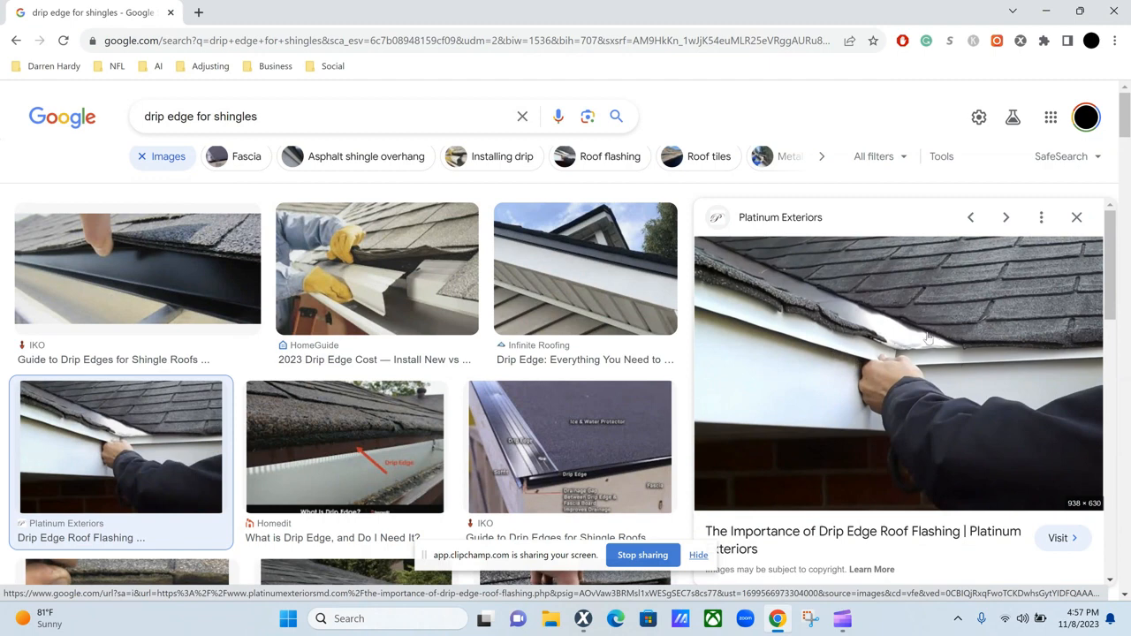
{"action": "mouse_move", "coordinate": [883, 379]}
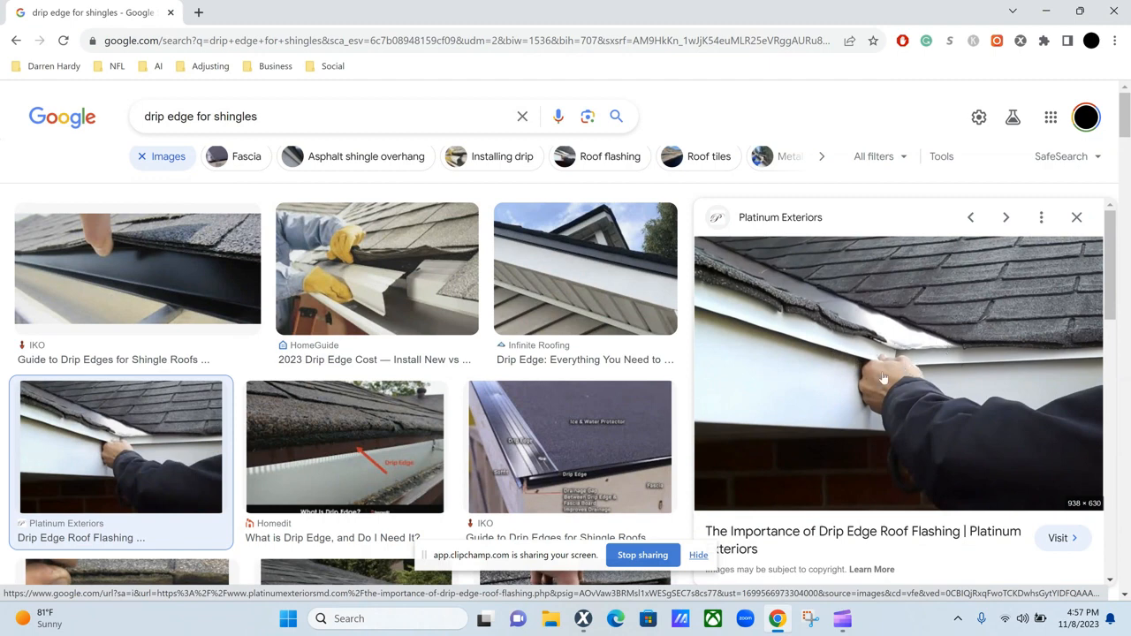
{"action": "mouse_move", "coordinate": [841, 334]}
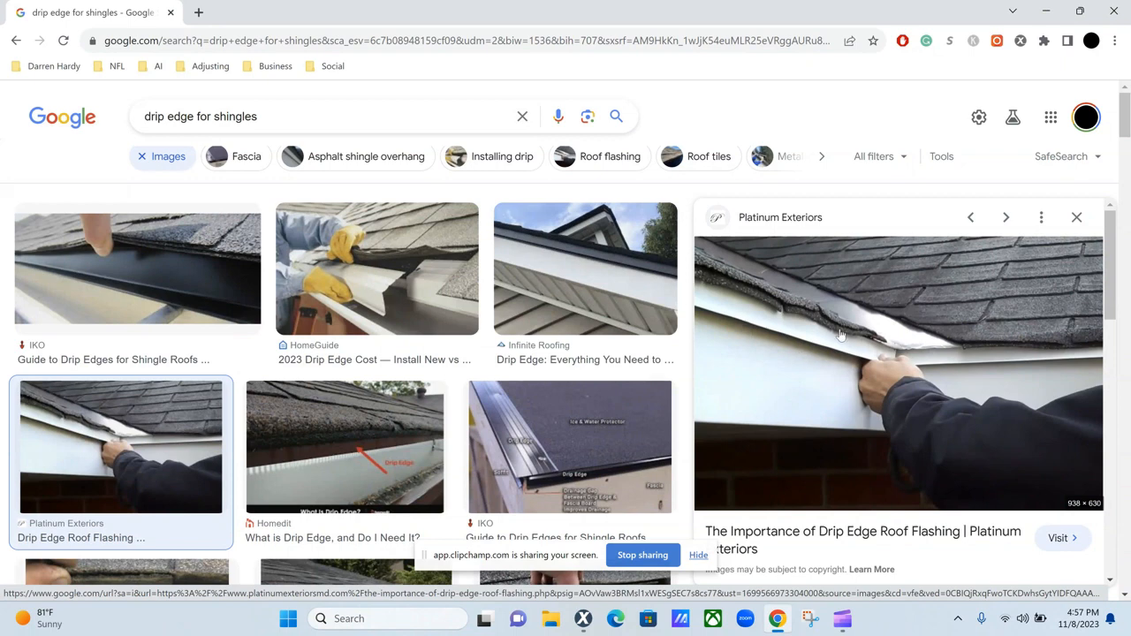
{"action": "mouse_move", "coordinate": [822, 341]}
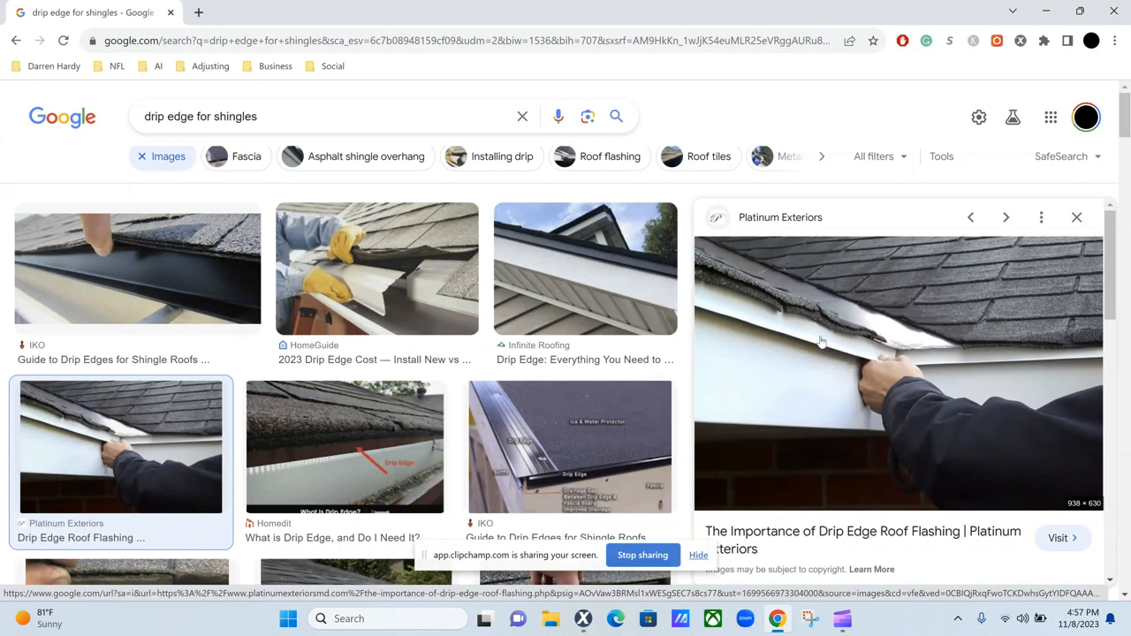
{"action": "mouse_move", "coordinate": [719, 426]}
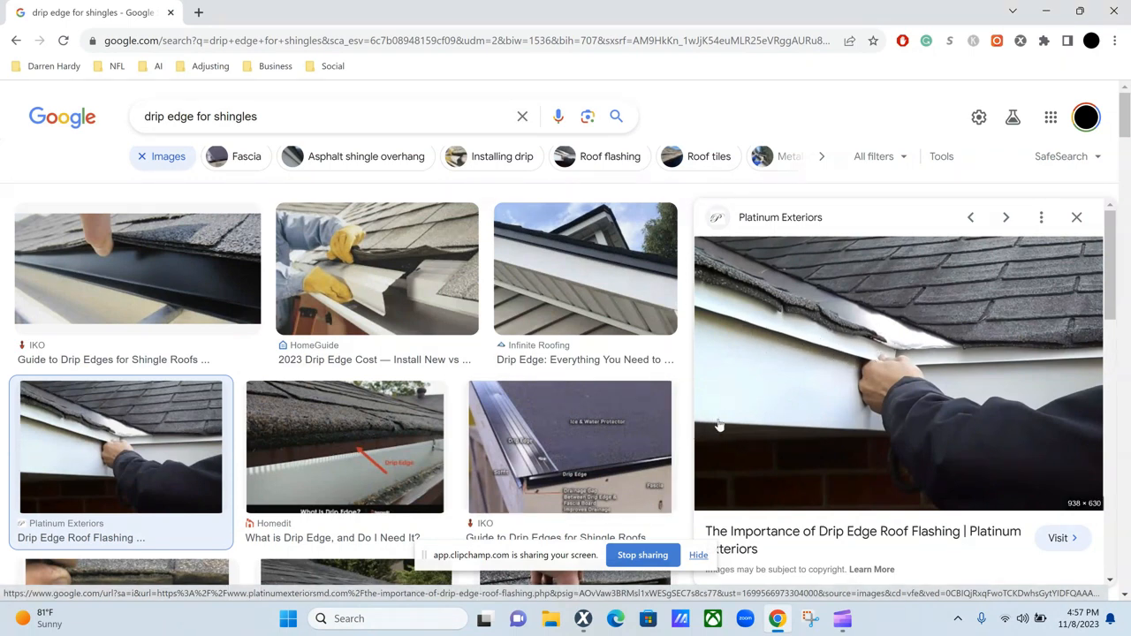
{"action": "mouse_move", "coordinate": [966, 392]}
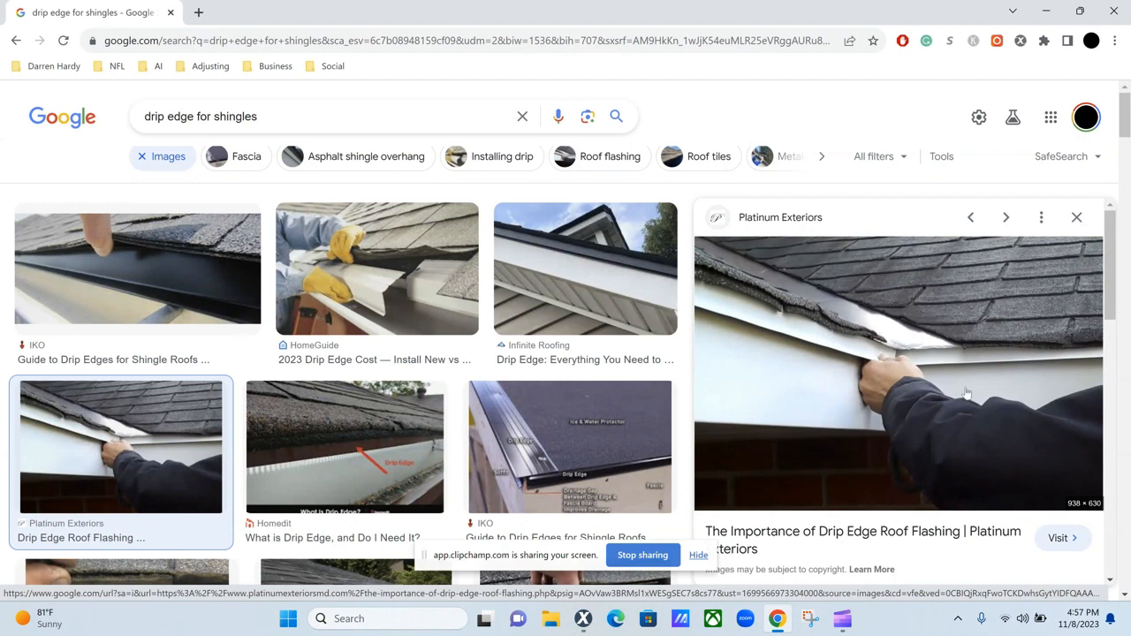
{"action": "mouse_move", "coordinate": [835, 316]}
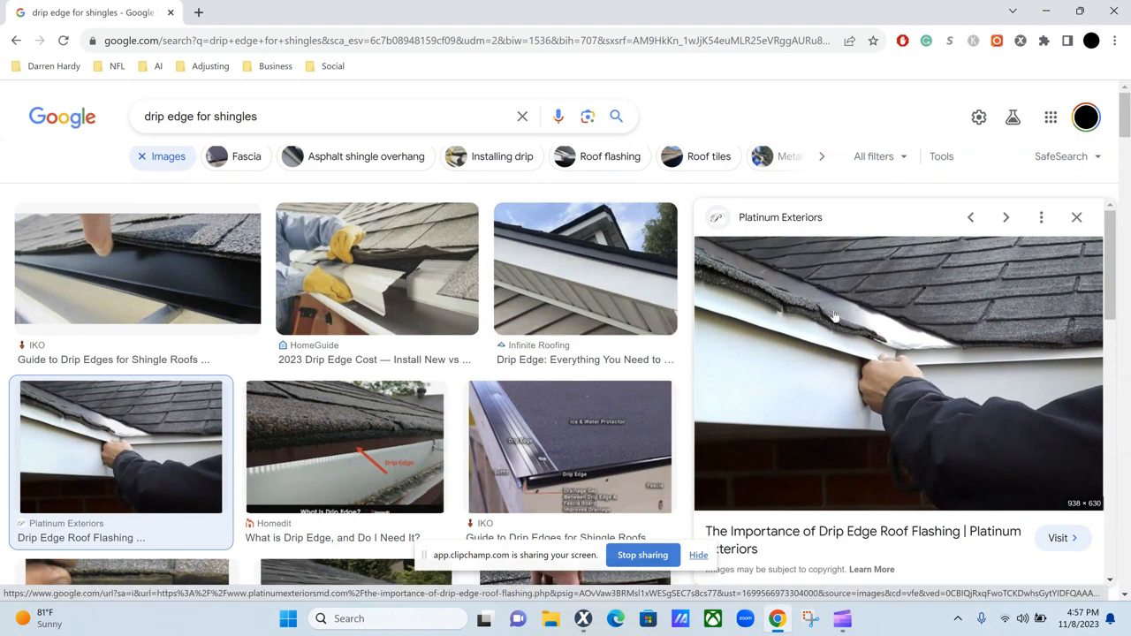
{"action": "mouse_move", "coordinate": [748, 368]}
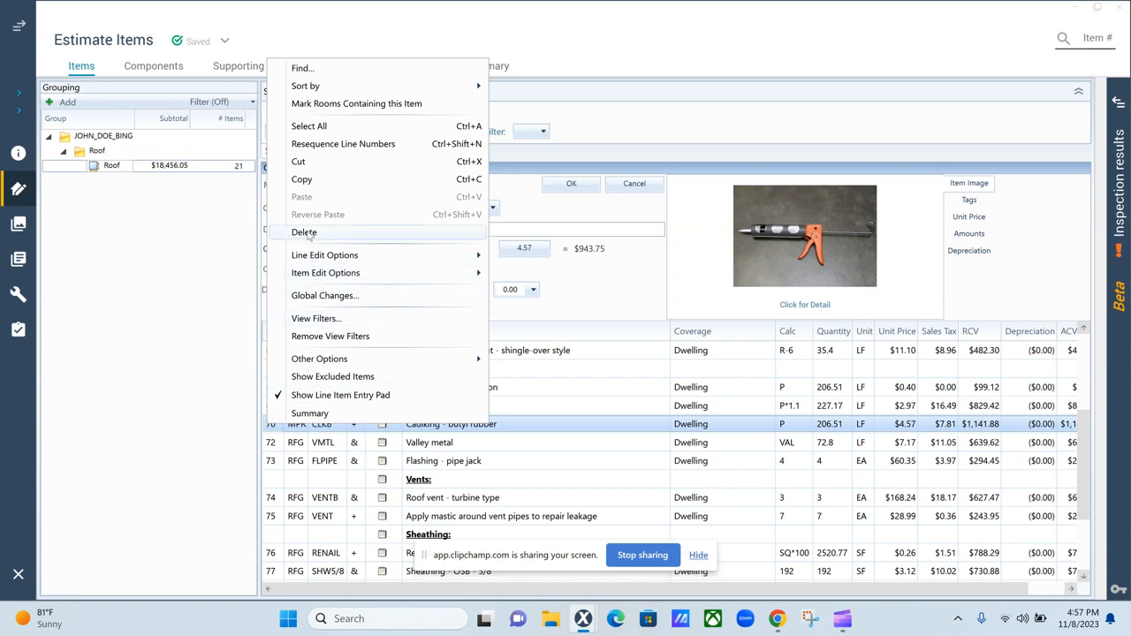
Delete the 'Caulking - butyl rubber' line and select the 'Flashing - pipe jack' row
{"action": "left_click", "coordinate": [304, 231]}
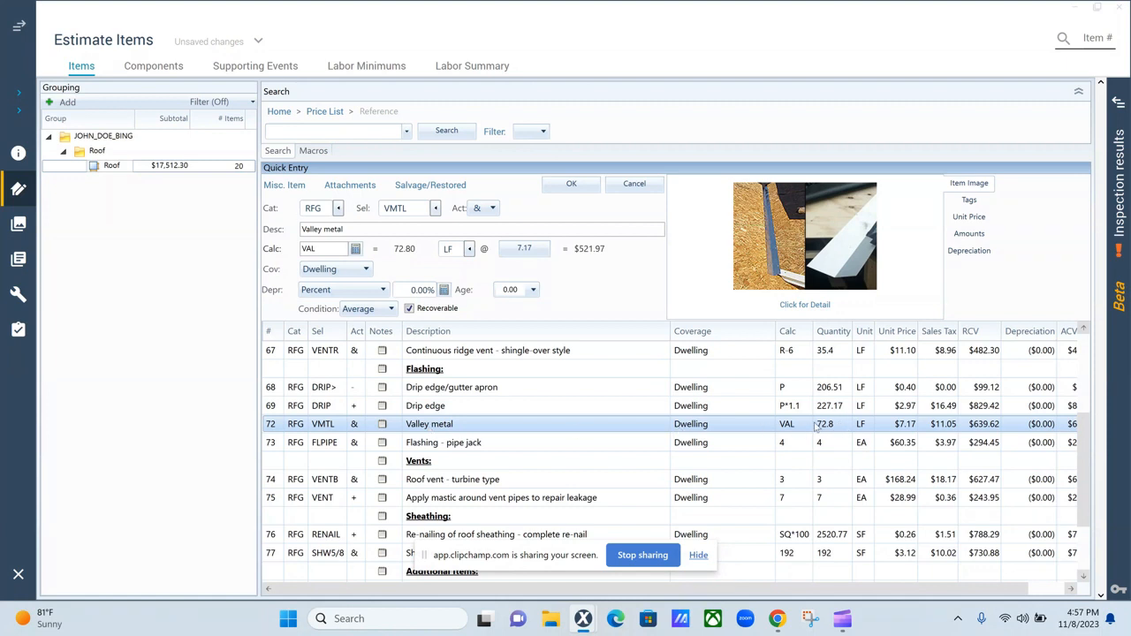
{"action": "mouse_move", "coordinate": [864, 430]}
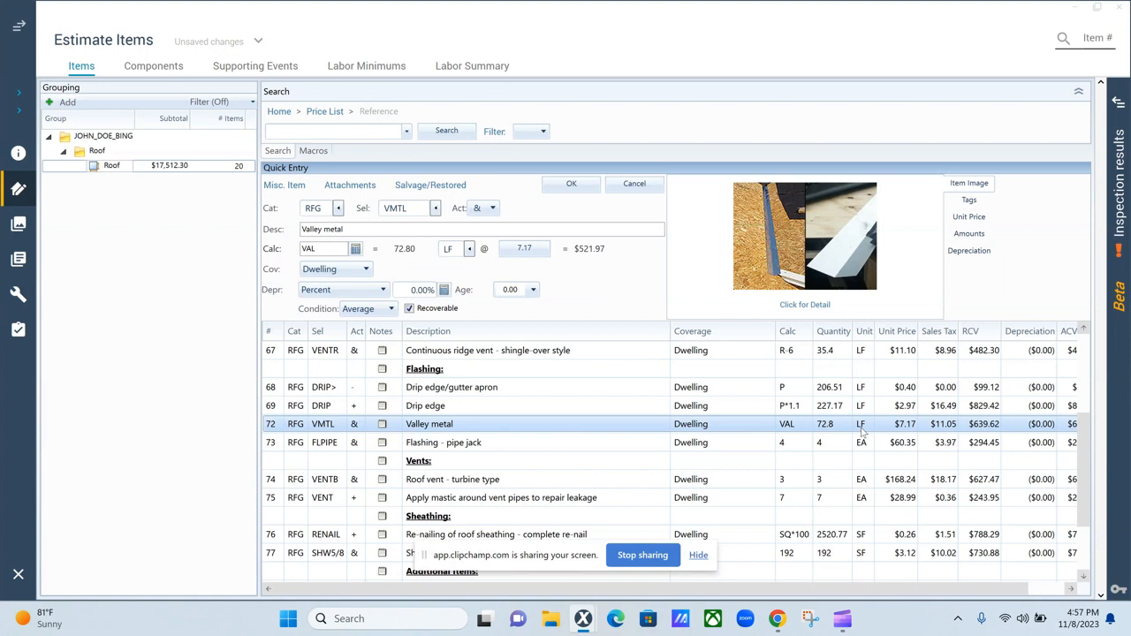
{"action": "mouse_move", "coordinate": [272, 451]}
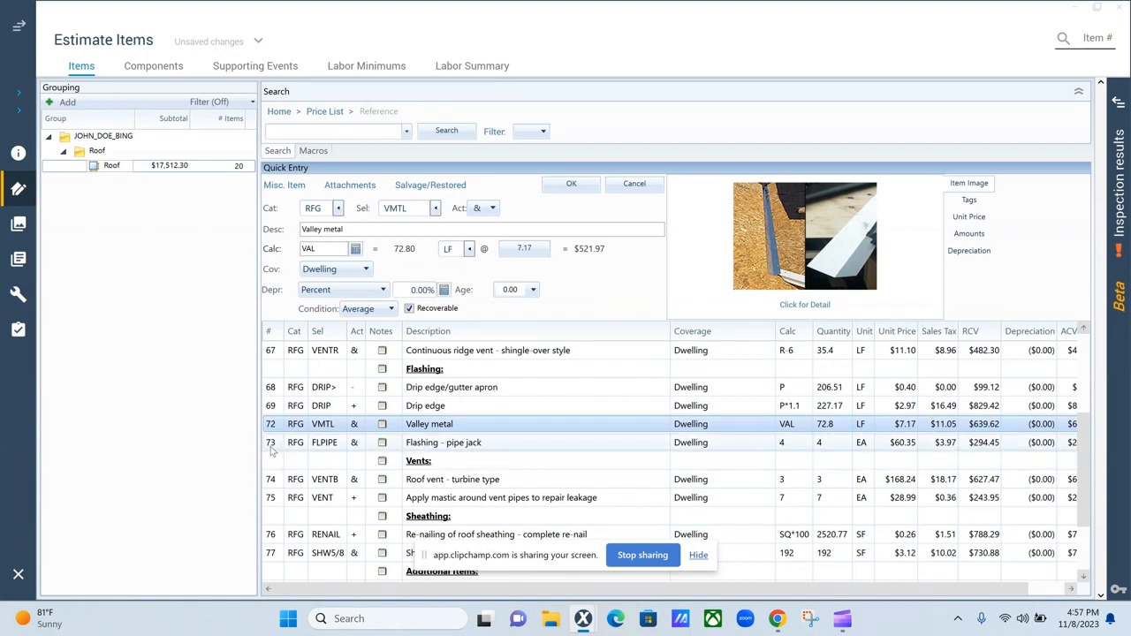
{"action": "left_click", "coordinate": [444, 442]}
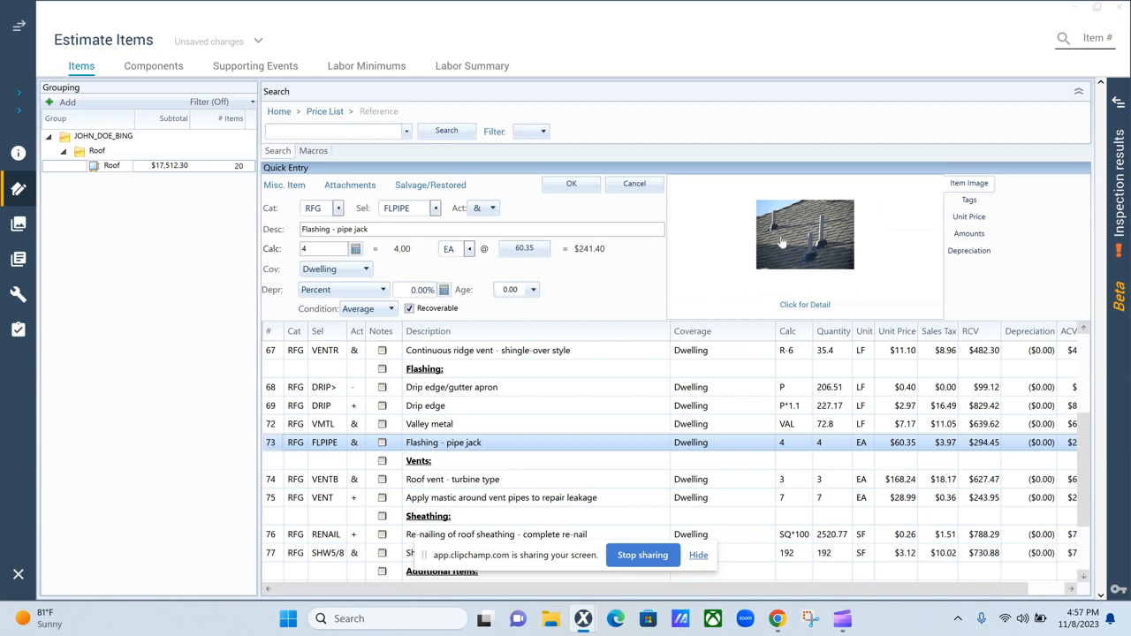
{"action": "mouse_move", "coordinate": [835, 233]}
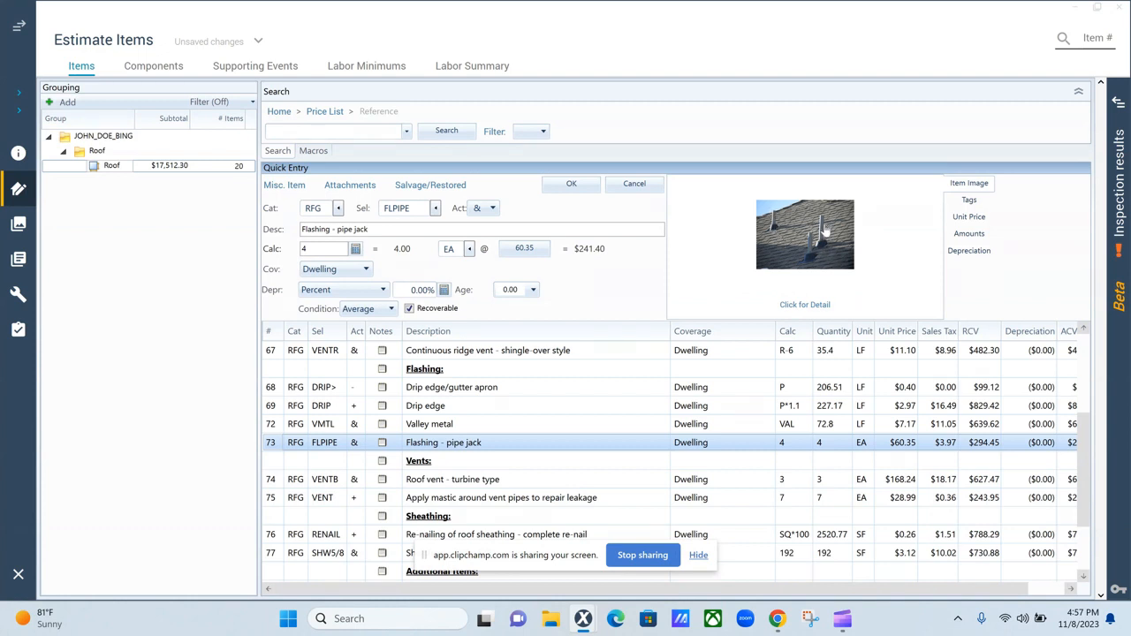
{"action": "scroll", "scroll_direction": "down", "scroll_amount": 3}
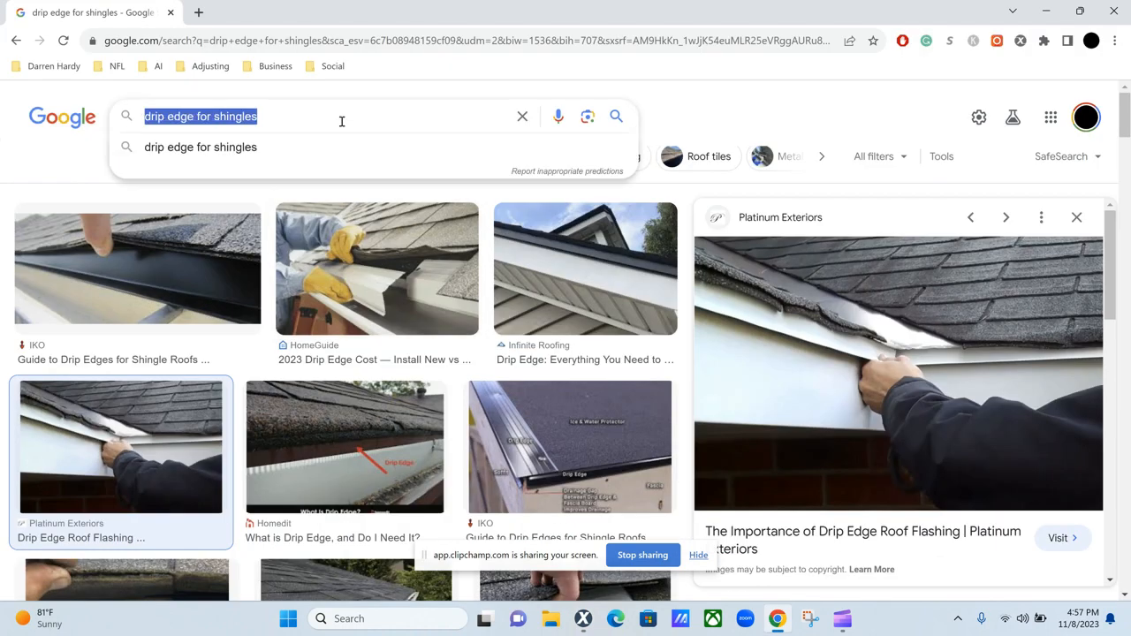
Search Google images for 'flash pipes', then for 'turbine vents'
{"action": "type", "text": "flash pipes"}
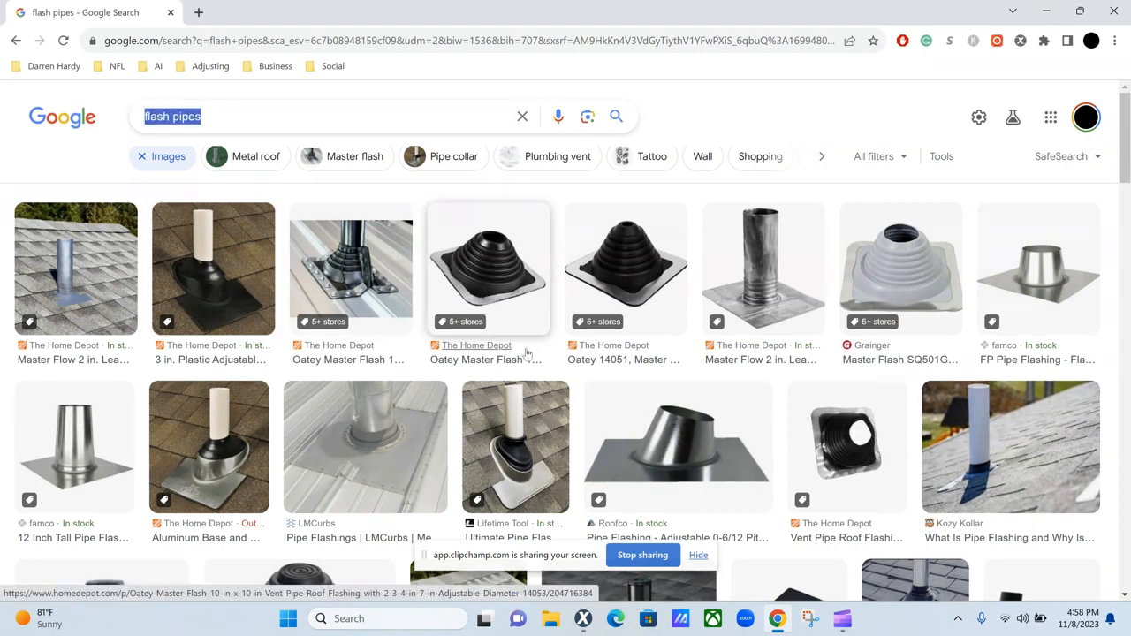
{"action": "type", "text": "turbine vents"}
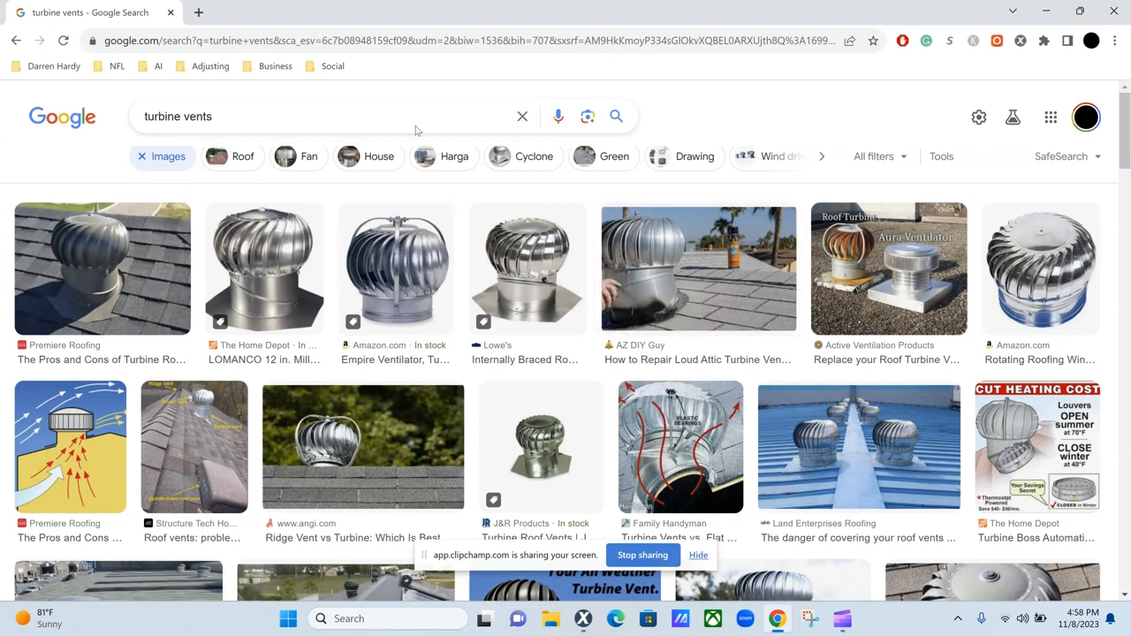
{"action": "mouse_move", "coordinate": [253, 348]}
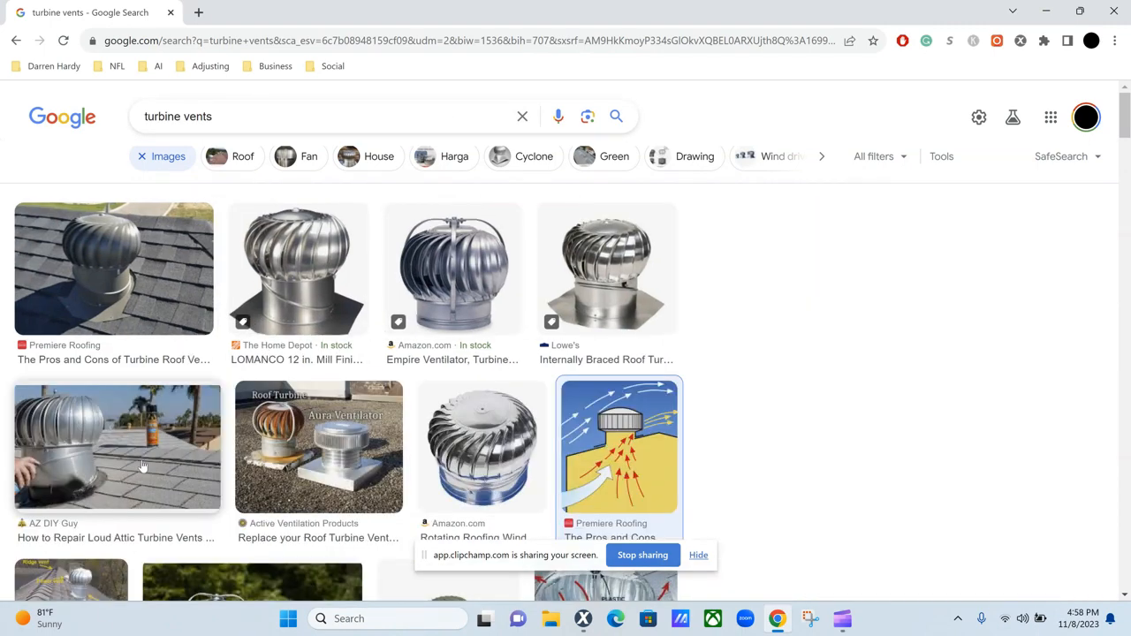
{"action": "left_click", "coordinate": [618, 446]}
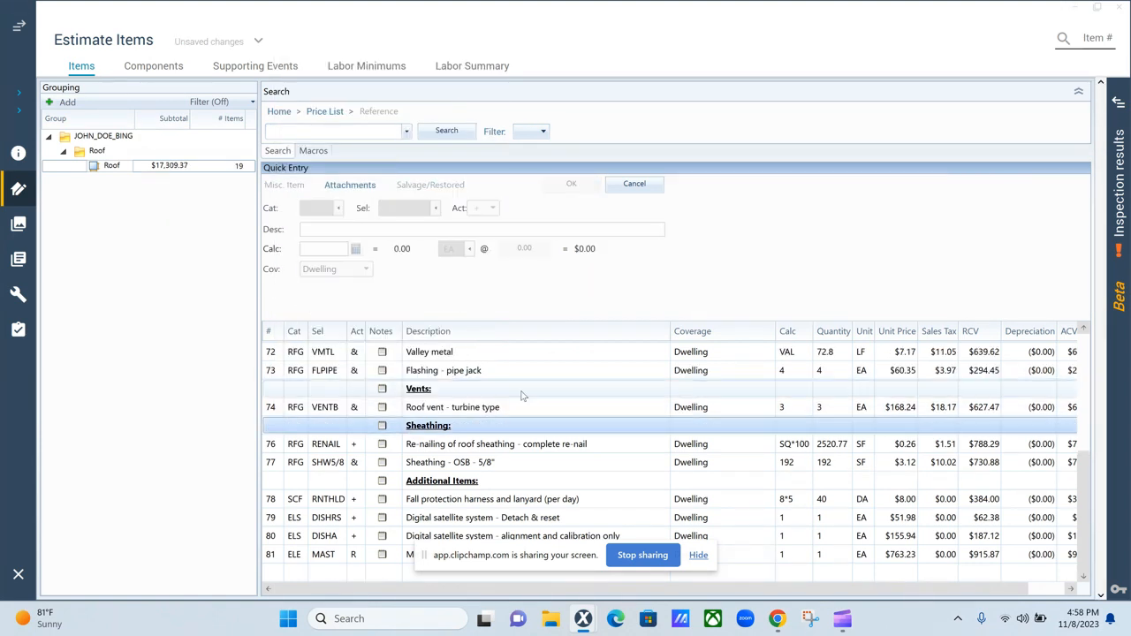
{"action": "mouse_move", "coordinate": [357, 452]}
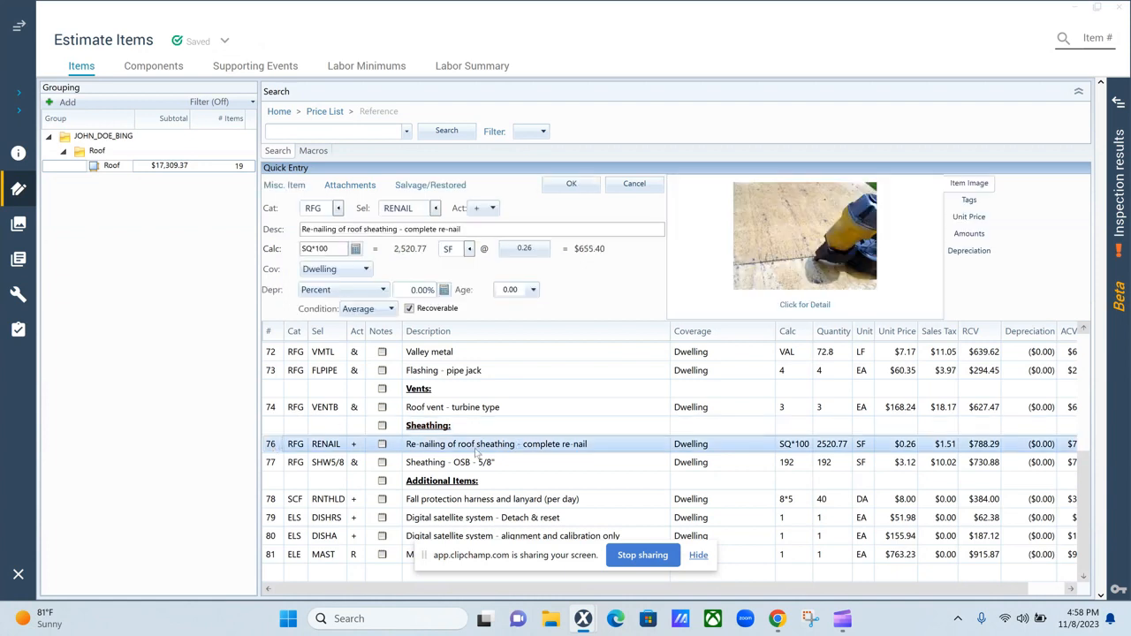
{"action": "mouse_move", "coordinate": [553, 452]}
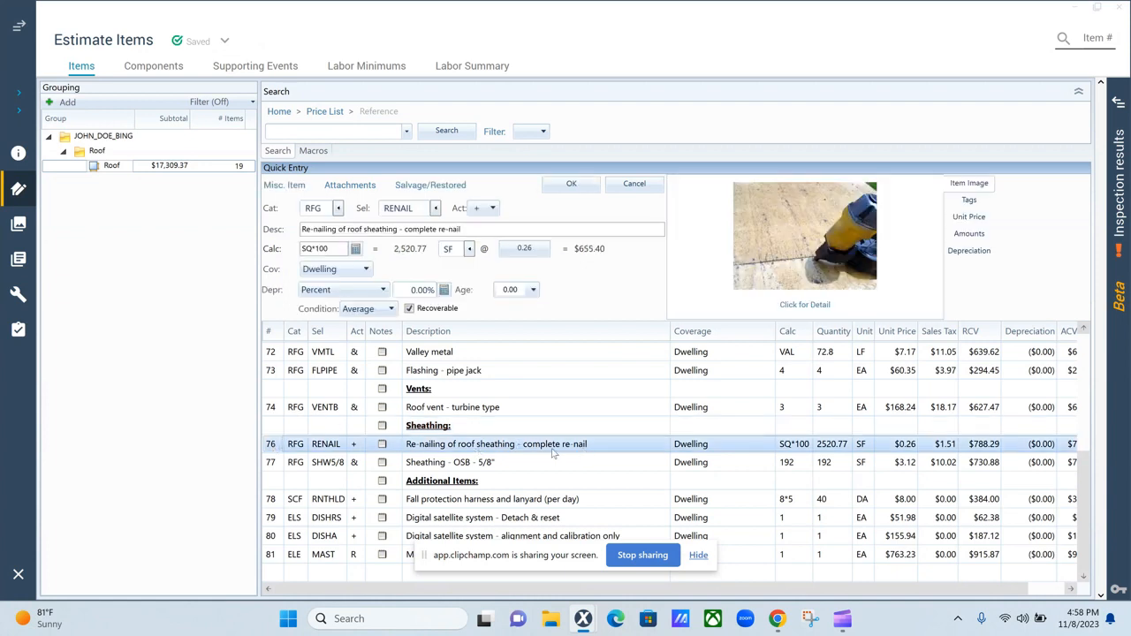
Open Item Information for RFG SHW5/8, 5/8" OSB sheathing, and read its definition
{"action": "left_click", "coordinate": [459, 463]}
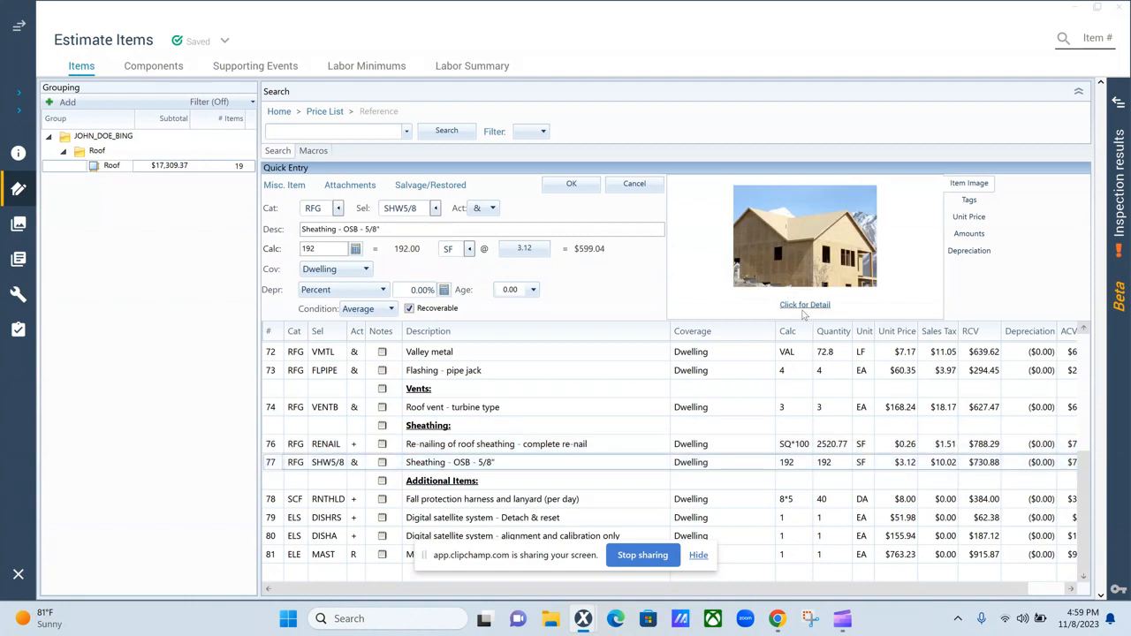
{"action": "left_click", "coordinate": [804, 304]}
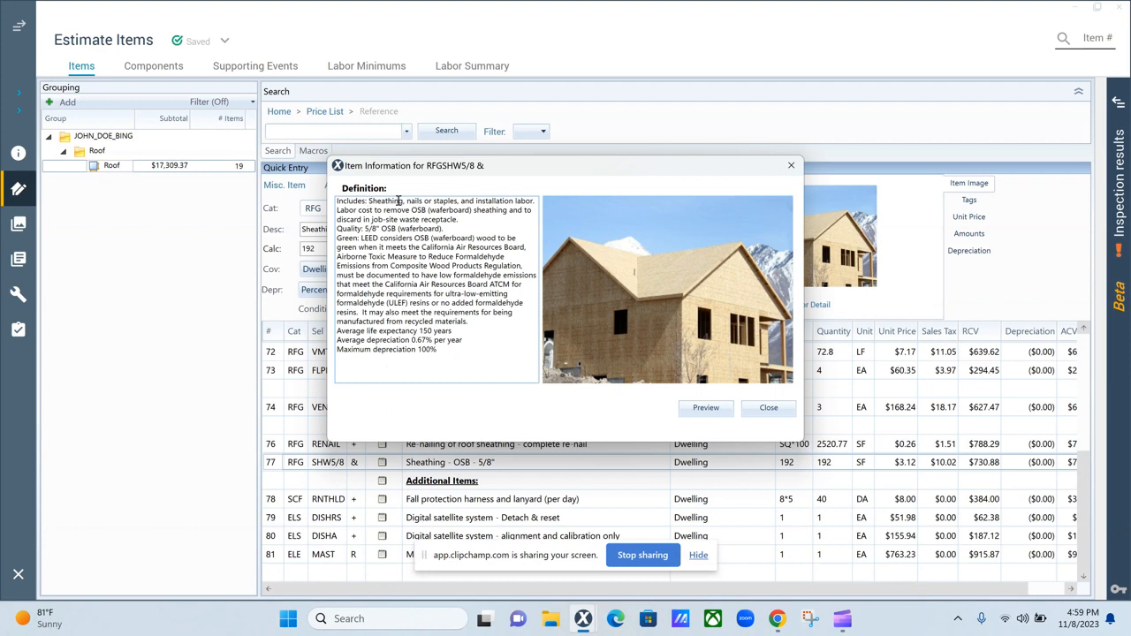
{"action": "mouse_move", "coordinate": [526, 200]}
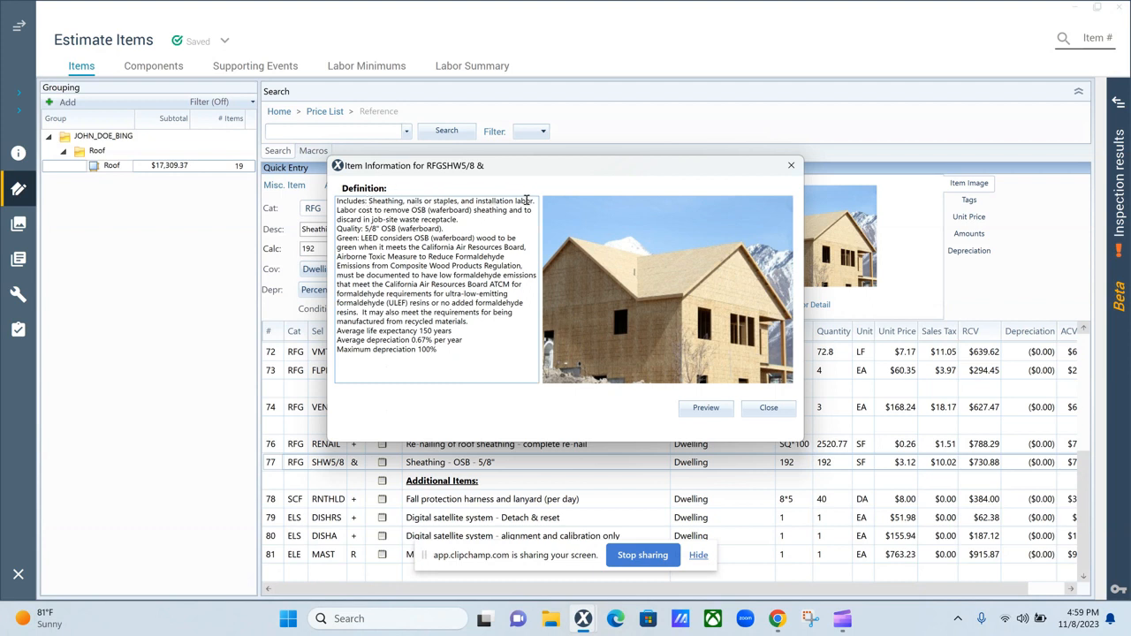
{"action": "mouse_move", "coordinate": [780, 178]}
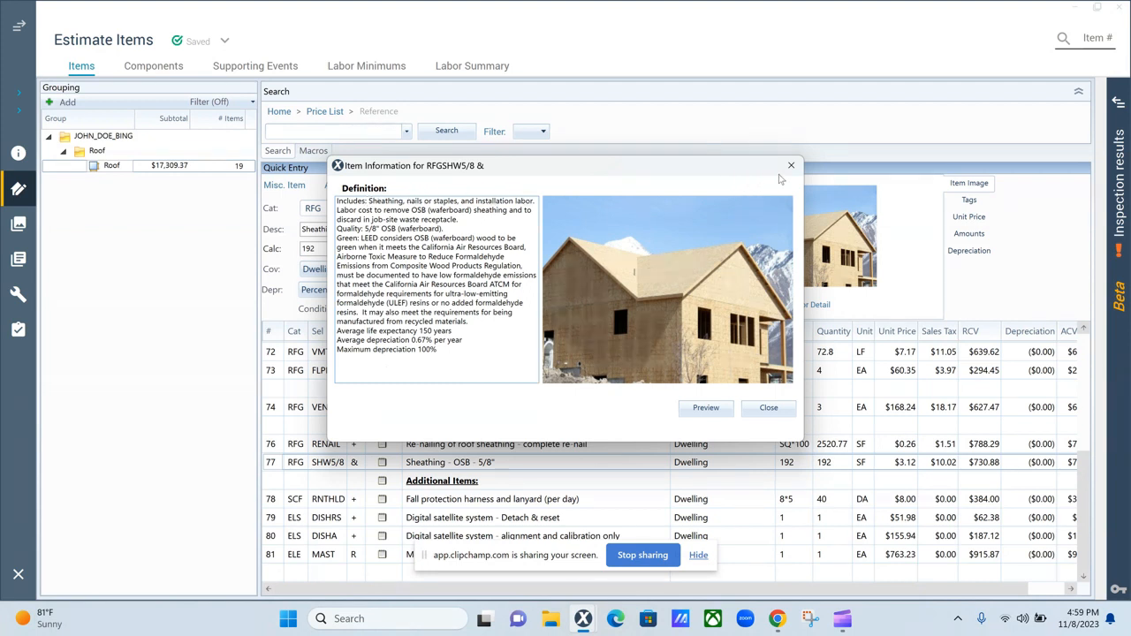
{"action": "mouse_move", "coordinate": [791, 167]}
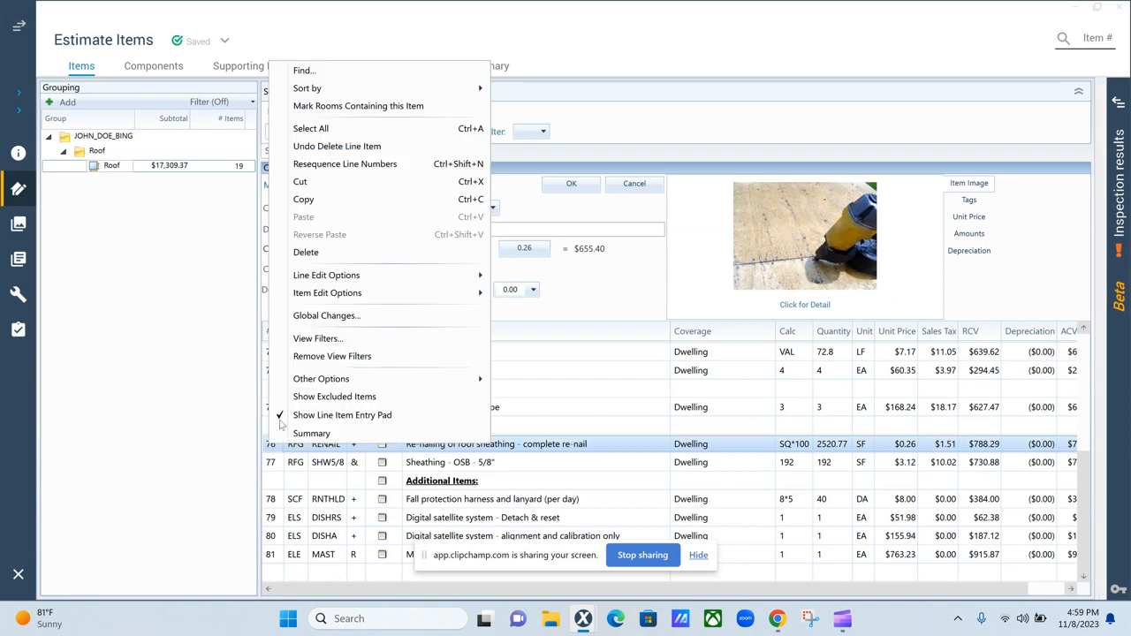
{"action": "mouse_move", "coordinate": [325, 254]}
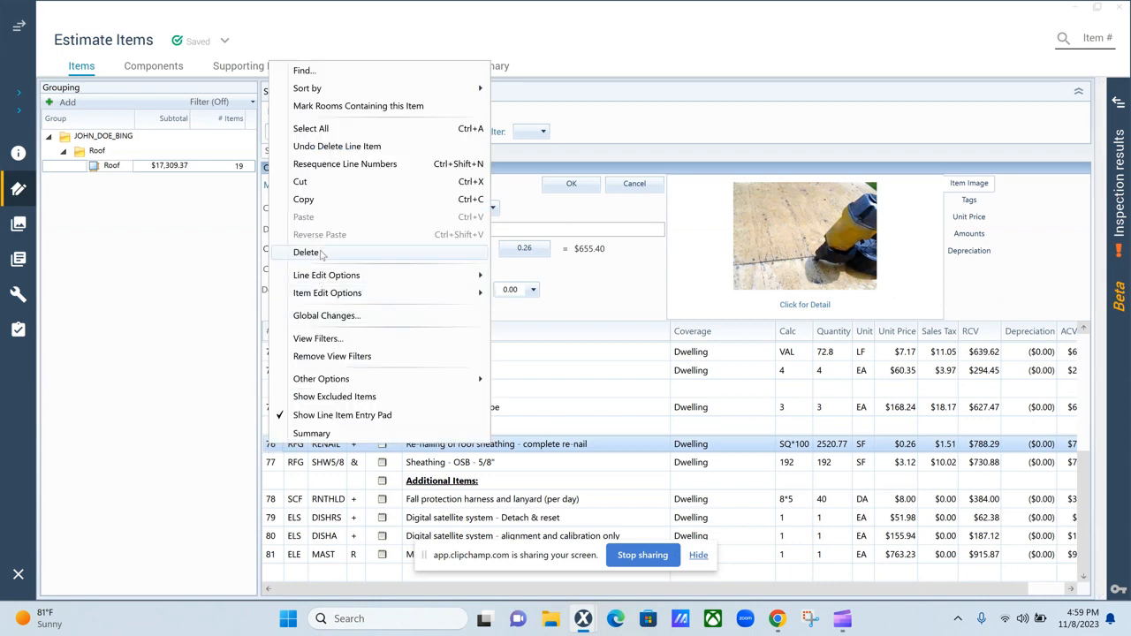
Delete the RENAIL roof sheathing re-nailing and RNTHLD fall protection harness lines, leaving 17 items
{"action": "left_click", "coordinate": [306, 252]}
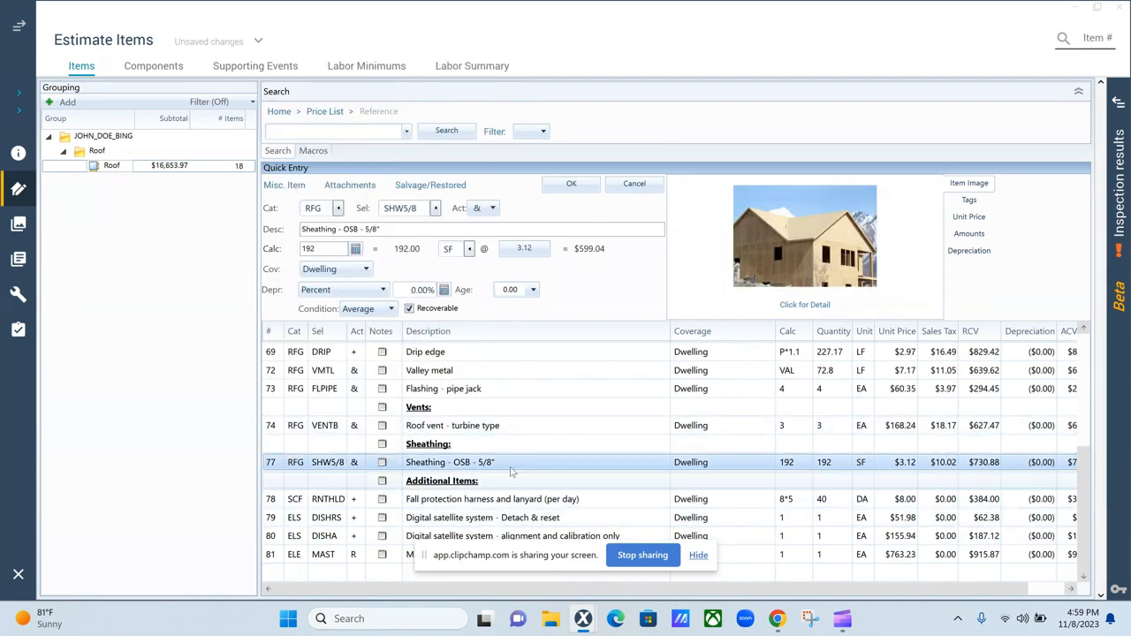
{"action": "left_click", "coordinate": [494, 499]}
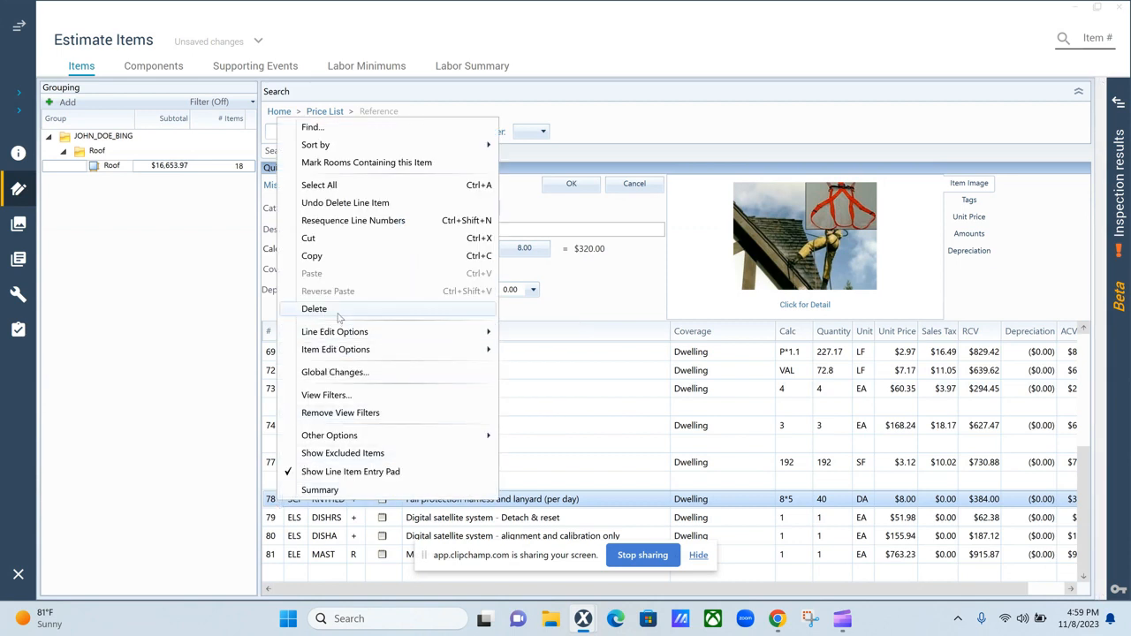
{"action": "left_click", "coordinate": [314, 309]}
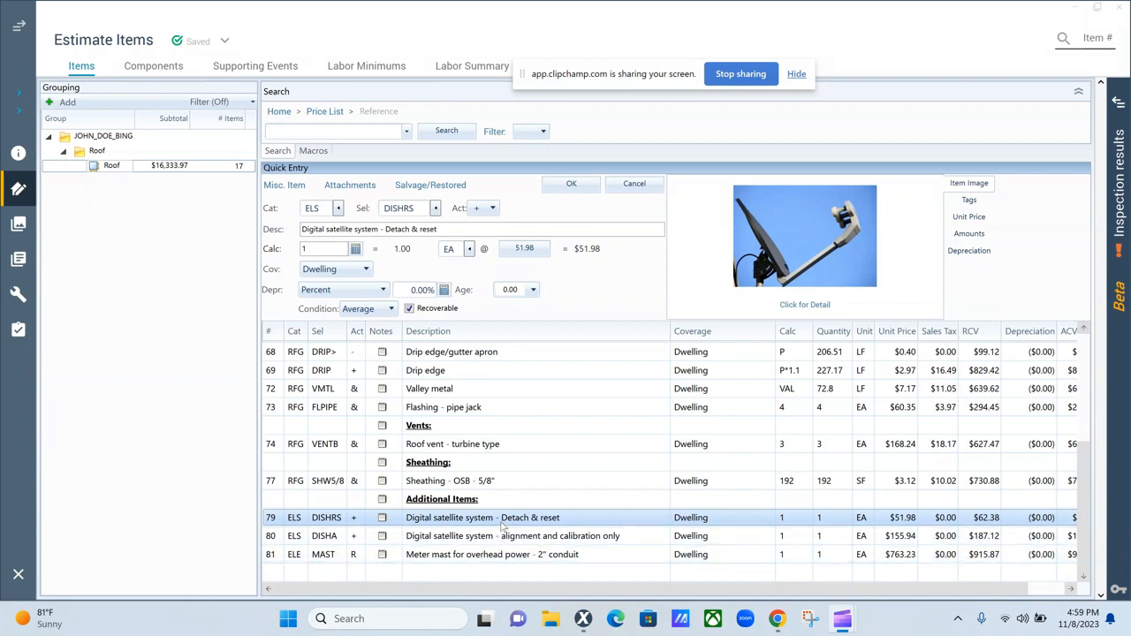
{"action": "mouse_move", "coordinate": [551, 528]}
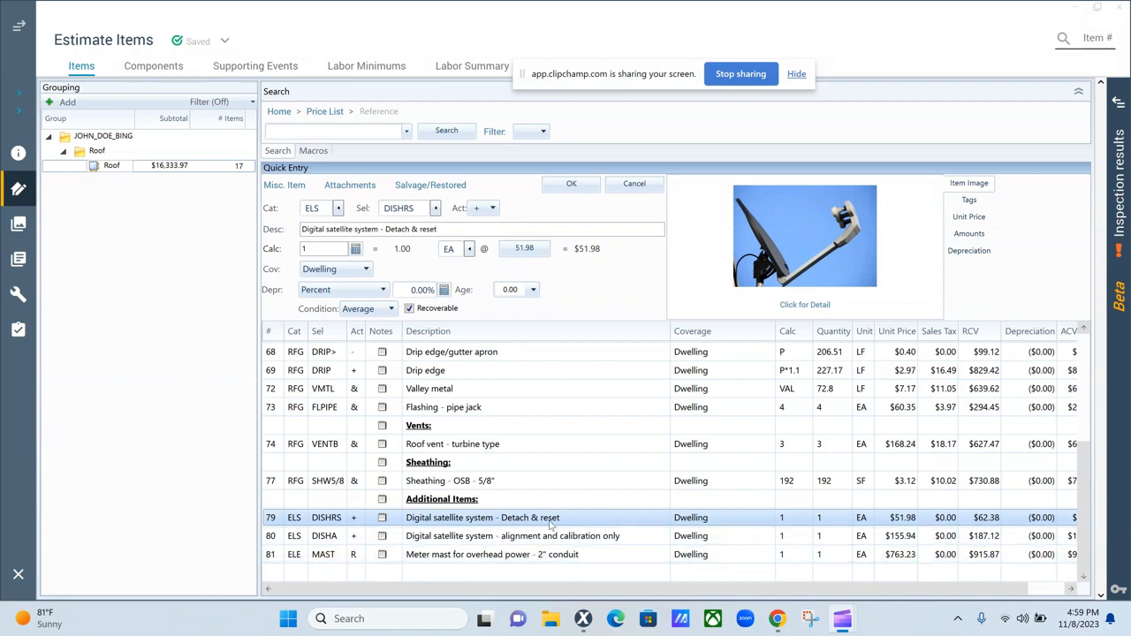
{"action": "mouse_move", "coordinate": [460, 527]}
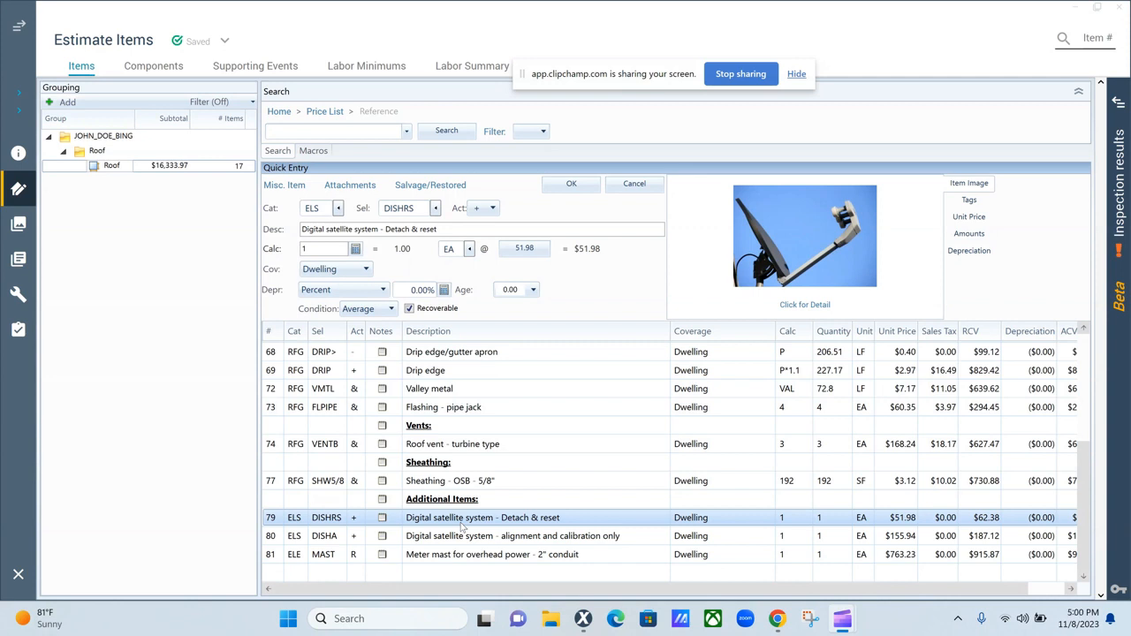
{"action": "mouse_move", "coordinate": [525, 523]}
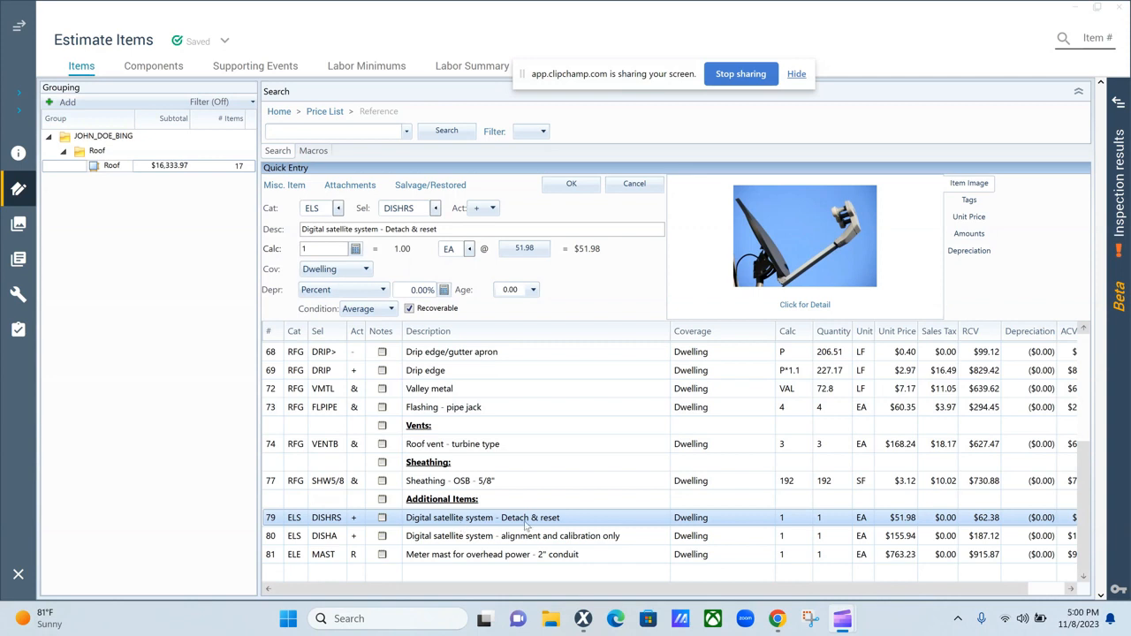
{"action": "mouse_move", "coordinate": [550, 523]}
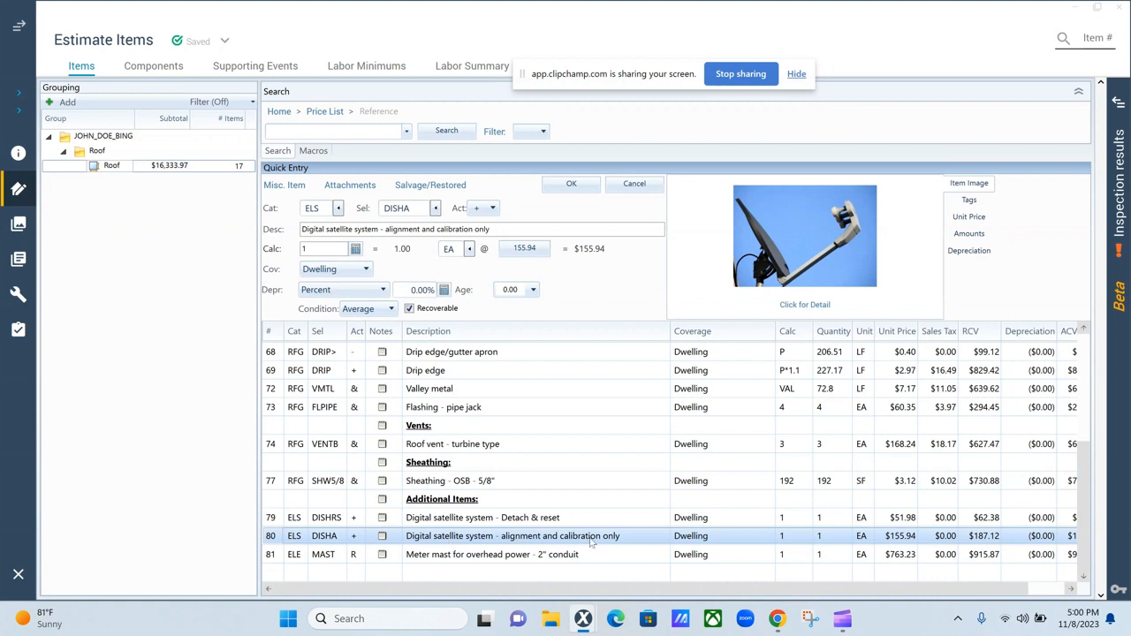
{"action": "mouse_move", "coordinate": [637, 544]}
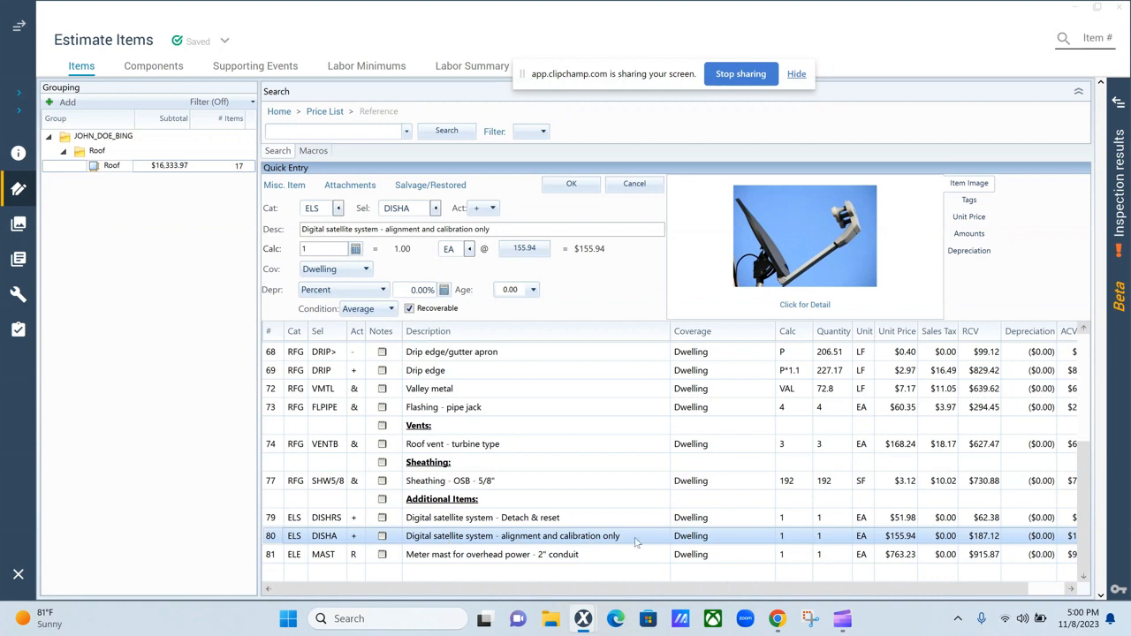
{"action": "mouse_move", "coordinate": [411, 541]}
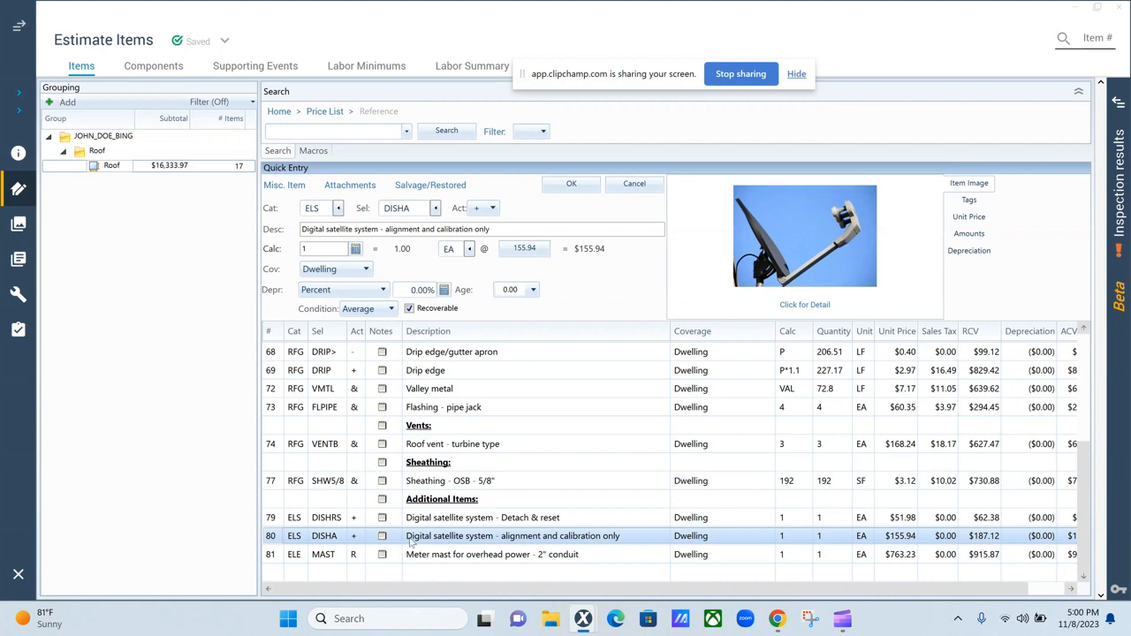
{"action": "mouse_move", "coordinate": [498, 540]}
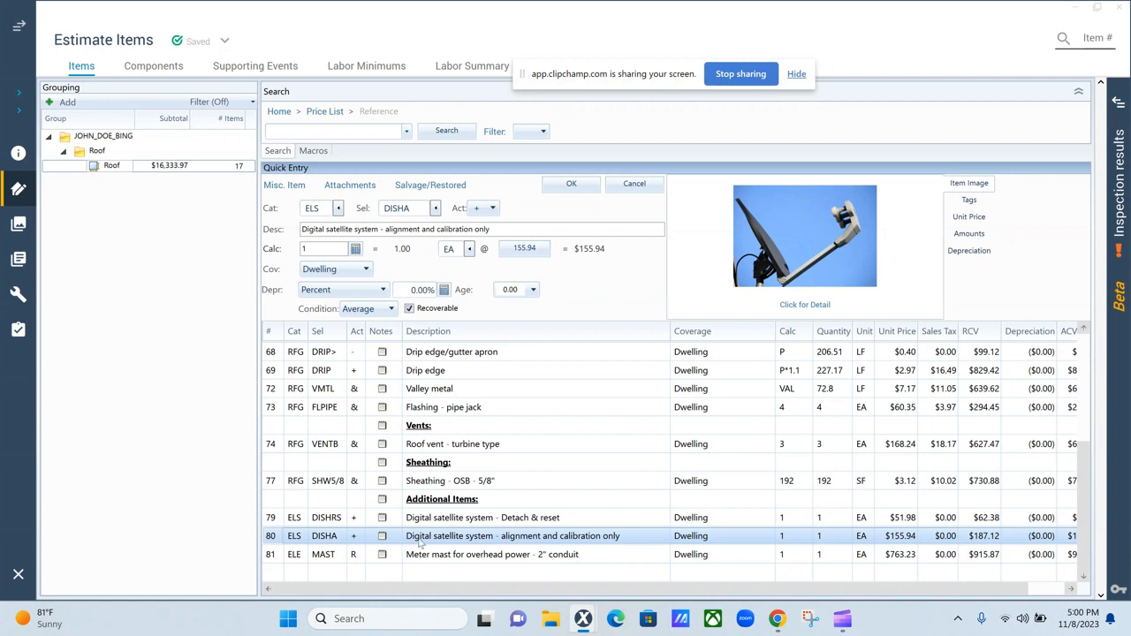
{"action": "mouse_move", "coordinate": [590, 555]}
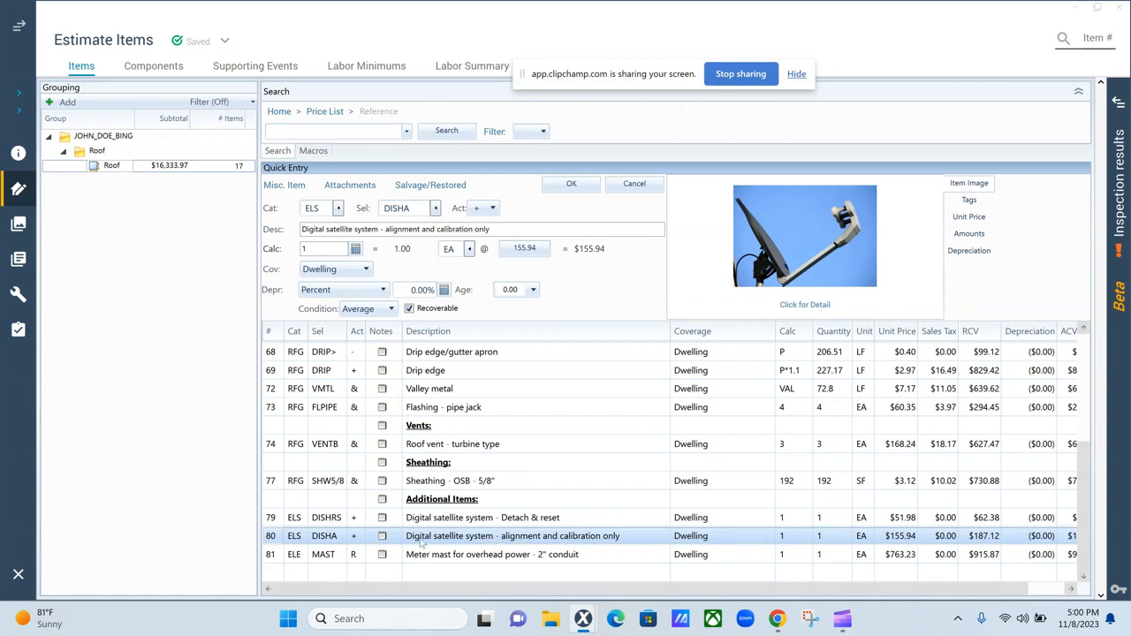
{"action": "mouse_move", "coordinate": [542, 542]}
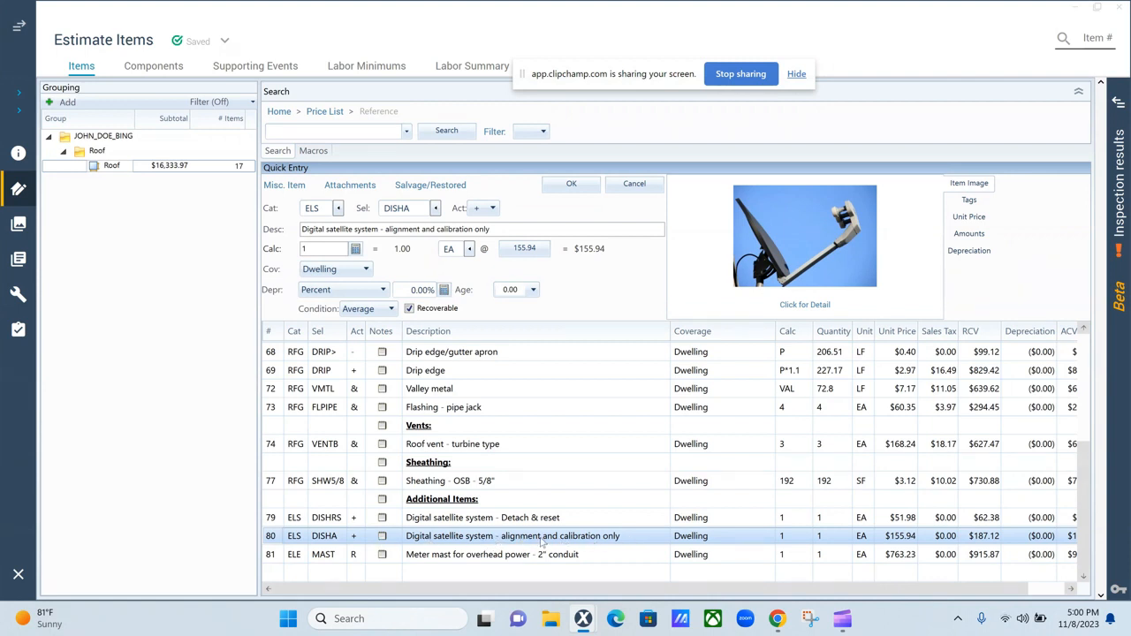
{"action": "mouse_move", "coordinate": [522, 543]}
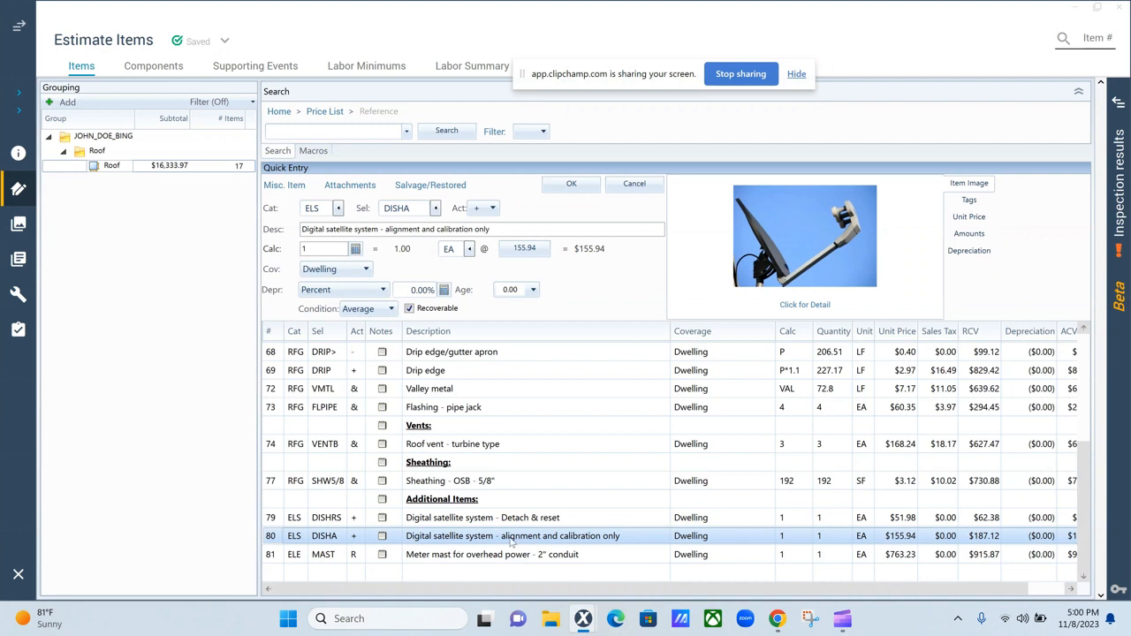
{"action": "mouse_move", "coordinate": [545, 541]}
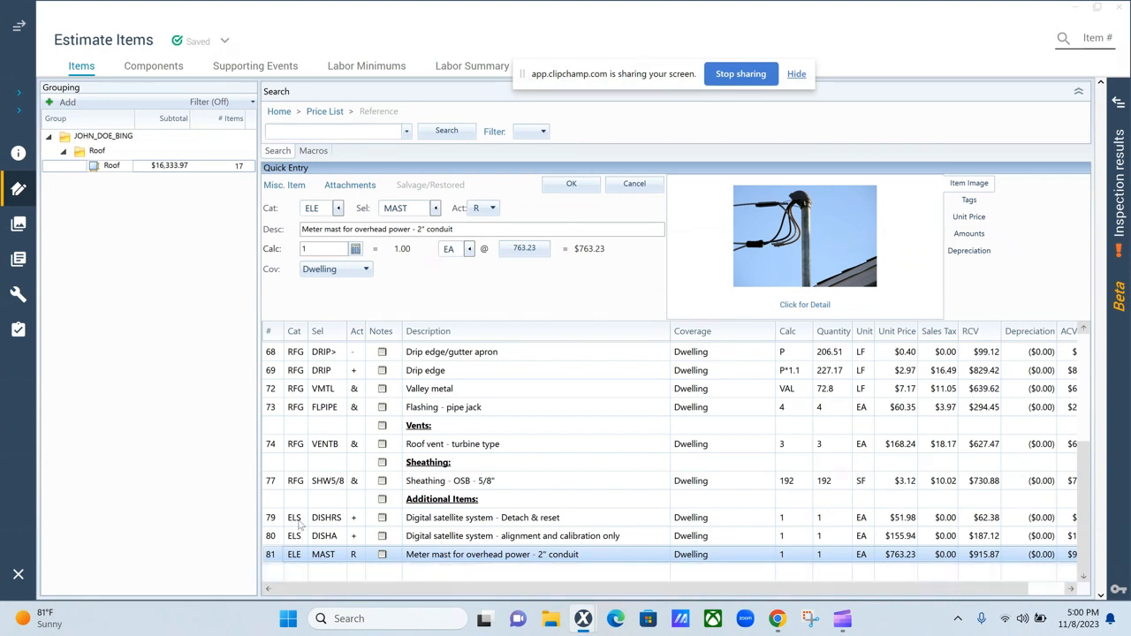
Search 'split b' and add Flashing - pipe jack - split boot (FLPJSB) to Roof
{"action": "left_click", "coordinate": [334, 131]}
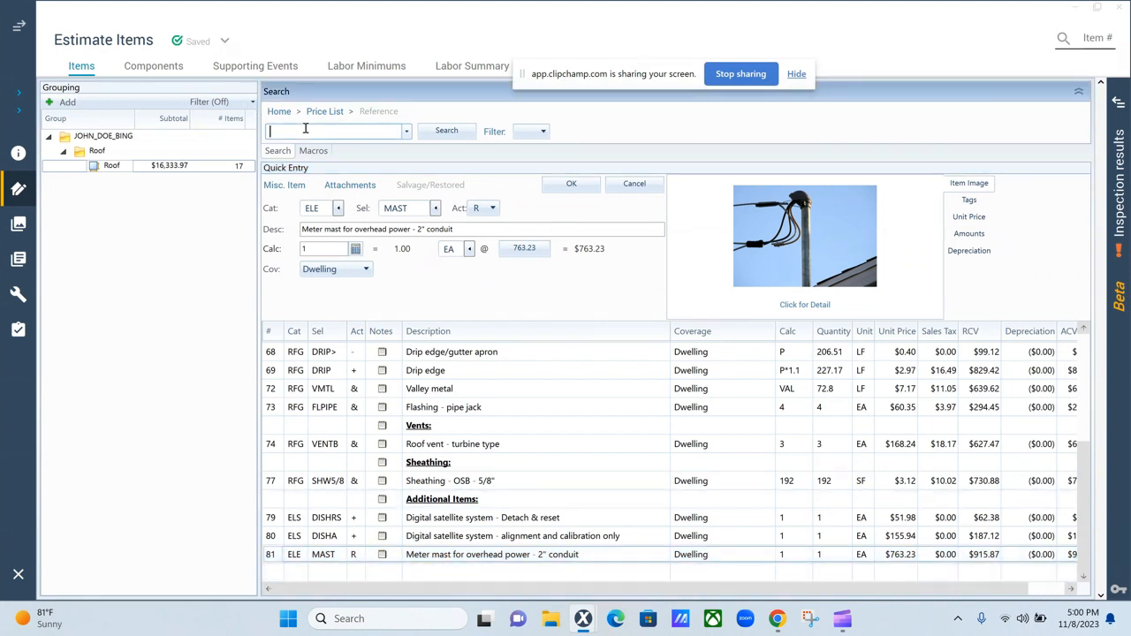
{"action": "type", "text": "split b"}
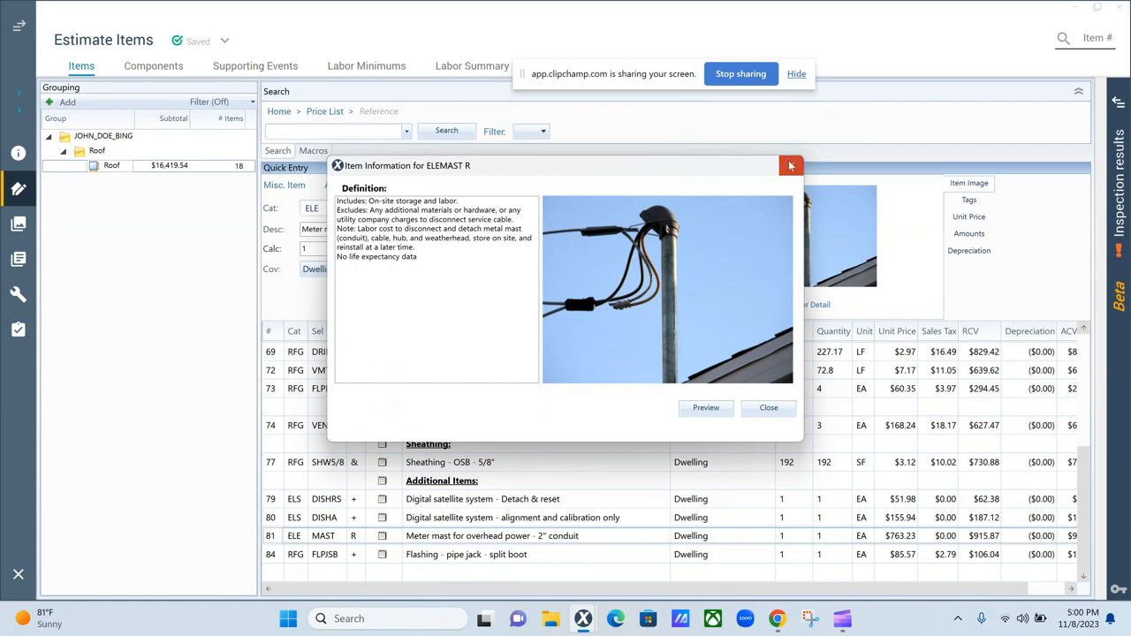
{"action": "left_click", "coordinate": [790, 165]}
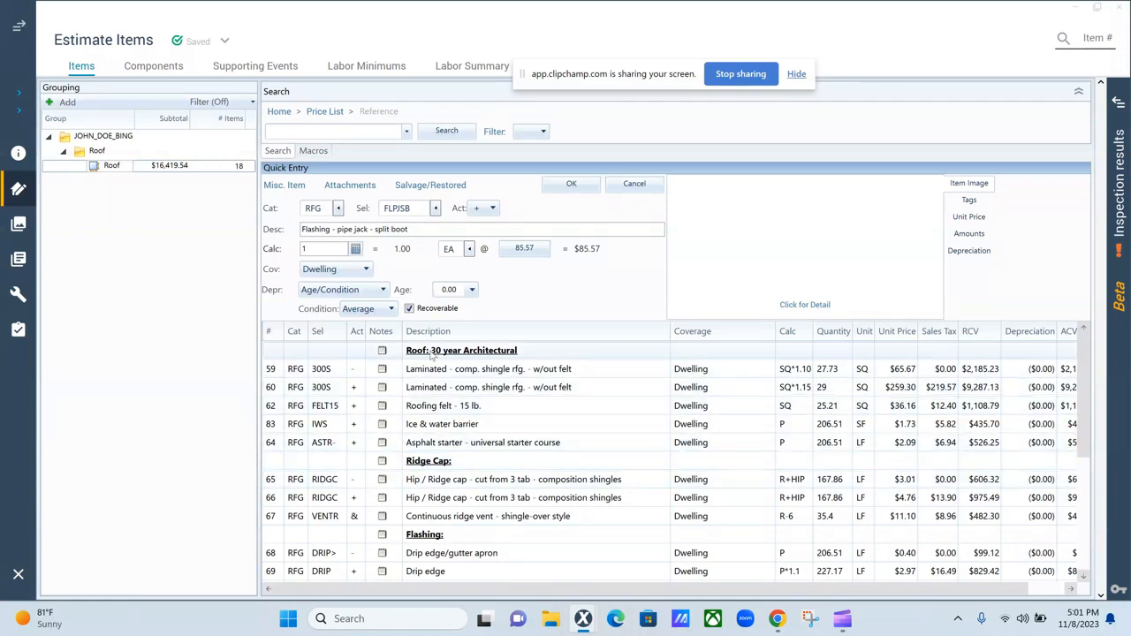
{"action": "mouse_move", "coordinate": [634, 387]}
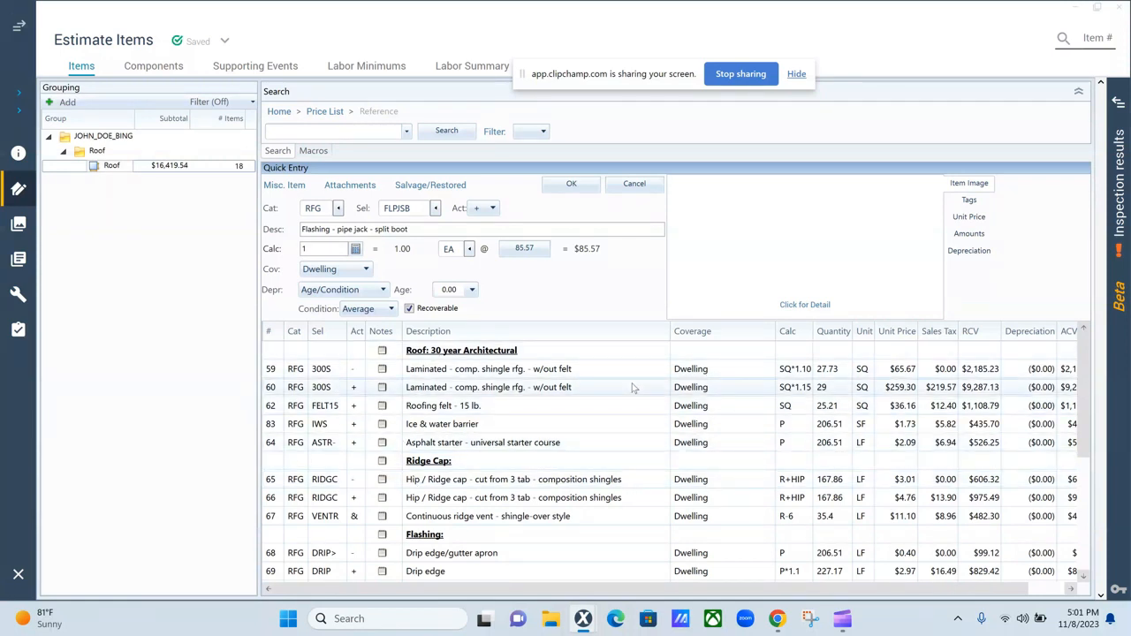
{"action": "scroll", "scroll_direction": "down", "scroll_amount": 3}
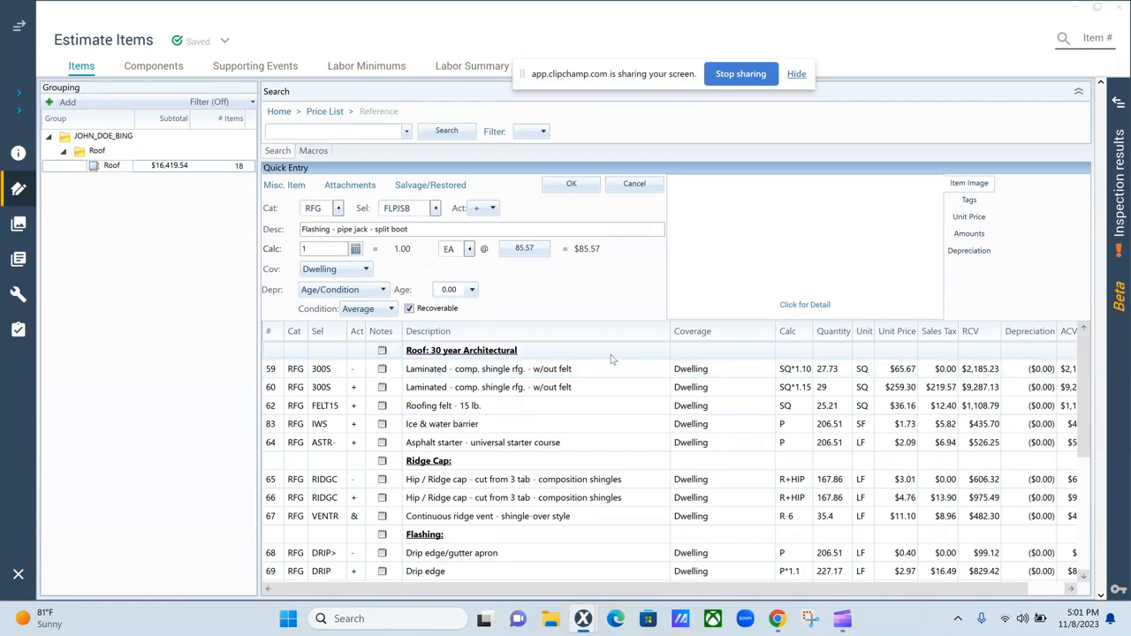
{"action": "mouse_move", "coordinate": [640, 360]}
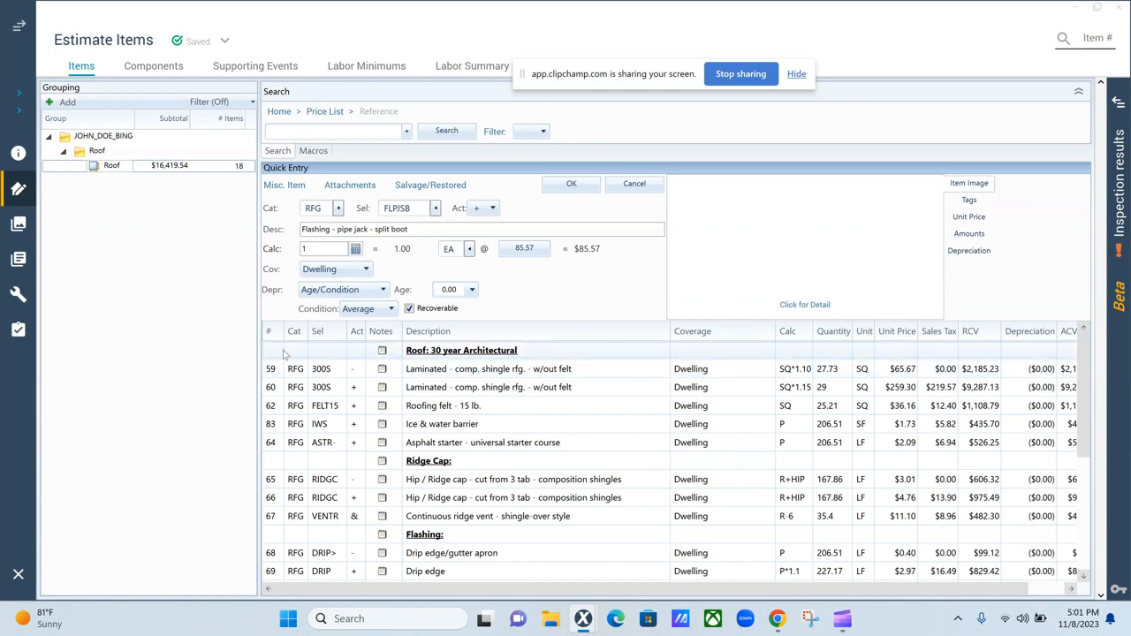
{"action": "mouse_move", "coordinate": [608, 408]}
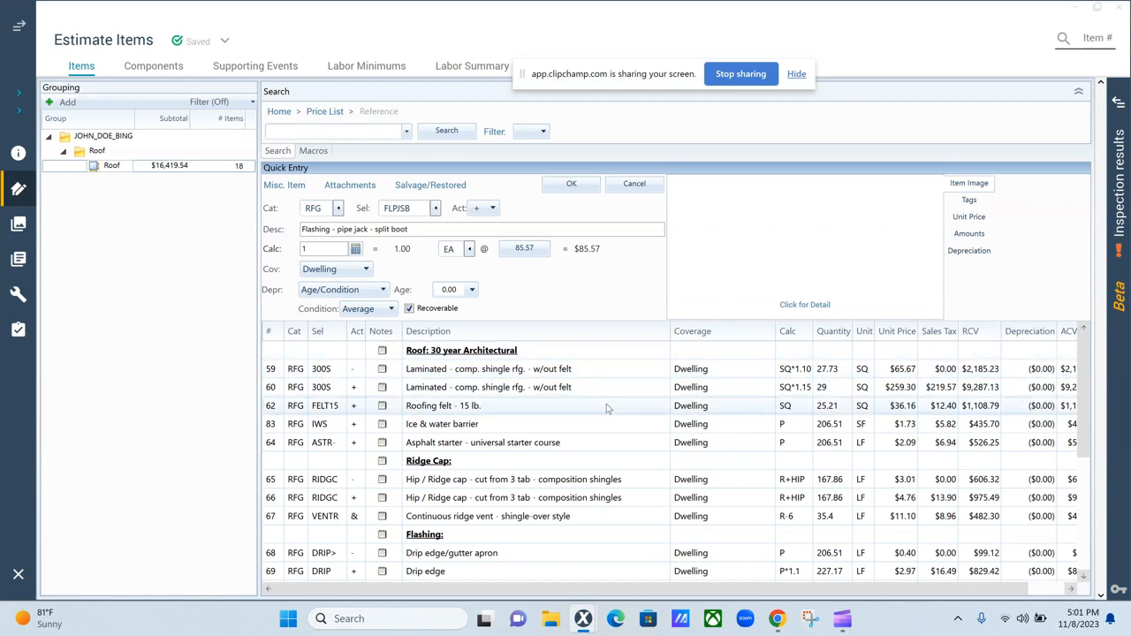
{"action": "mouse_move", "coordinate": [615, 407]}
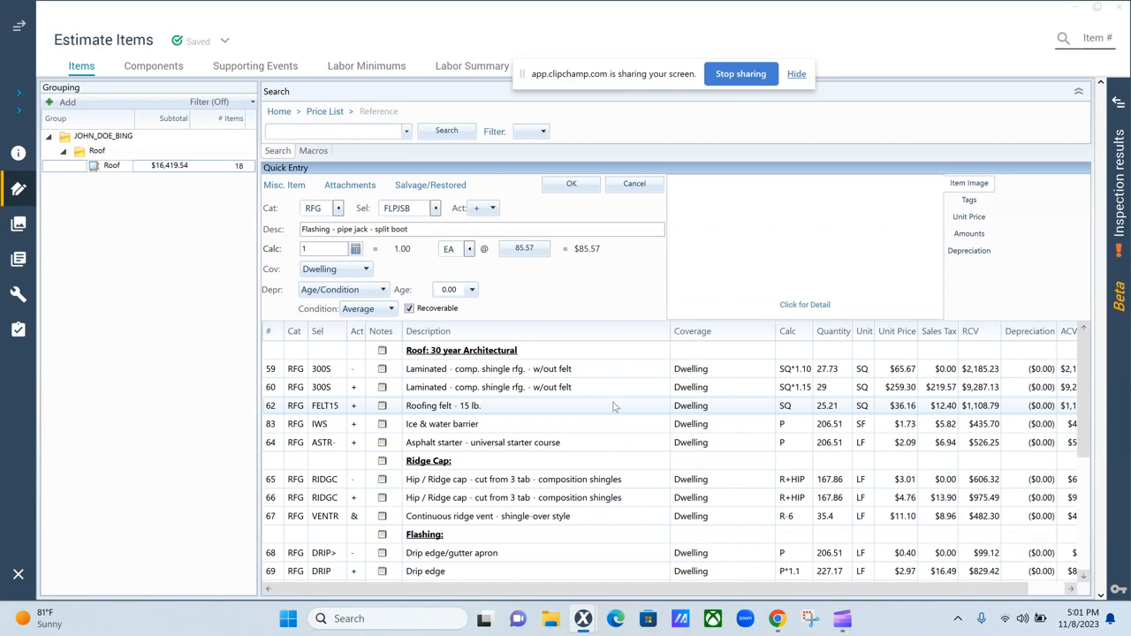